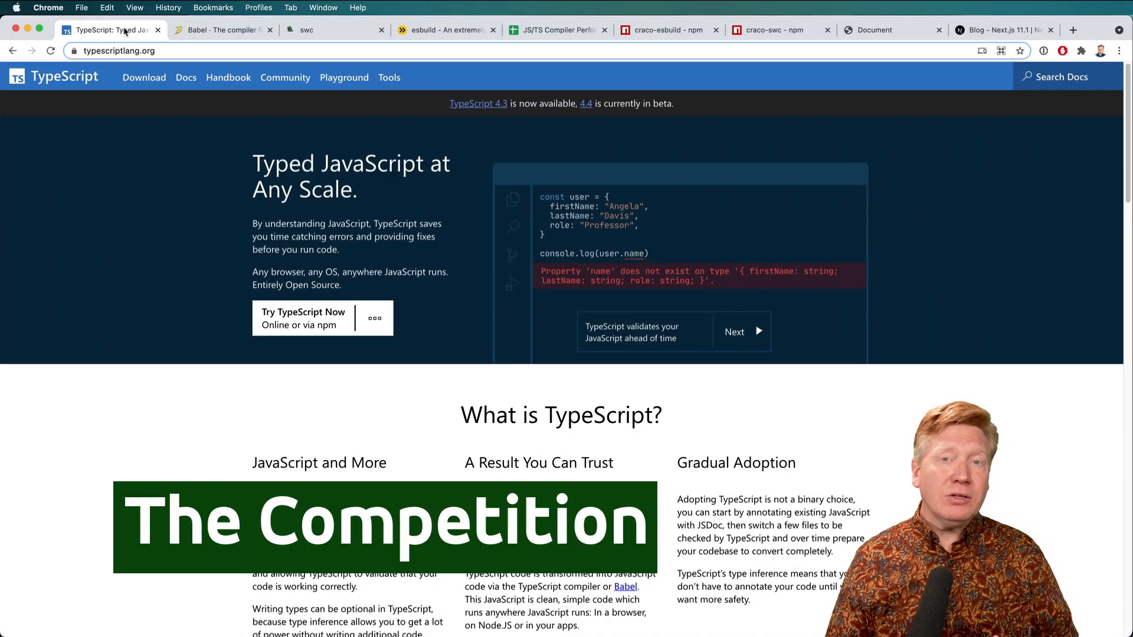
View the TypeScript, Babel and swc homepages in Chrome, ending on swc.rs
{"action": "left_click", "coordinate": [220, 30]}
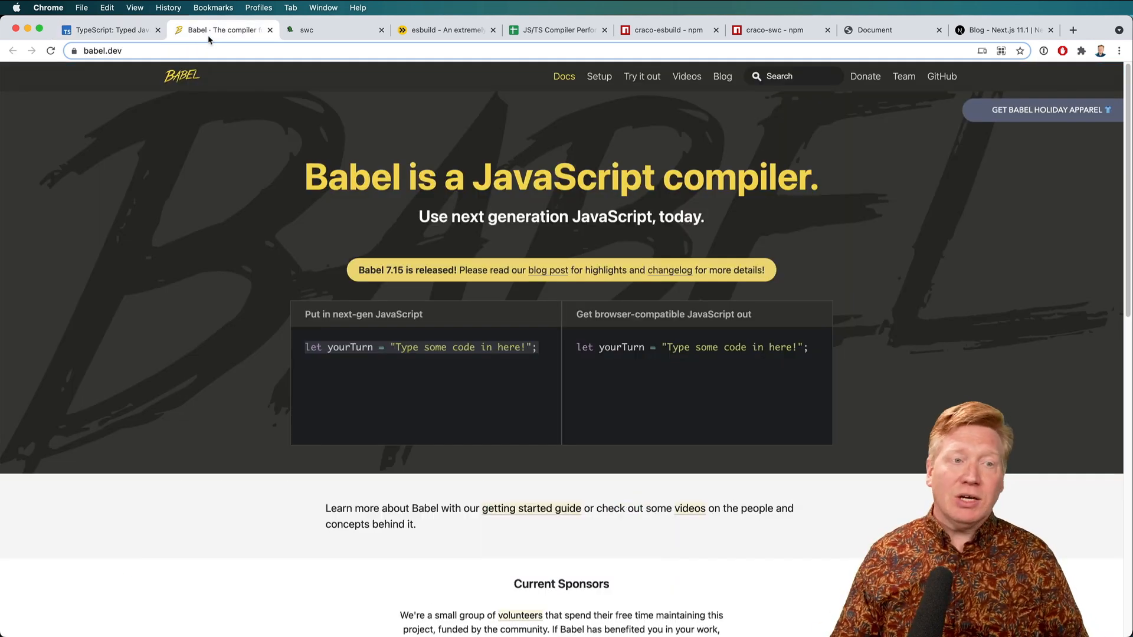
{"action": "left_click", "coordinate": [332, 30]}
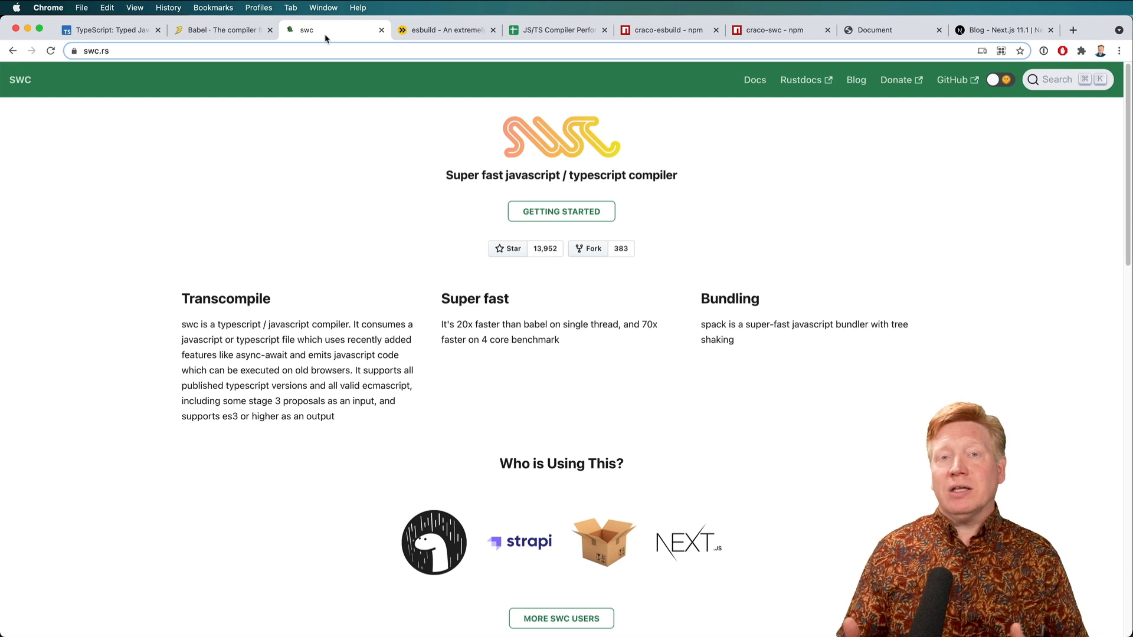
{"action": "left_click", "coordinate": [446, 29]}
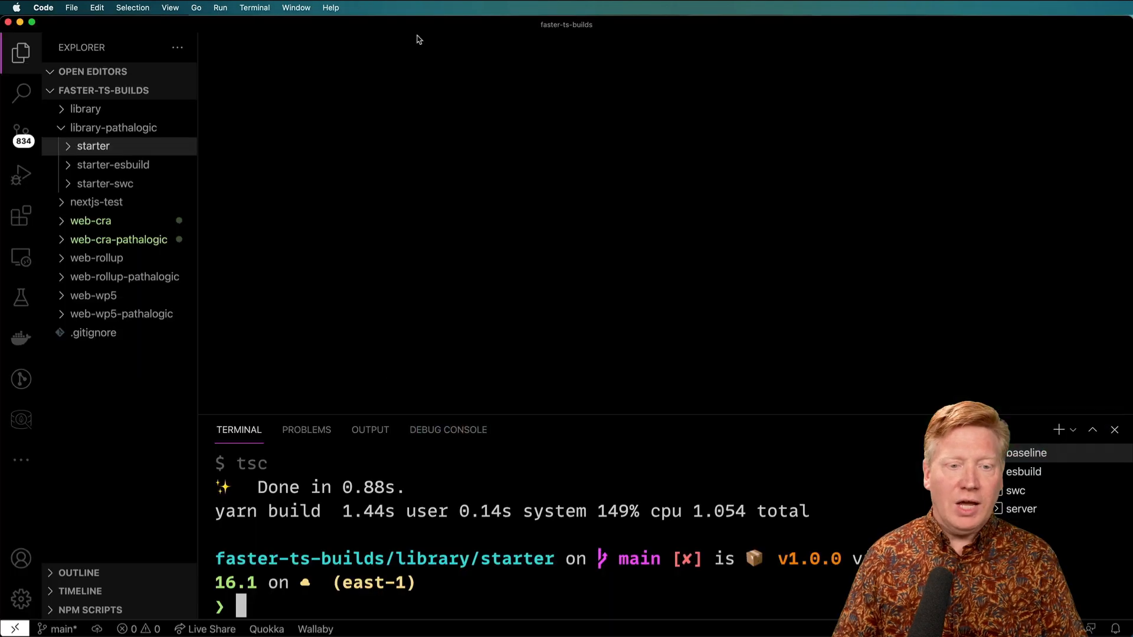
Open the library starter's index.ts and package.json in the Explorer
{"action": "left_click", "coordinate": [113, 128]}
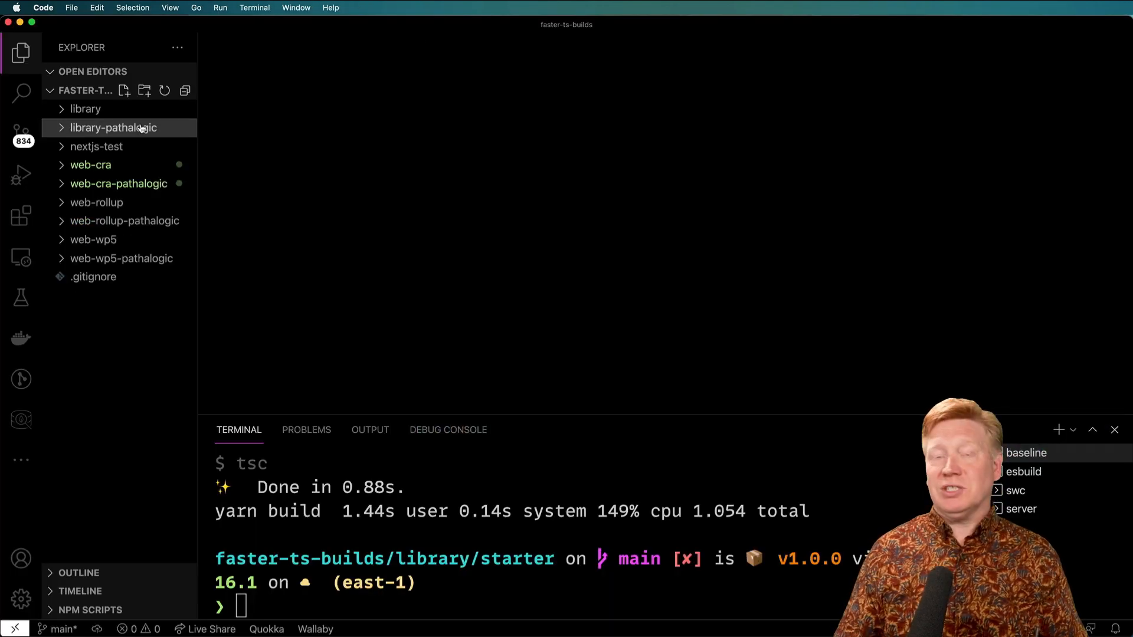
{"action": "left_click", "coordinate": [85, 109]}
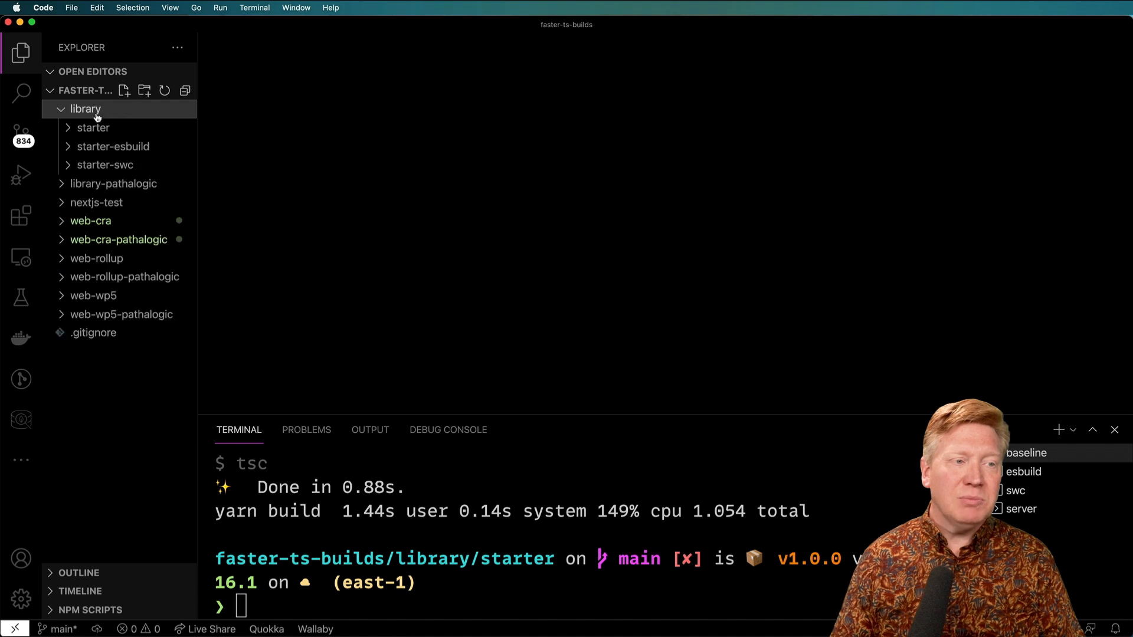
{"action": "mouse_move", "coordinate": [93, 128]}
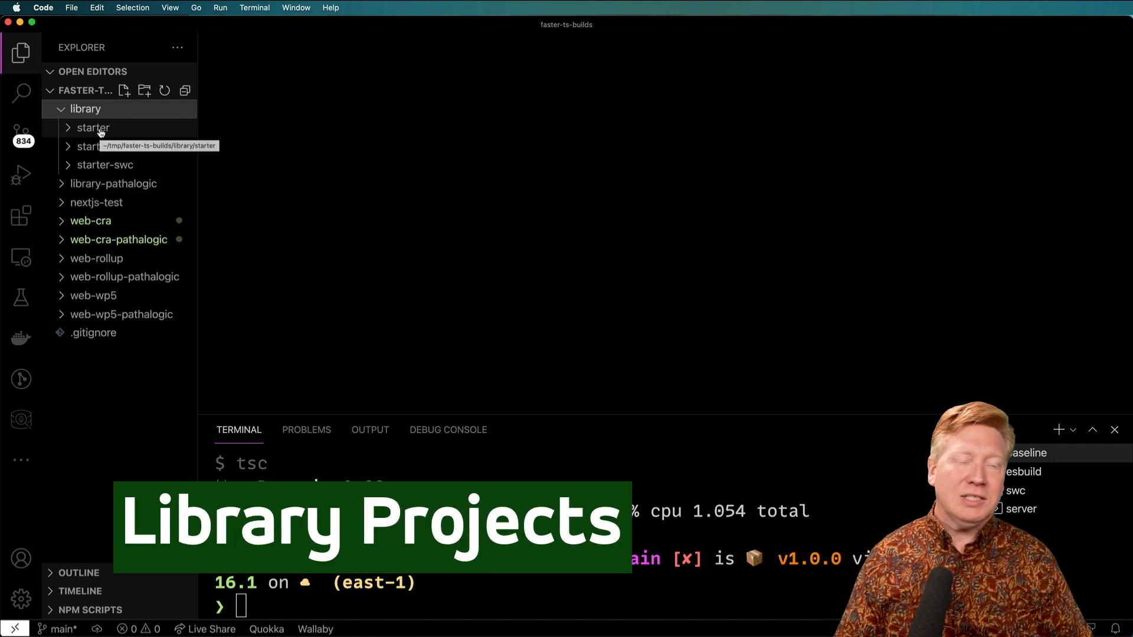
{"action": "left_click", "coordinate": [93, 128]}
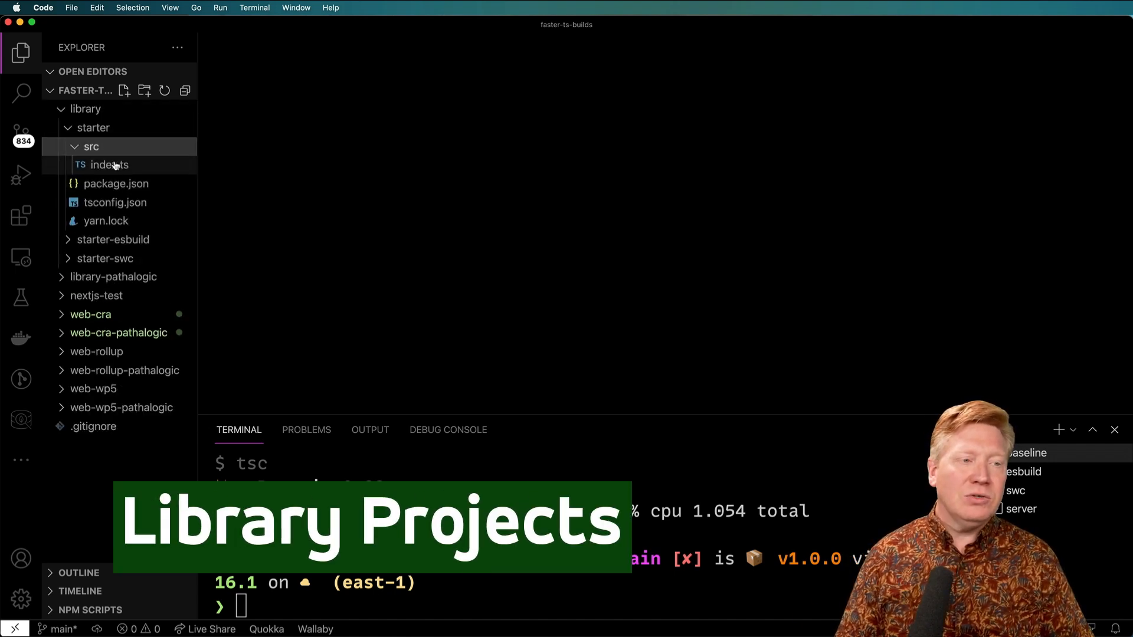
{"action": "left_click", "coordinate": [108, 164]}
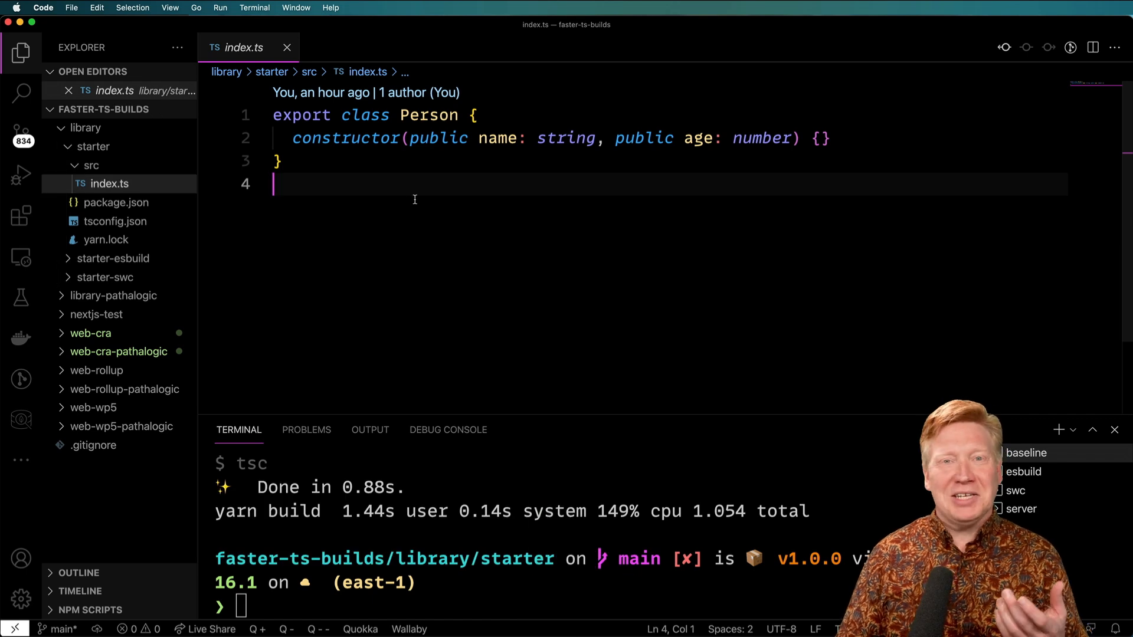
{"action": "mouse_move", "coordinate": [456, 264]}
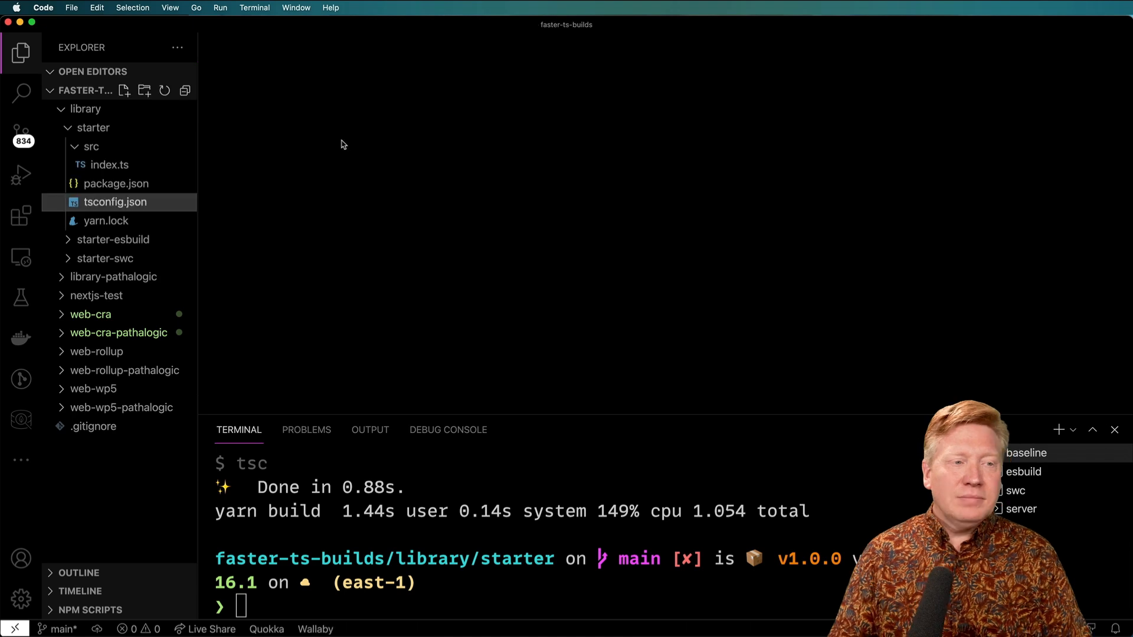
{"action": "left_click", "coordinate": [115, 183]}
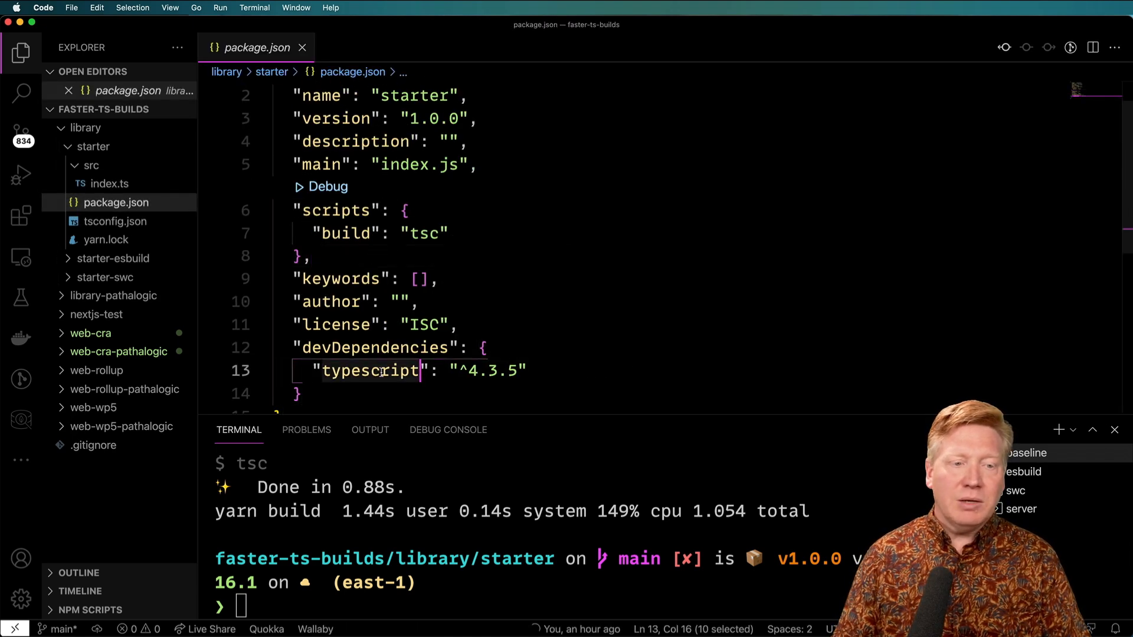
Run 'time yarn build' in the terminal to time the tsc build
{"action": "left_click", "coordinate": [437, 233]}
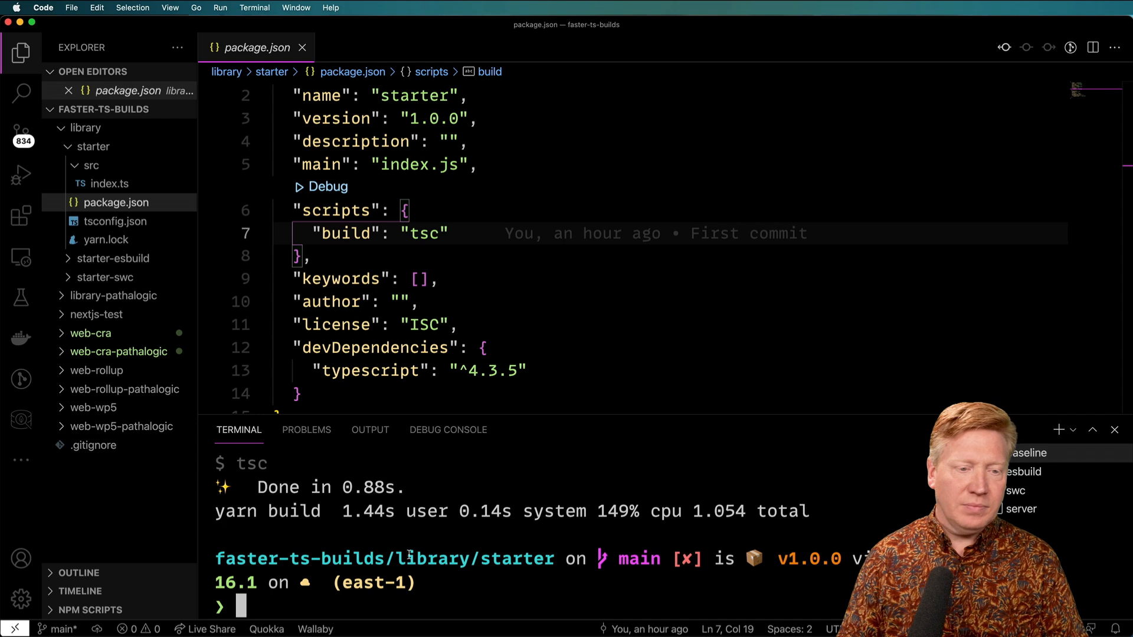
{"action": "type", "text": "time yarn bui"}
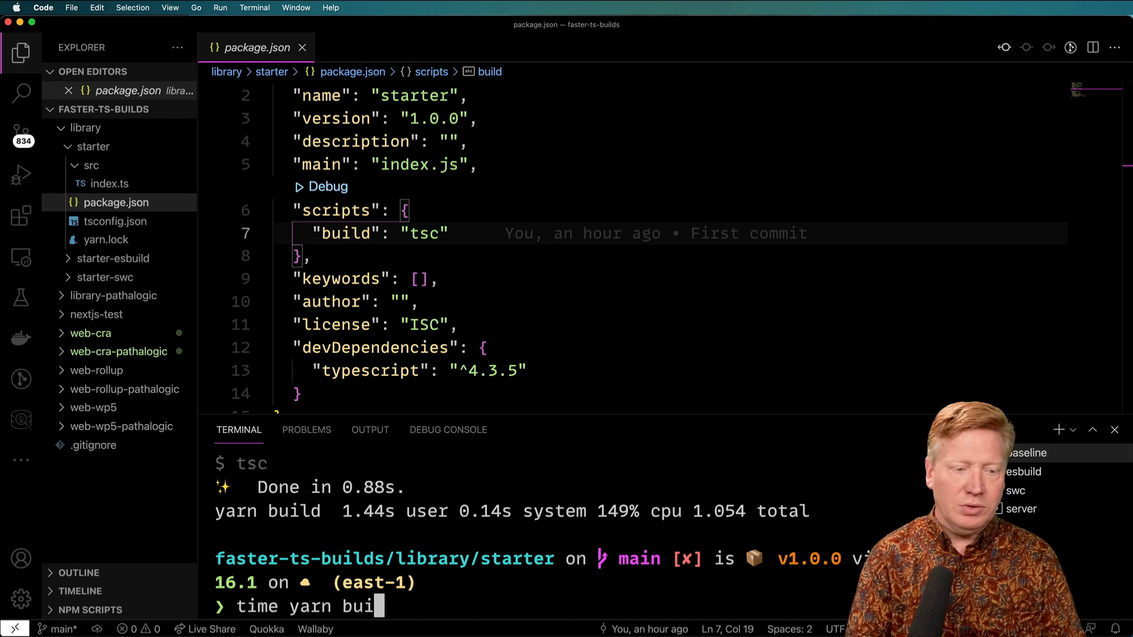
{"action": "key", "text": "Return"}
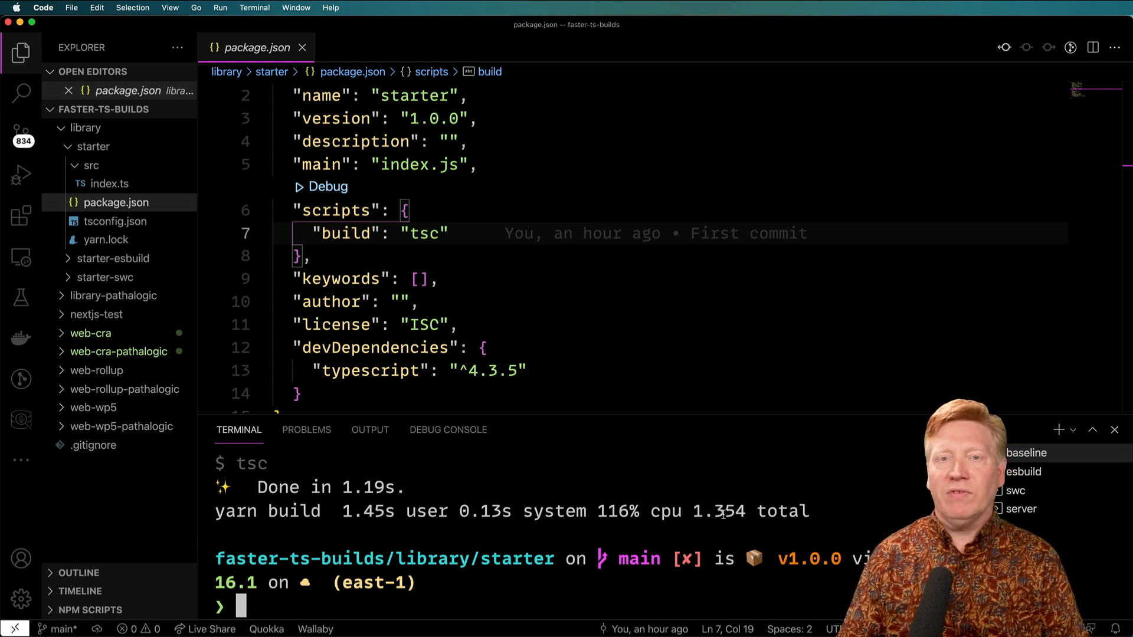
Inspect starter-esbuild's package.json esbuild dependency and outdir, then show the esbuild terminal
{"action": "left_click", "coordinate": [94, 145]}
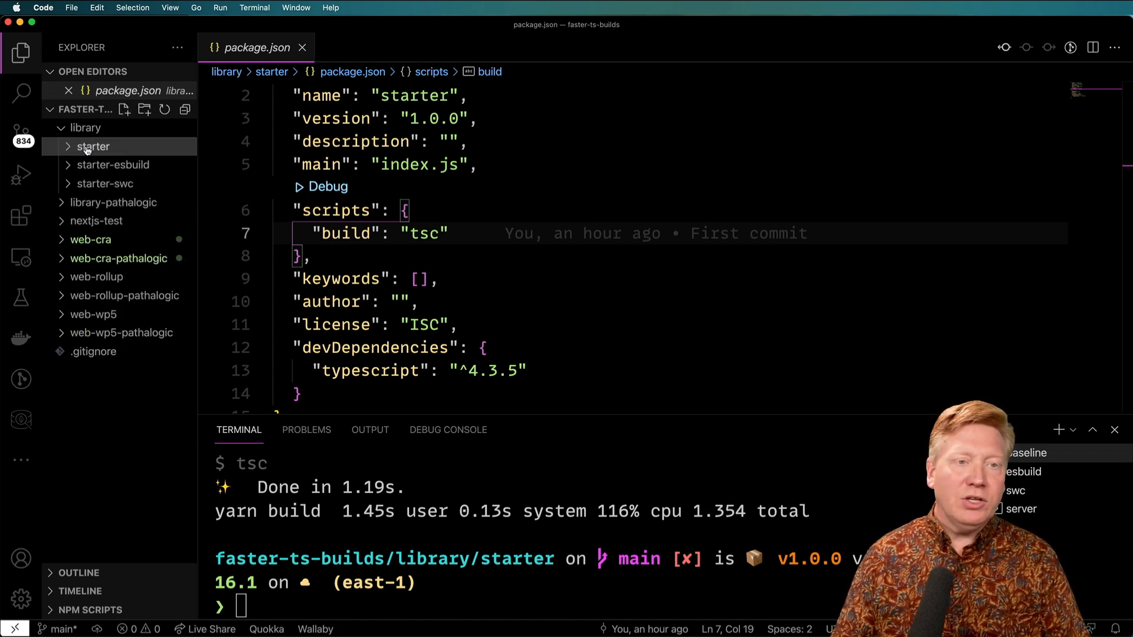
{"action": "left_click", "coordinate": [113, 164]}
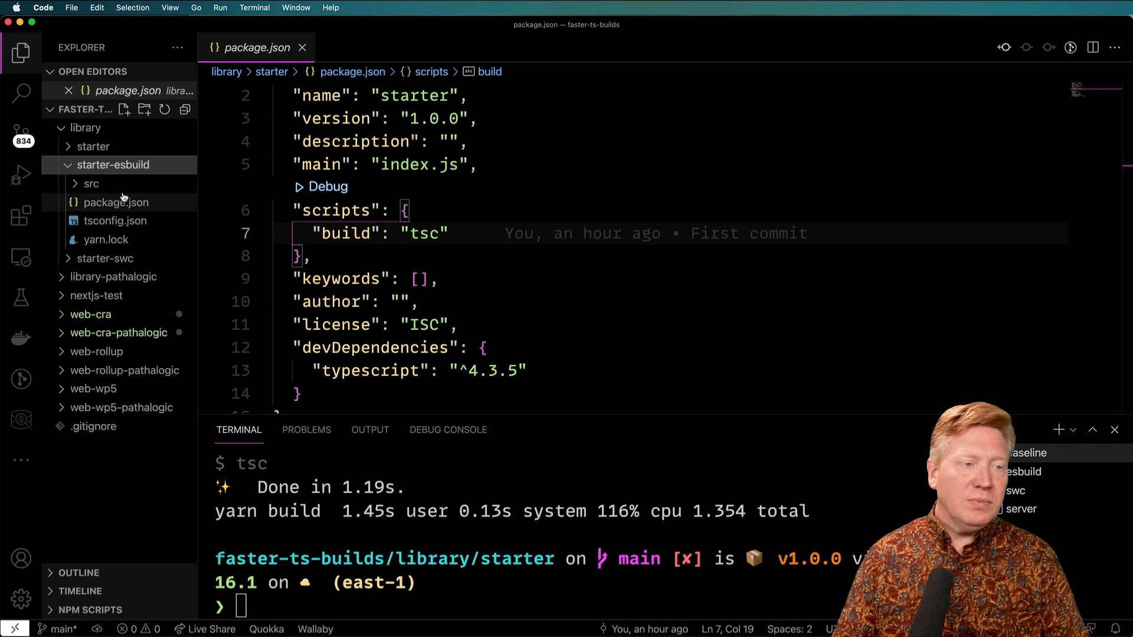
{"action": "left_click", "coordinate": [115, 202]}
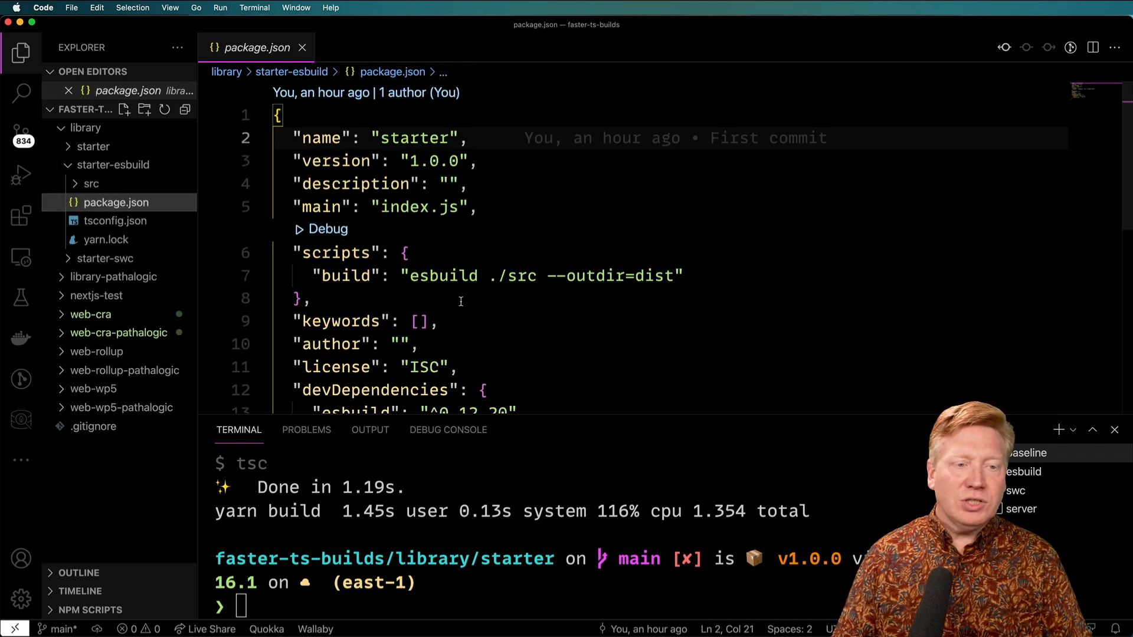
{"action": "scroll", "scroll_direction": "down", "scroll_amount": 3}
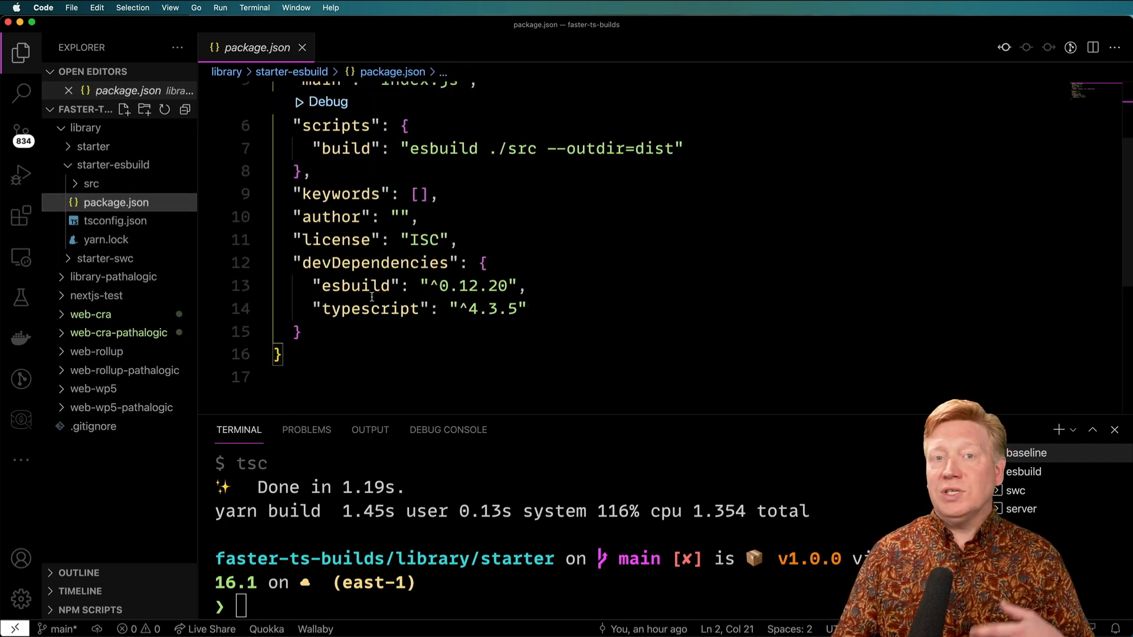
{"action": "double_click", "coordinate": [352, 285]}
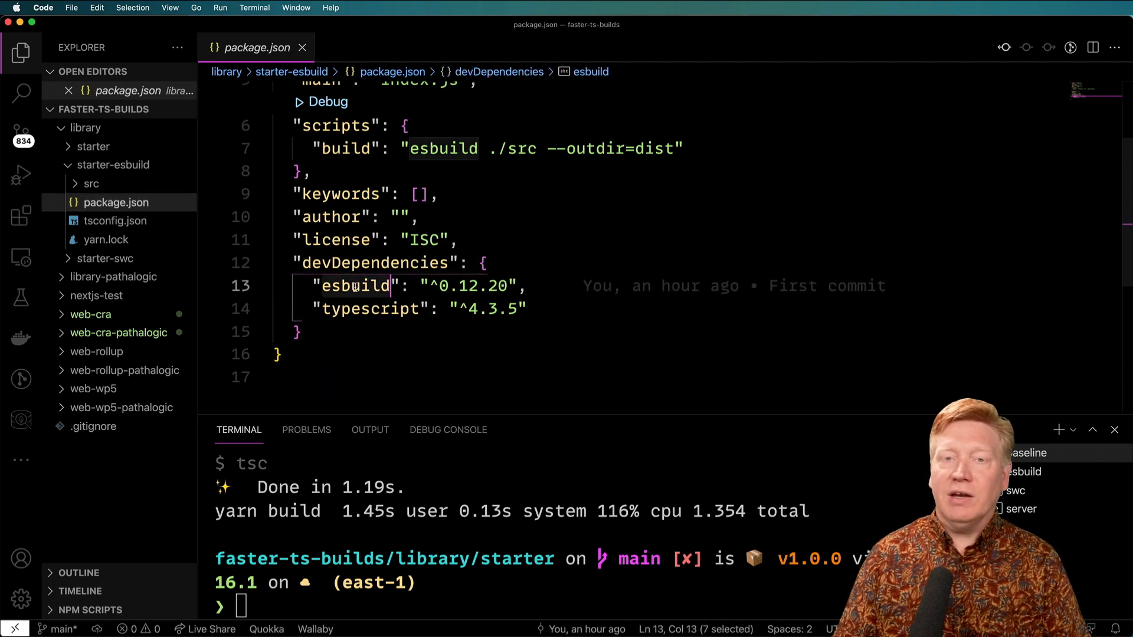
{"action": "scroll", "scroll_direction": "up", "scroll_amount": 3}
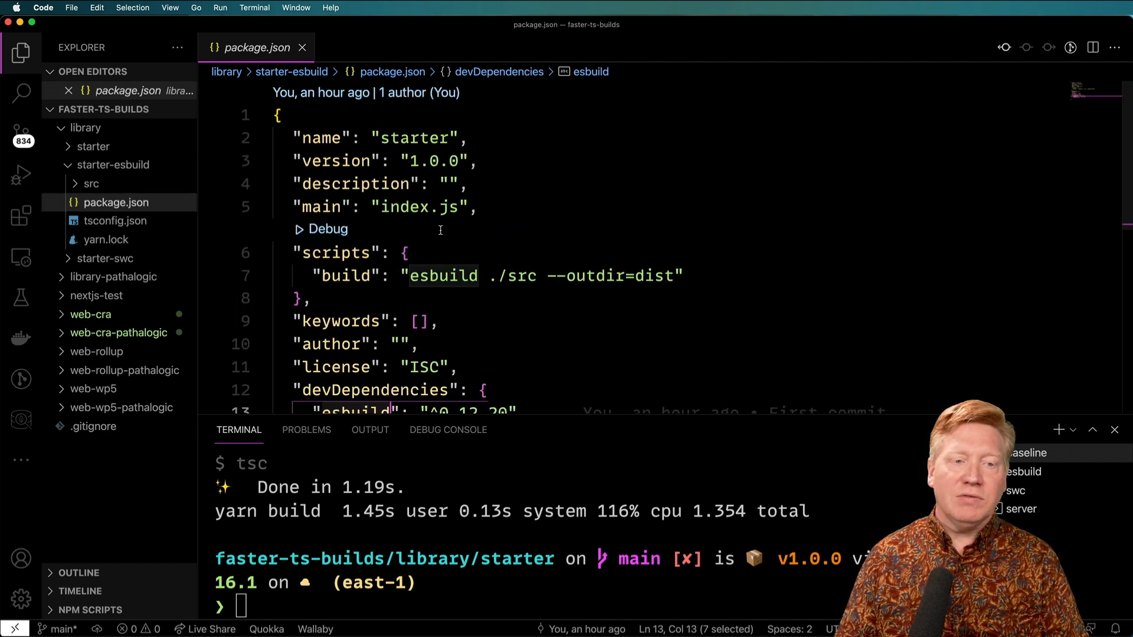
{"action": "left_click", "coordinate": [478, 276]}
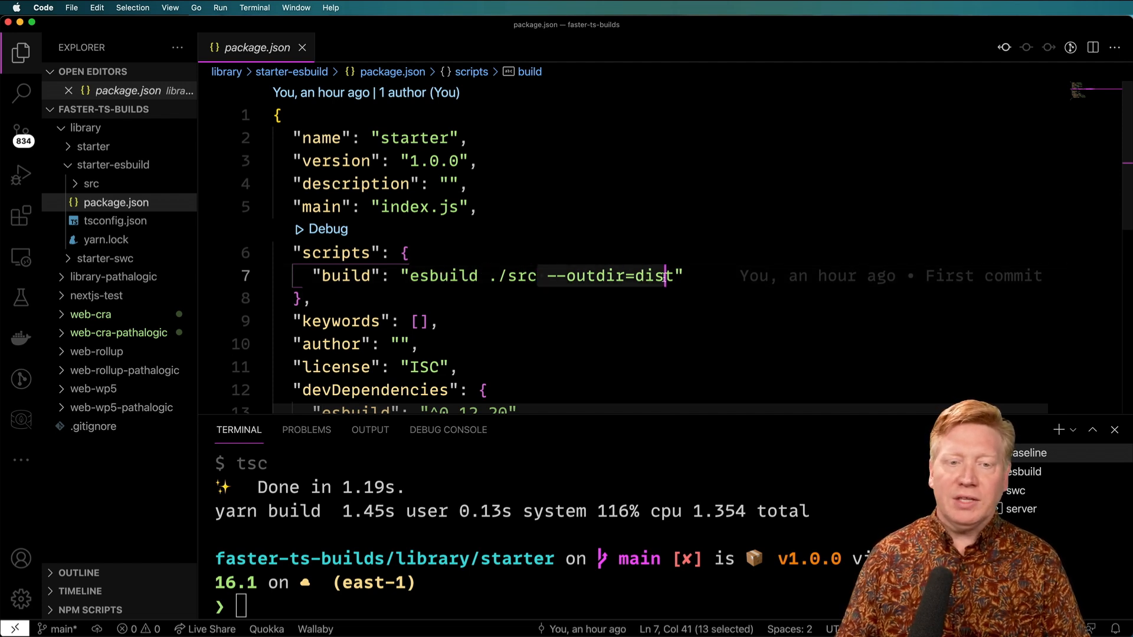
{"action": "left_click", "coordinate": [307, 298]}
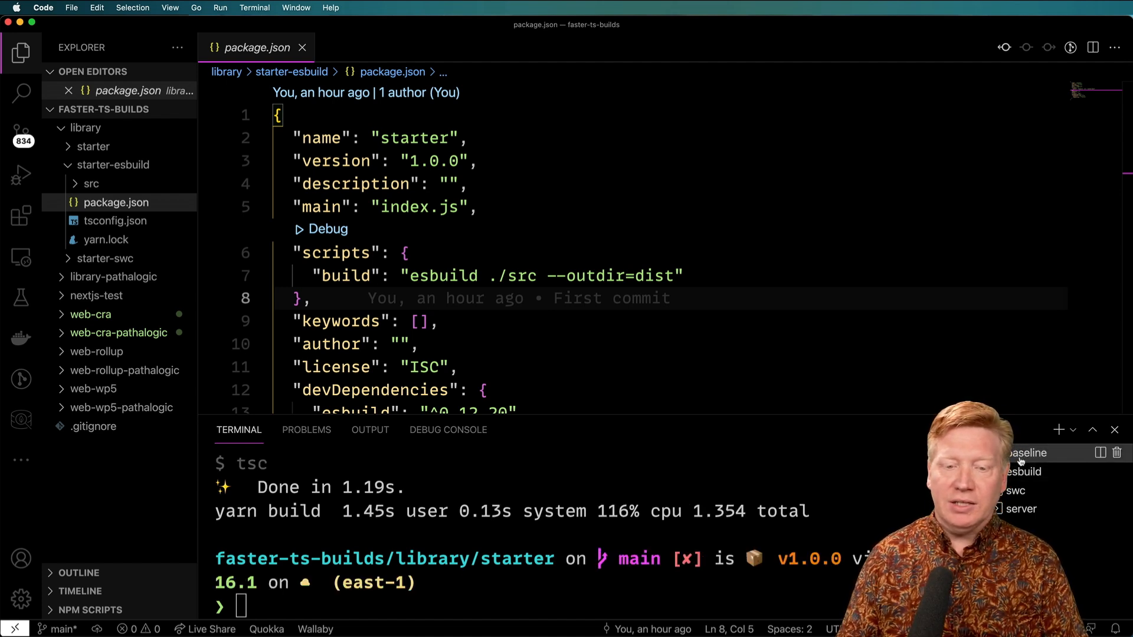
{"action": "left_click", "coordinate": [1023, 471]}
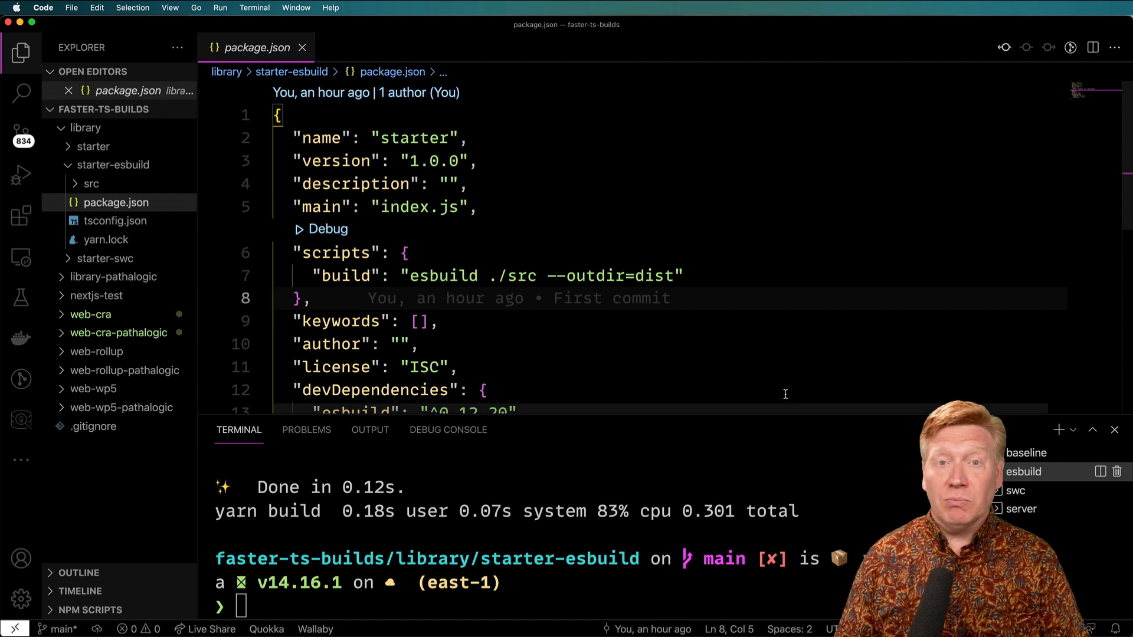
{"action": "left_click", "coordinate": [113, 164]}
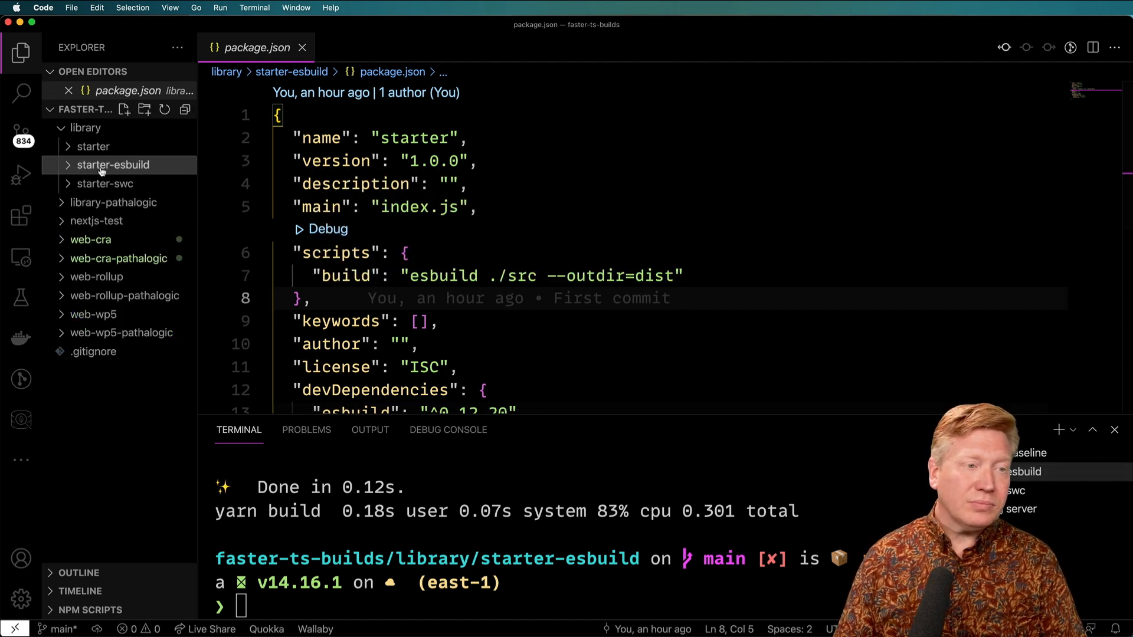
{"action": "left_click", "coordinate": [302, 47]}
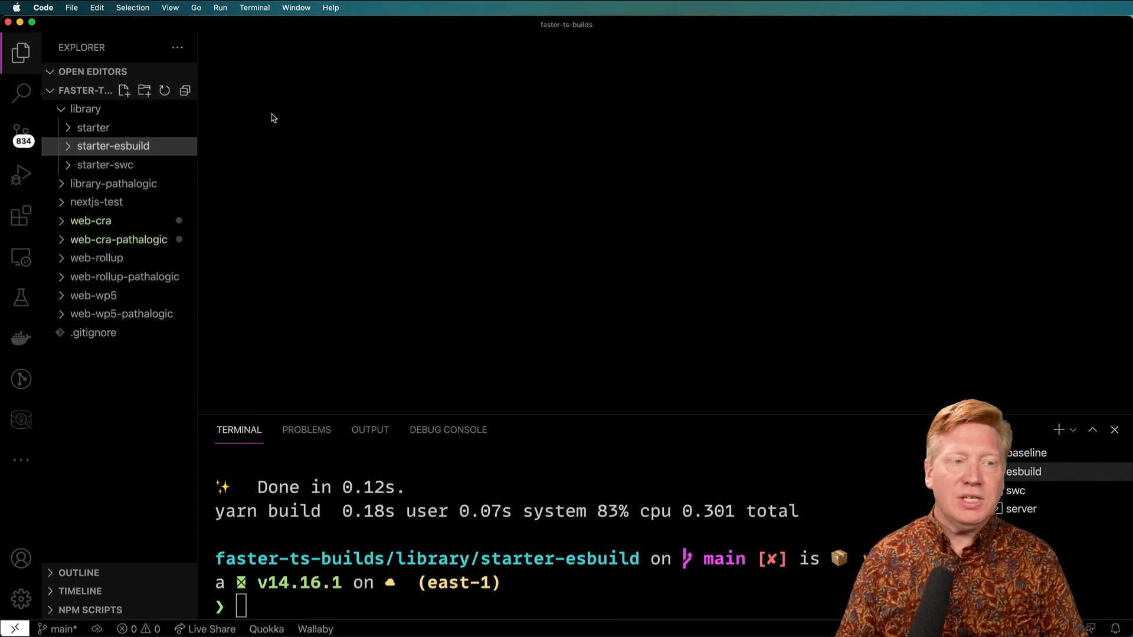
{"action": "left_click", "coordinate": [105, 202]}
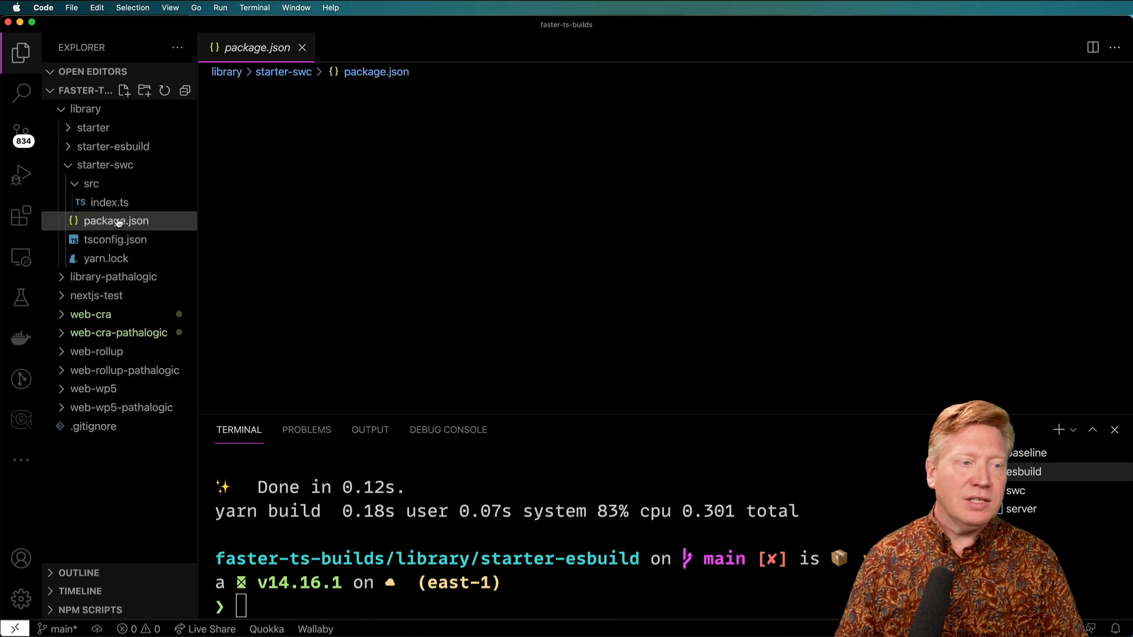
{"action": "left_click", "coordinate": [115, 220]}
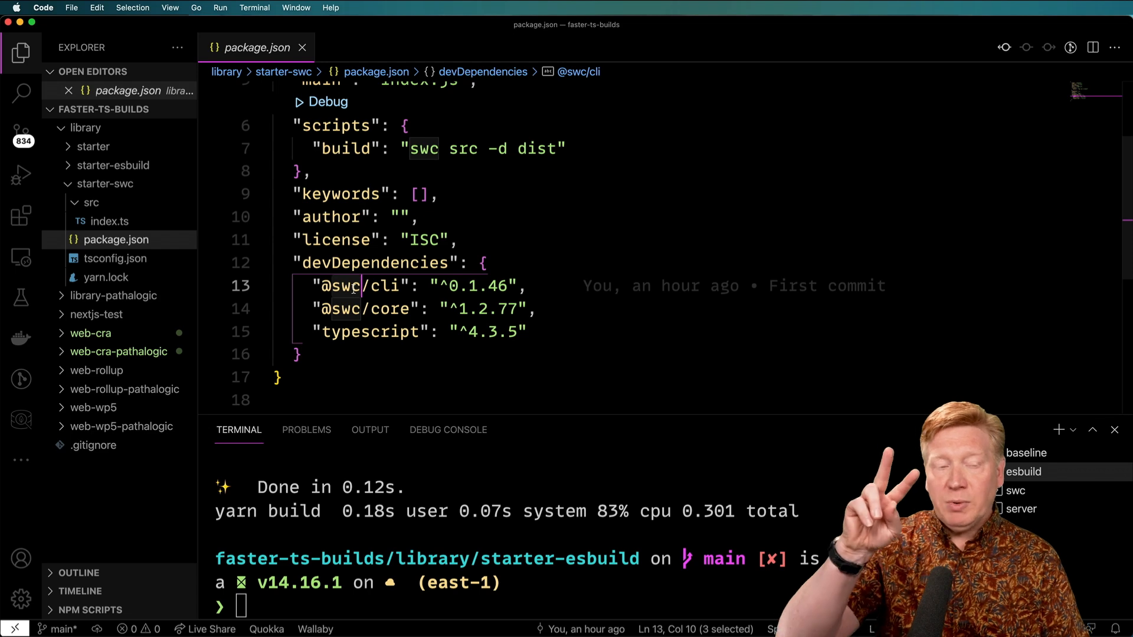
{"action": "left_click", "coordinate": [390, 309]}
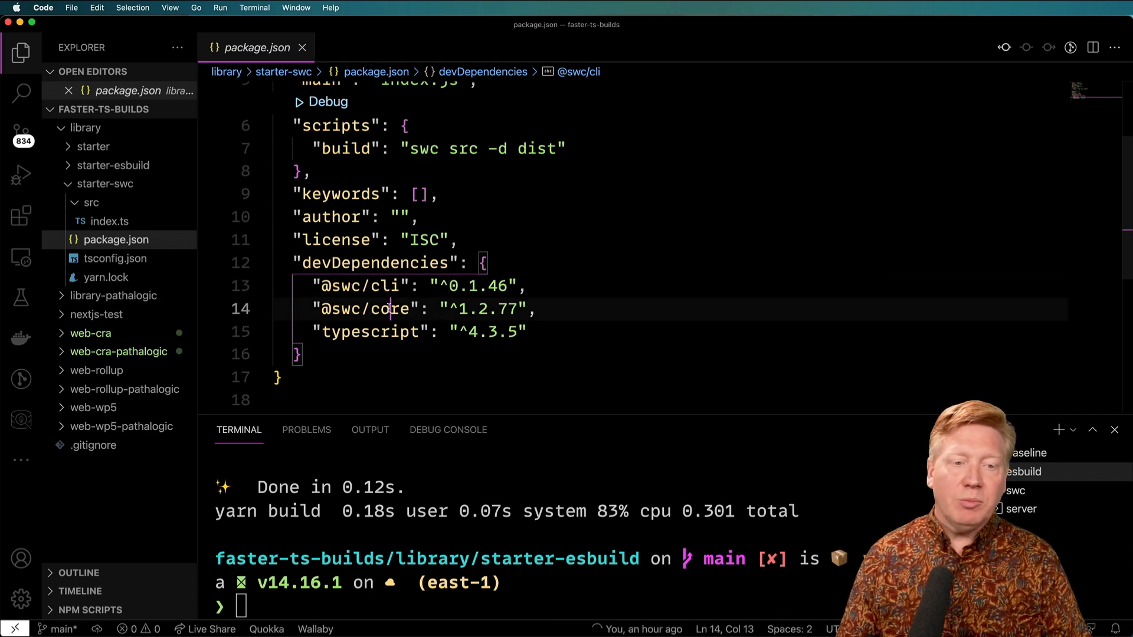
{"action": "scroll", "scroll_direction": "up", "scroll_amount": 3}
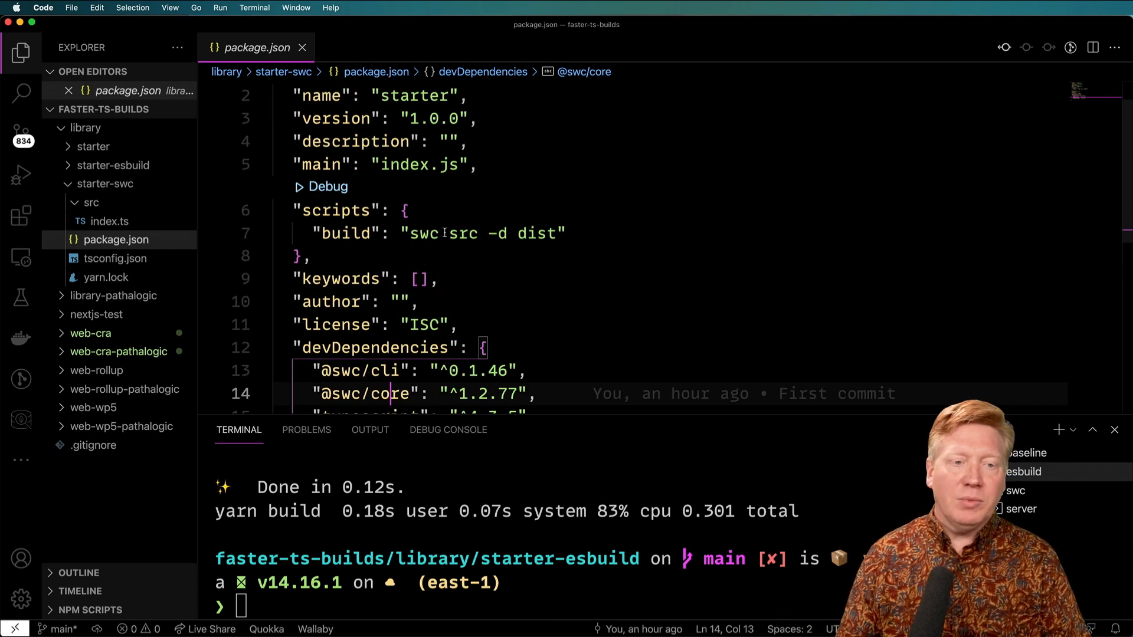
{"action": "double_click", "coordinate": [423, 233]}
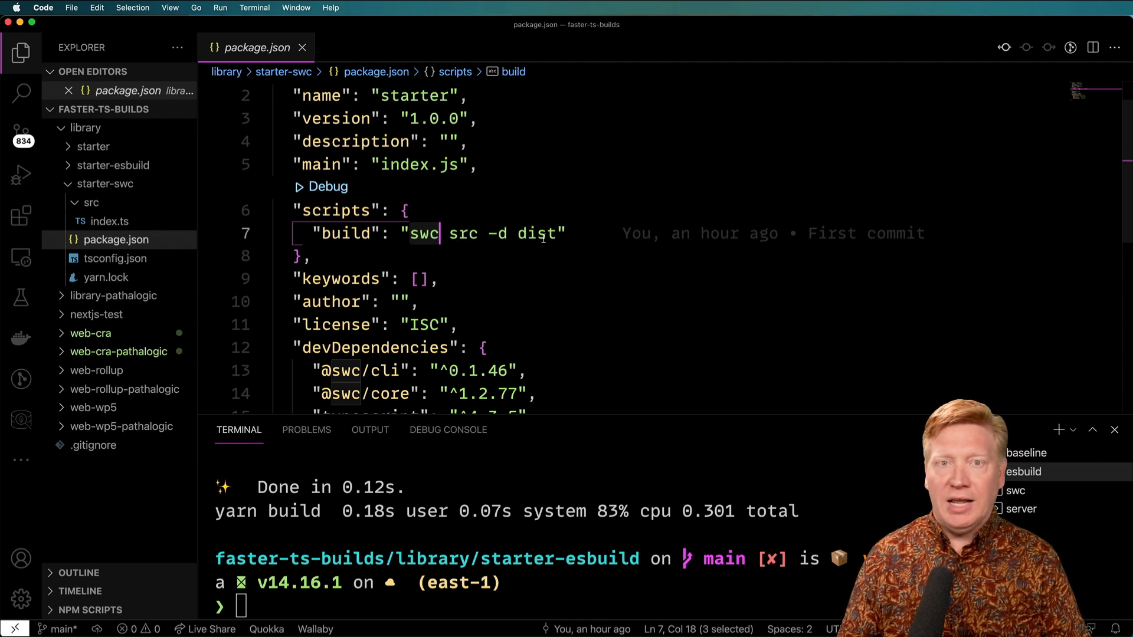
{"action": "mouse_move", "coordinate": [1053, 518]}
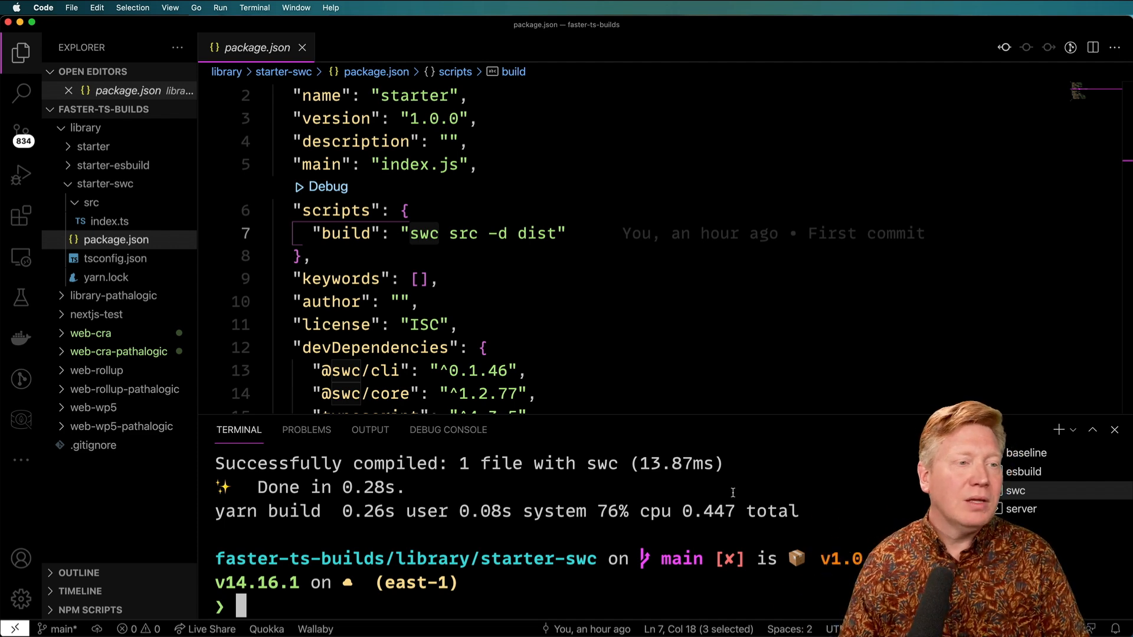
{"action": "left_click", "coordinate": [84, 128]}
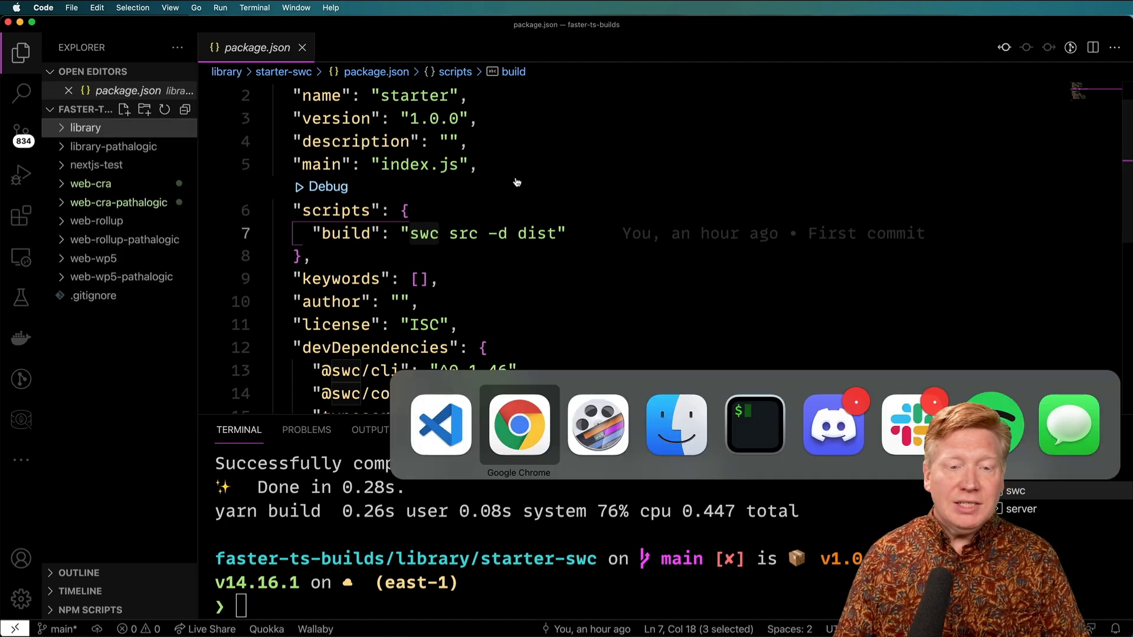
Switch to Chrome's JS/TS Compiler Performance Tests spreadsheet tab
{"action": "left_click", "coordinate": [518, 425]}
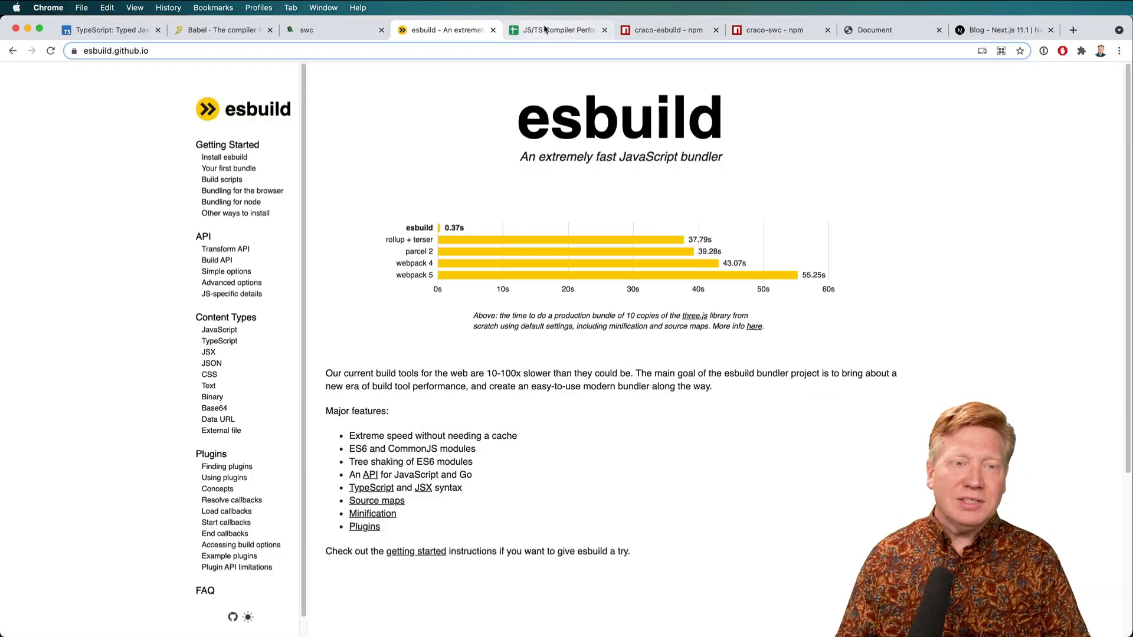
{"action": "left_click", "coordinate": [556, 29]}
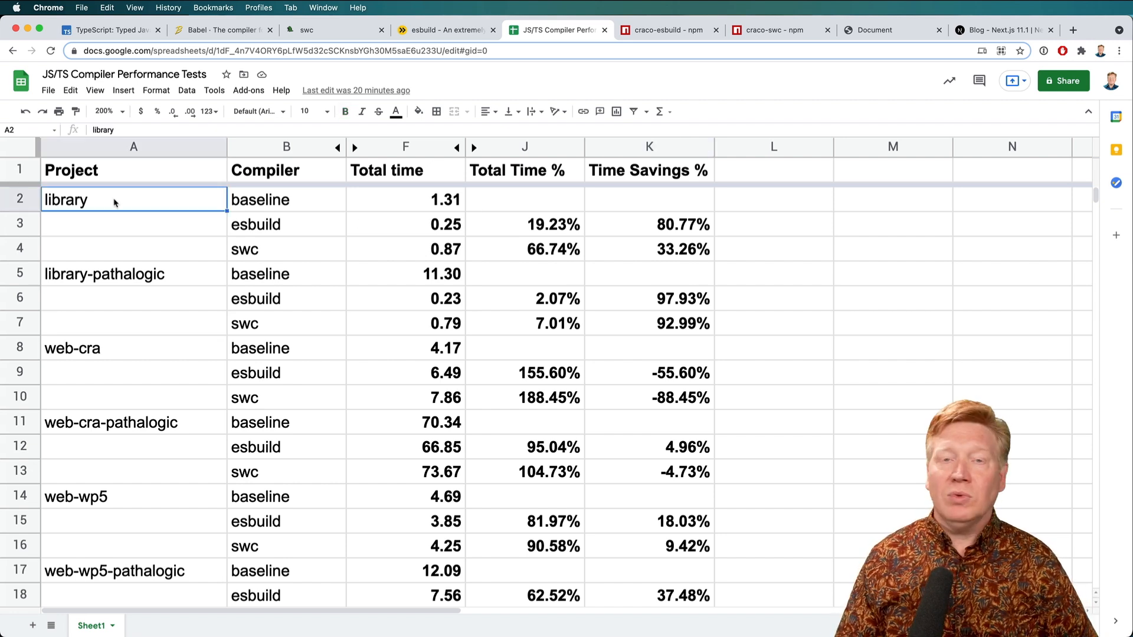
{"action": "mouse_move", "coordinate": [388, 214]}
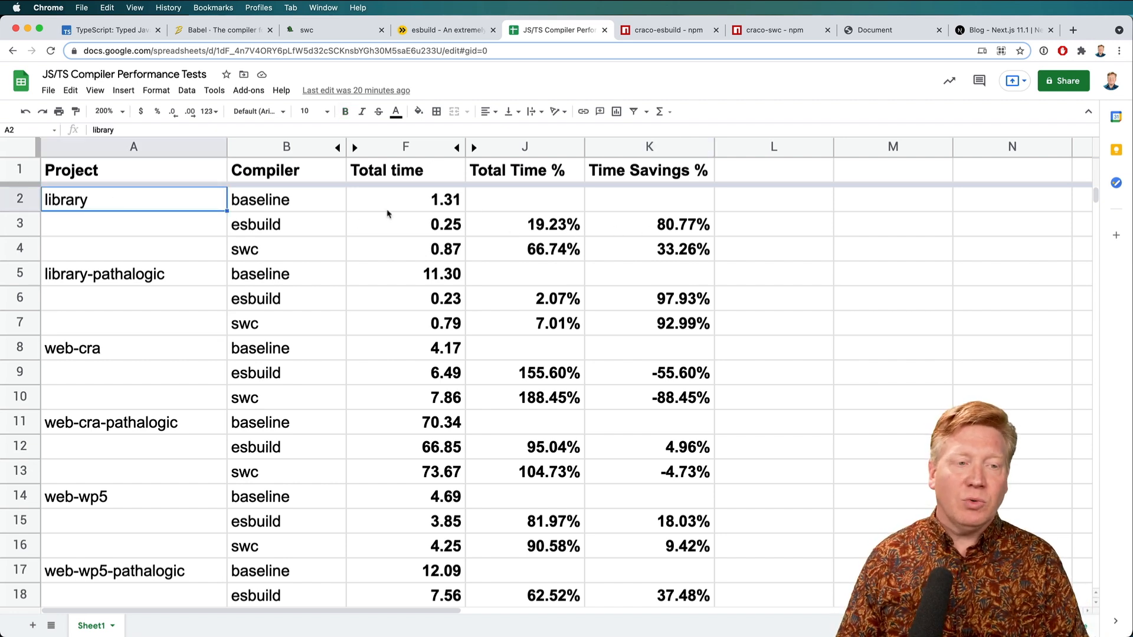
{"action": "left_click", "coordinate": [286, 225]}
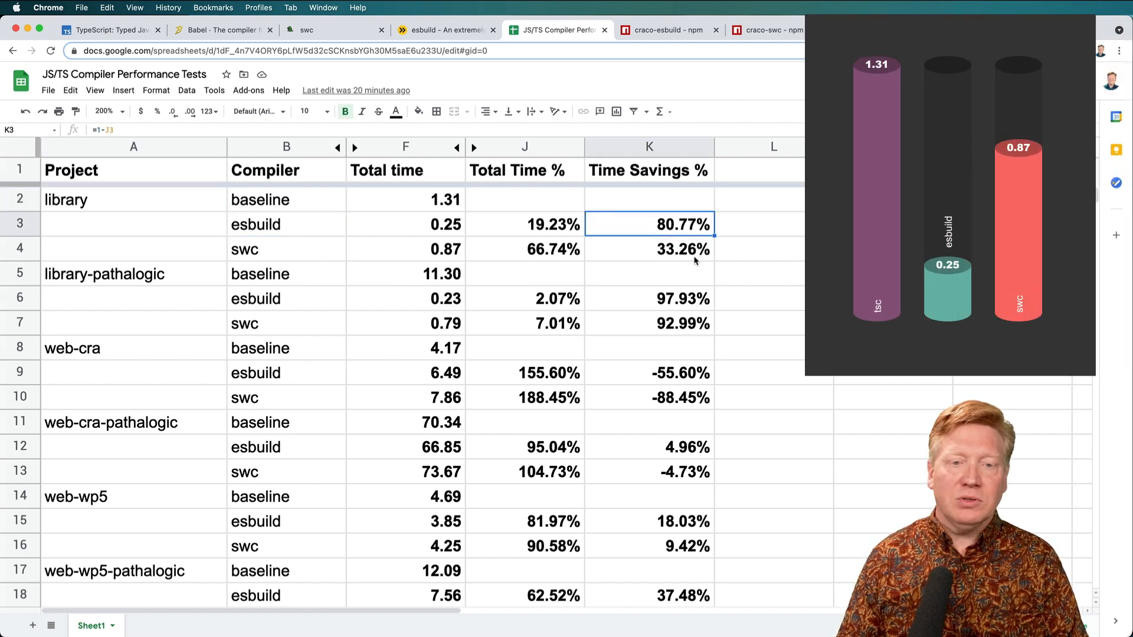
{"action": "left_click", "coordinate": [647, 249]}
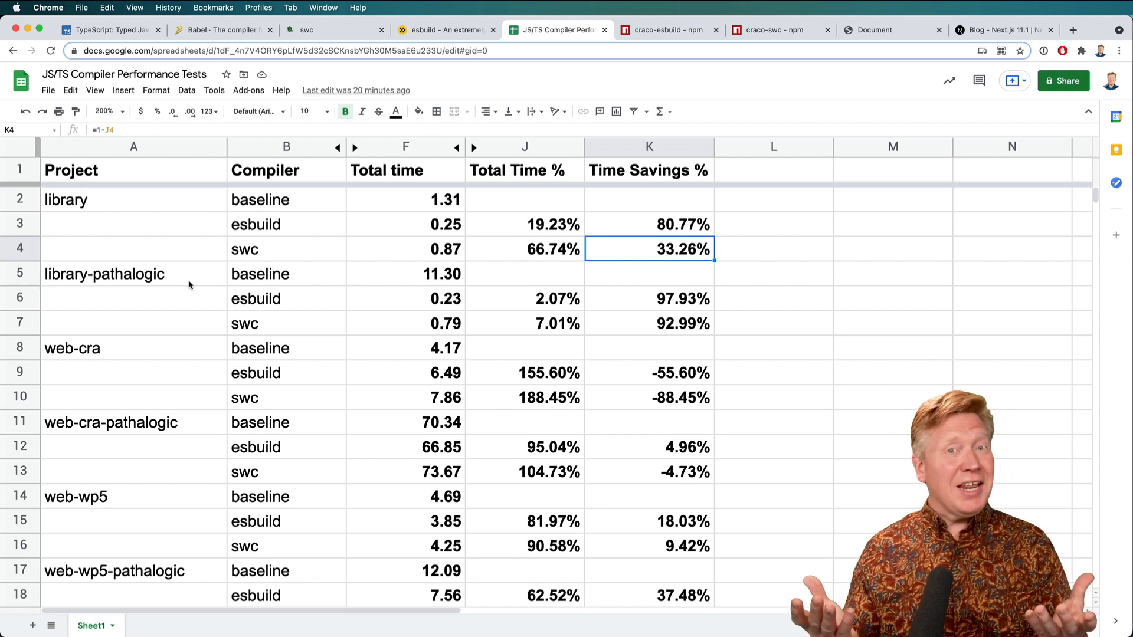
{"action": "left_click", "coordinate": [105, 273]}
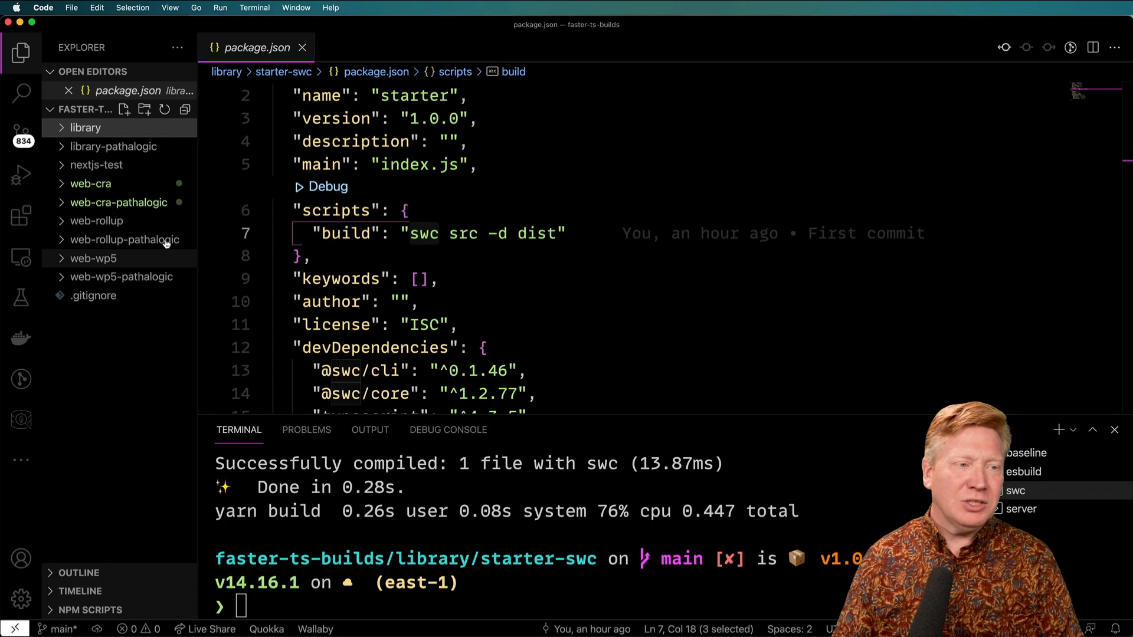
Close package.json and open Pokemon0.tsx from library-pathalogic's starter sources
{"action": "left_click", "coordinate": [302, 47]}
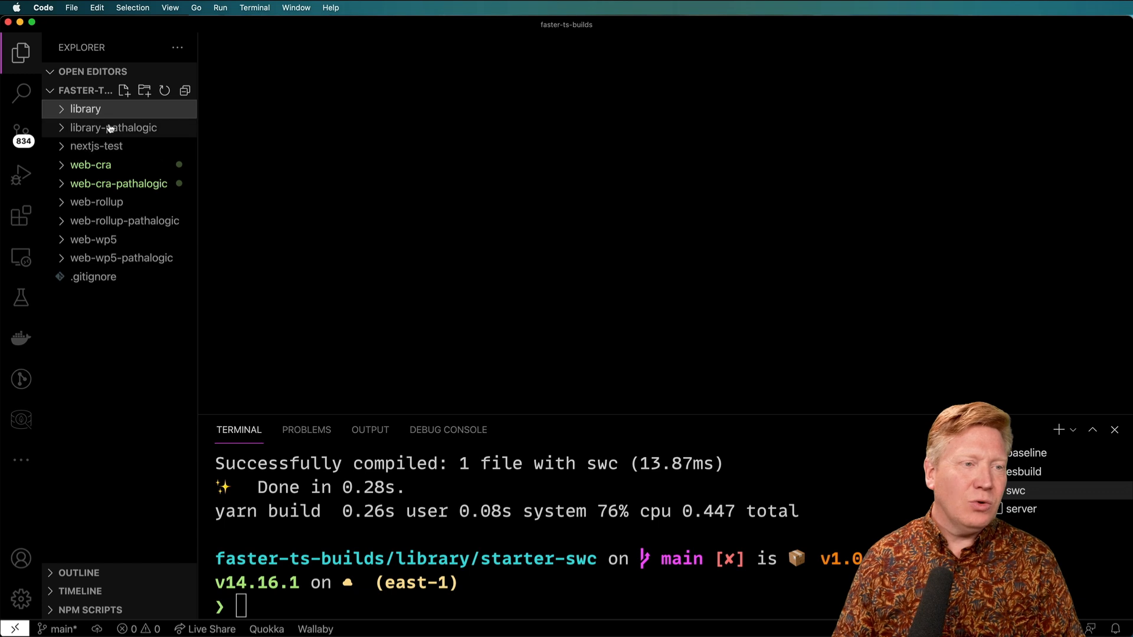
{"action": "left_click", "coordinate": [113, 128]}
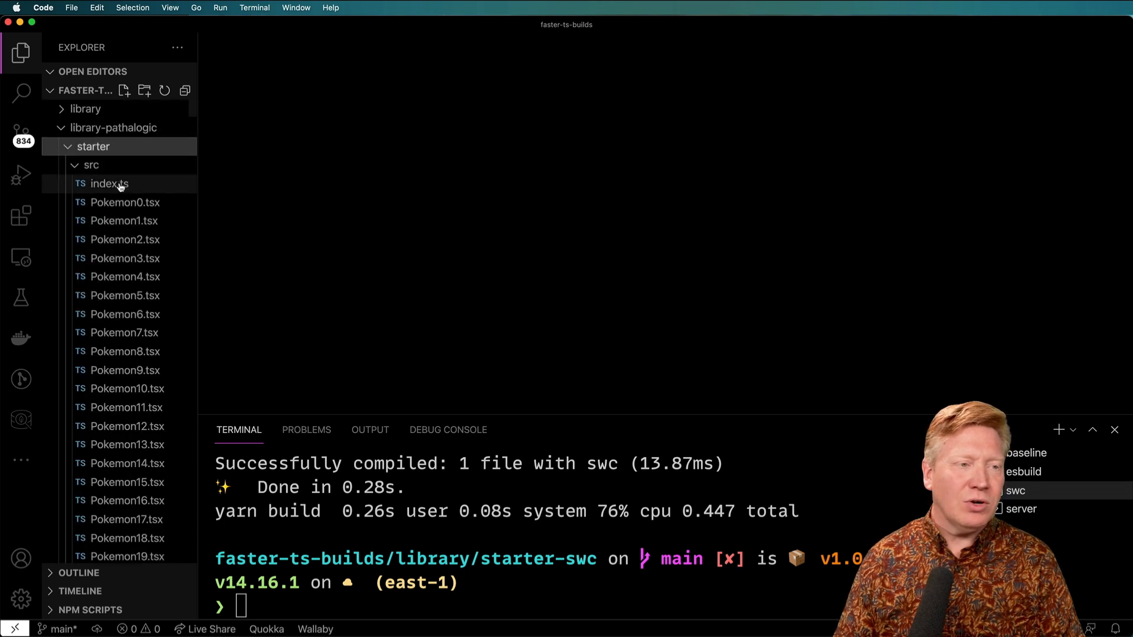
{"action": "left_click", "coordinate": [126, 203]}
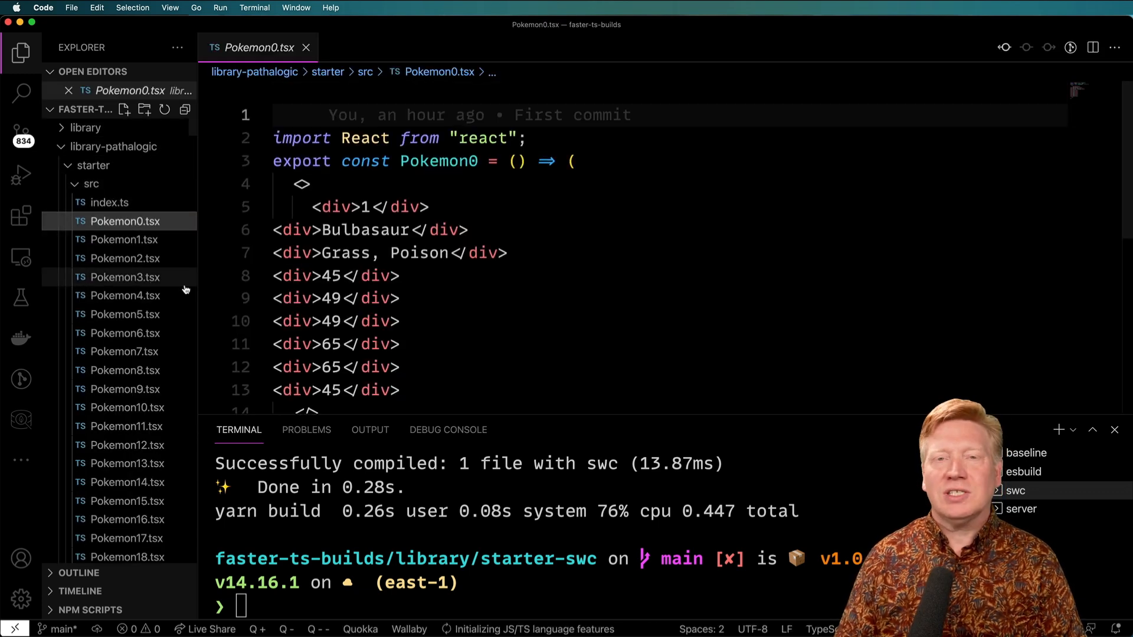
{"action": "mouse_move", "coordinate": [184, 289]}
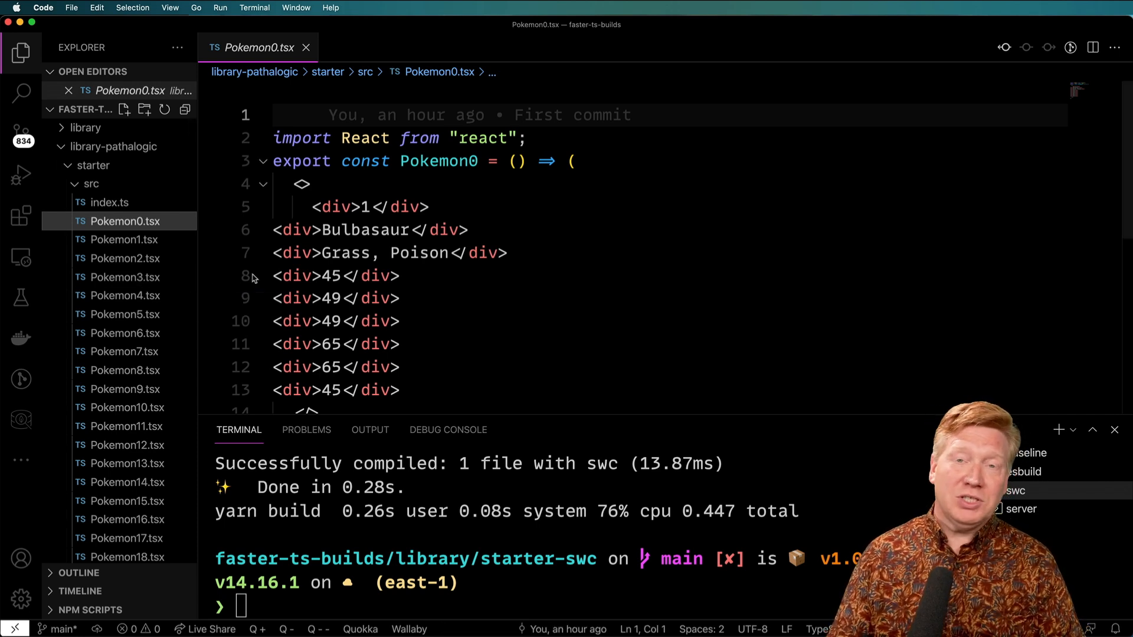
{"action": "mouse_move", "coordinate": [125, 259]}
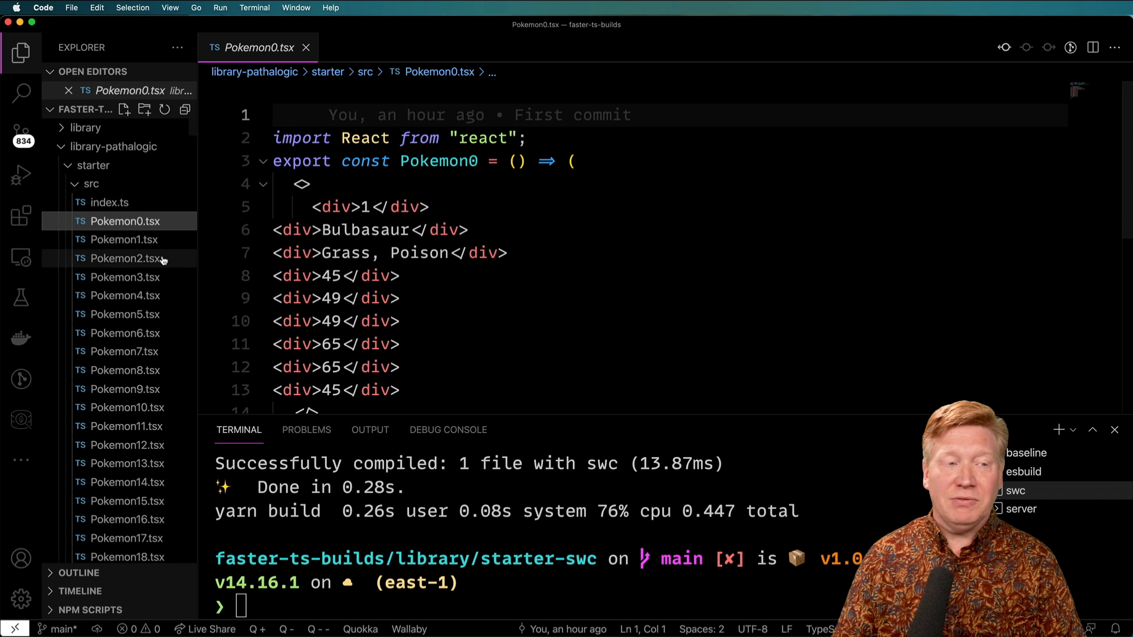
{"action": "mouse_move", "coordinate": [107, 202]}
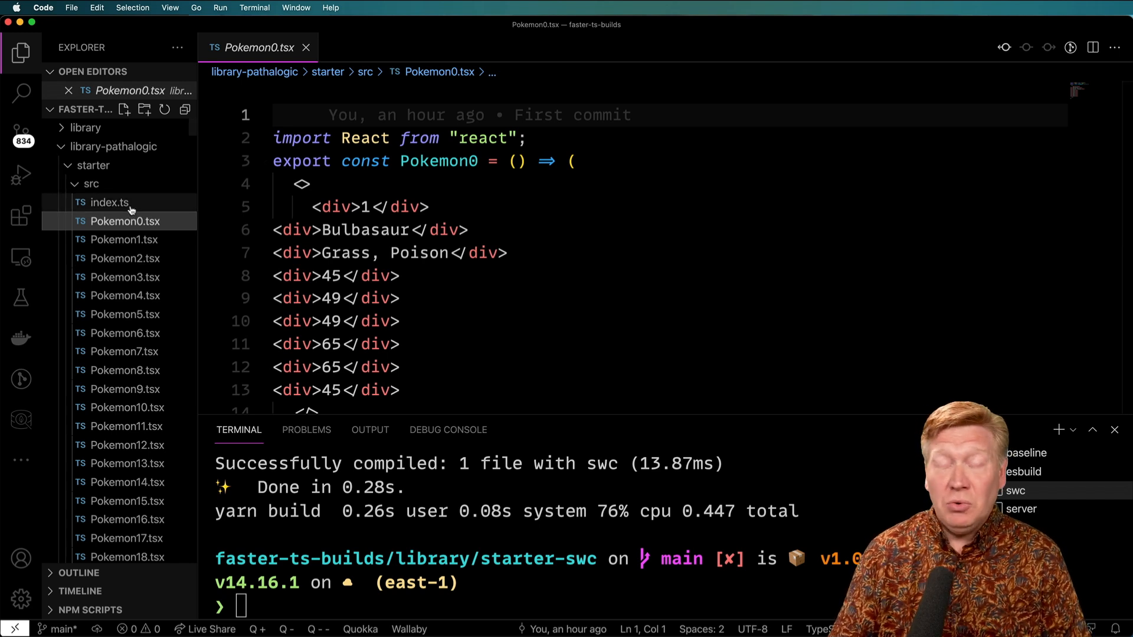
{"action": "mouse_move", "coordinate": [124, 221]}
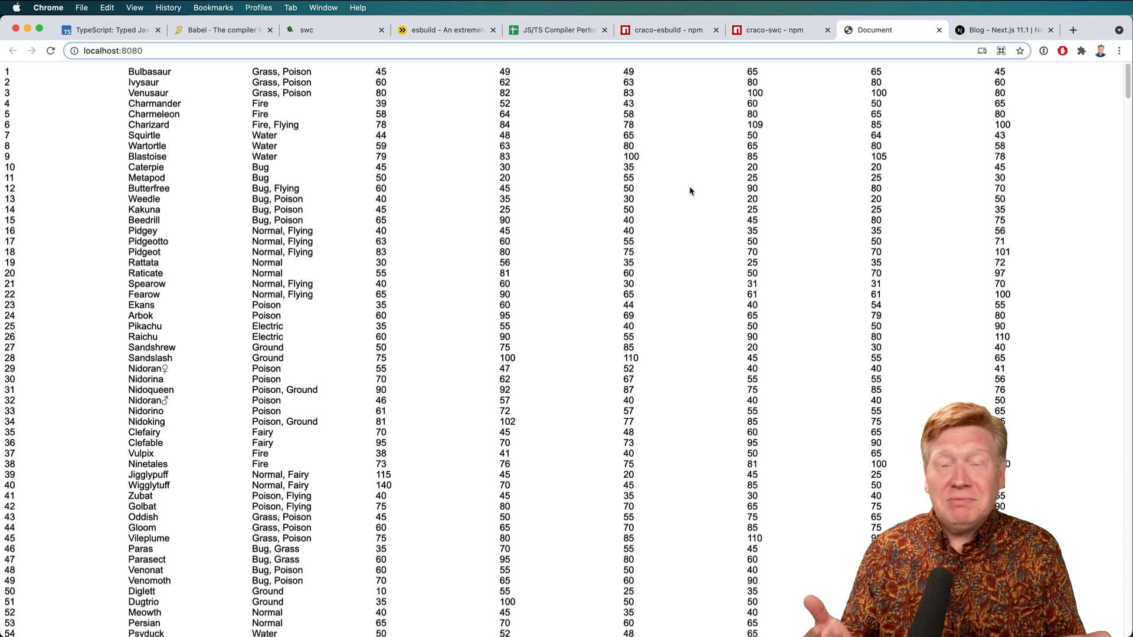
{"action": "mouse_move", "coordinate": [894, 92]}
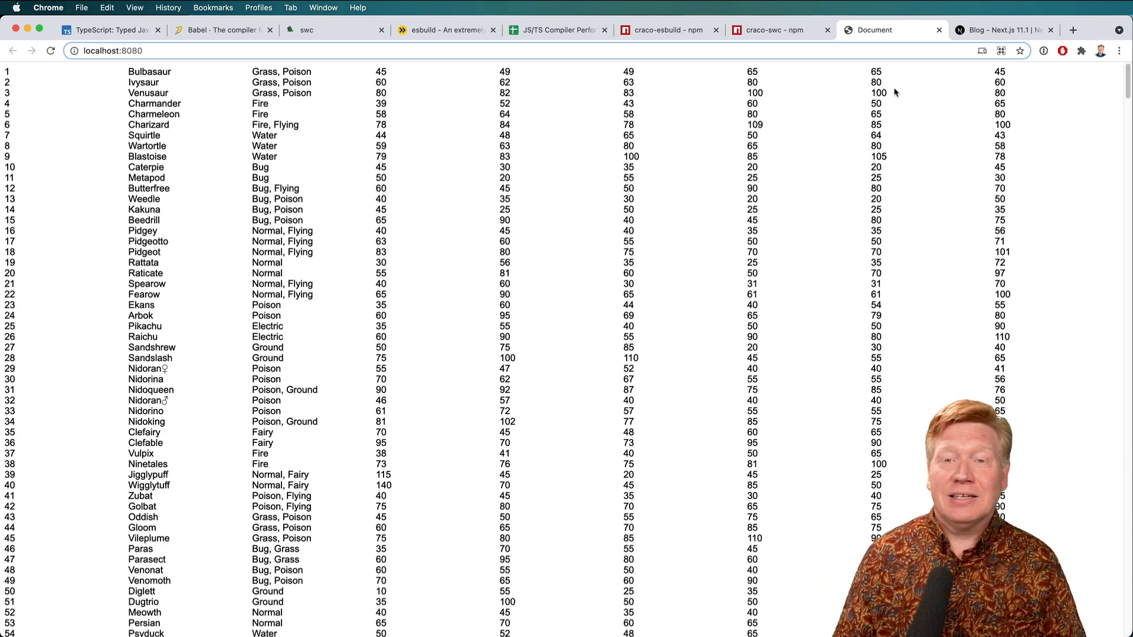
View the Next.js 'Adopting Rust-based SWC' blog tab, then return to VS Code
{"action": "left_click", "coordinate": [1003, 30]}
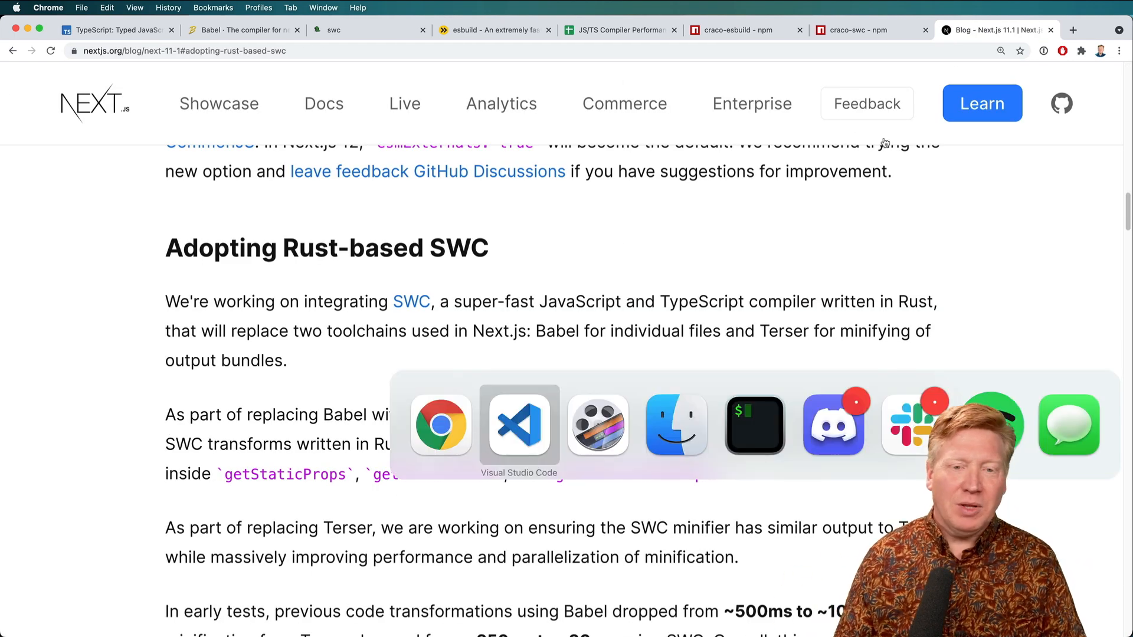
{"action": "left_click", "coordinate": [519, 425]}
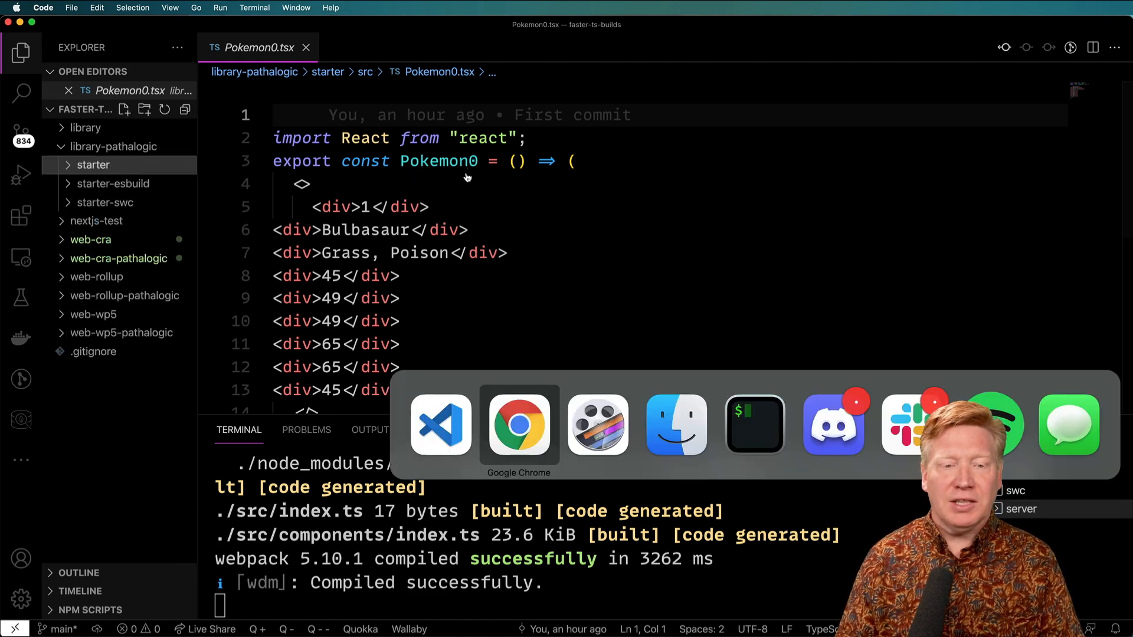
{"action": "left_click", "coordinate": [518, 424]}
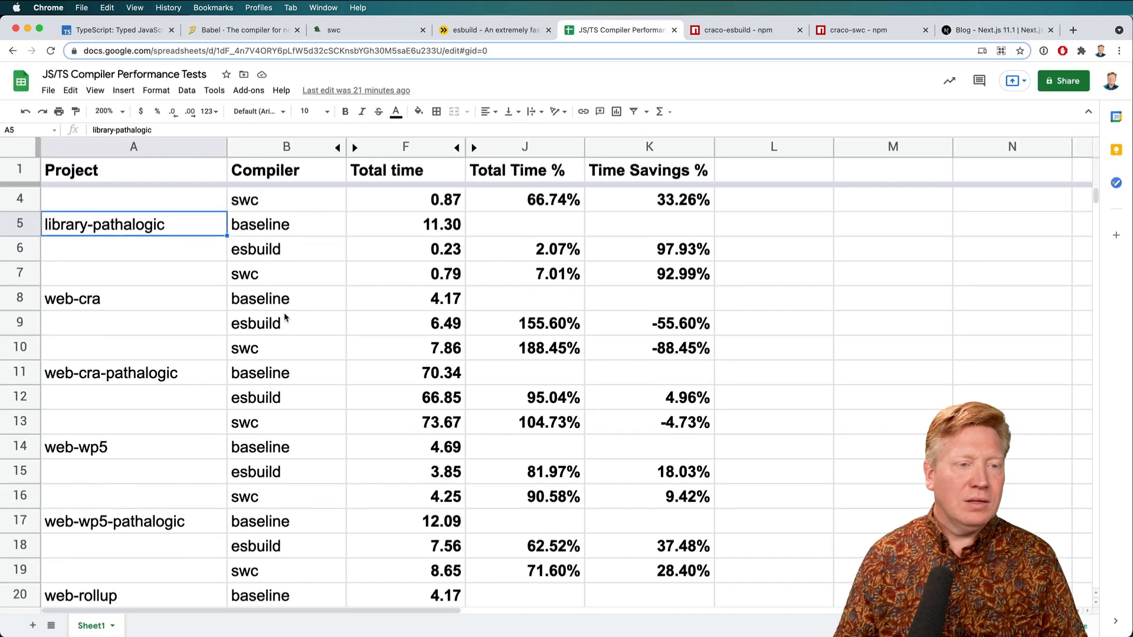
{"action": "left_click", "coordinate": [405, 224]}
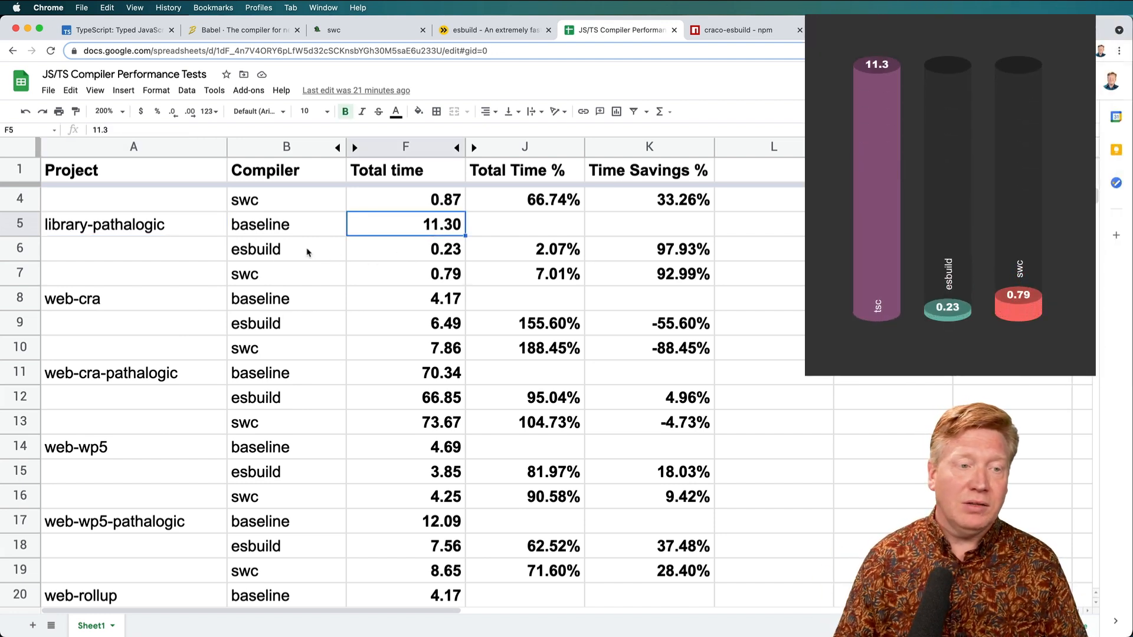
{"action": "left_click", "coordinate": [648, 249]}
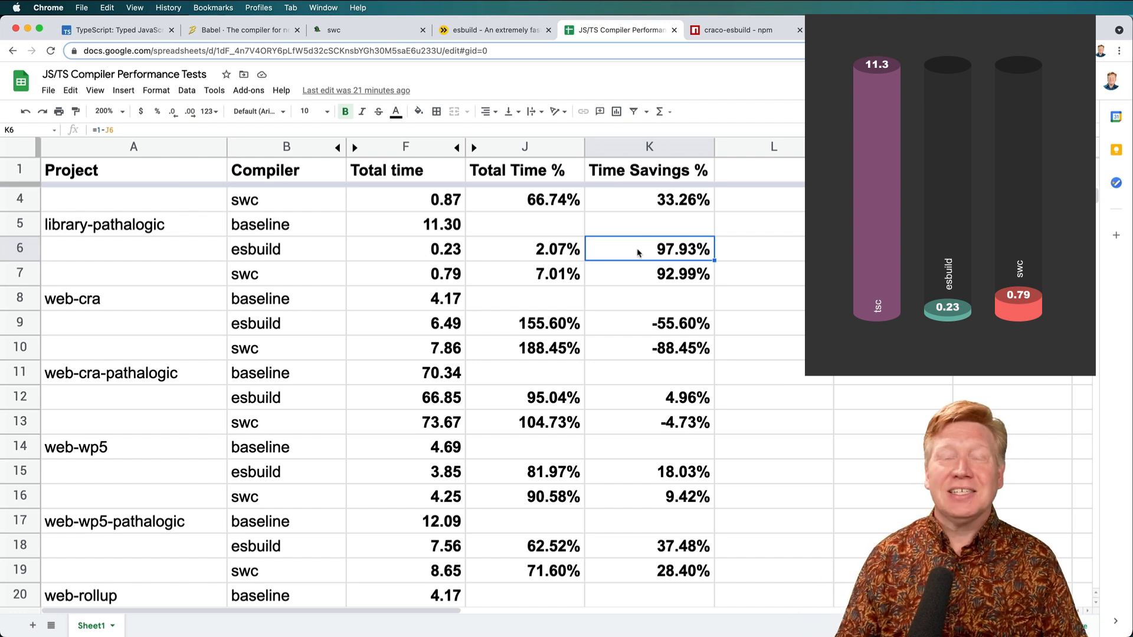
{"action": "mouse_move", "coordinate": [471, 280]}
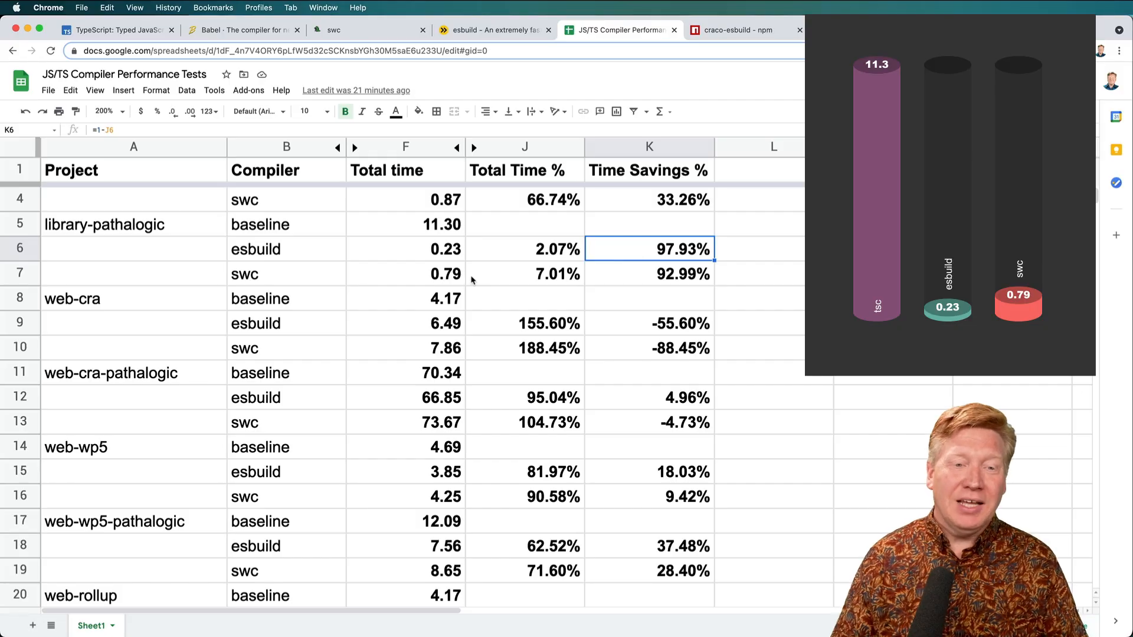
{"action": "left_click", "coordinate": [647, 274]}
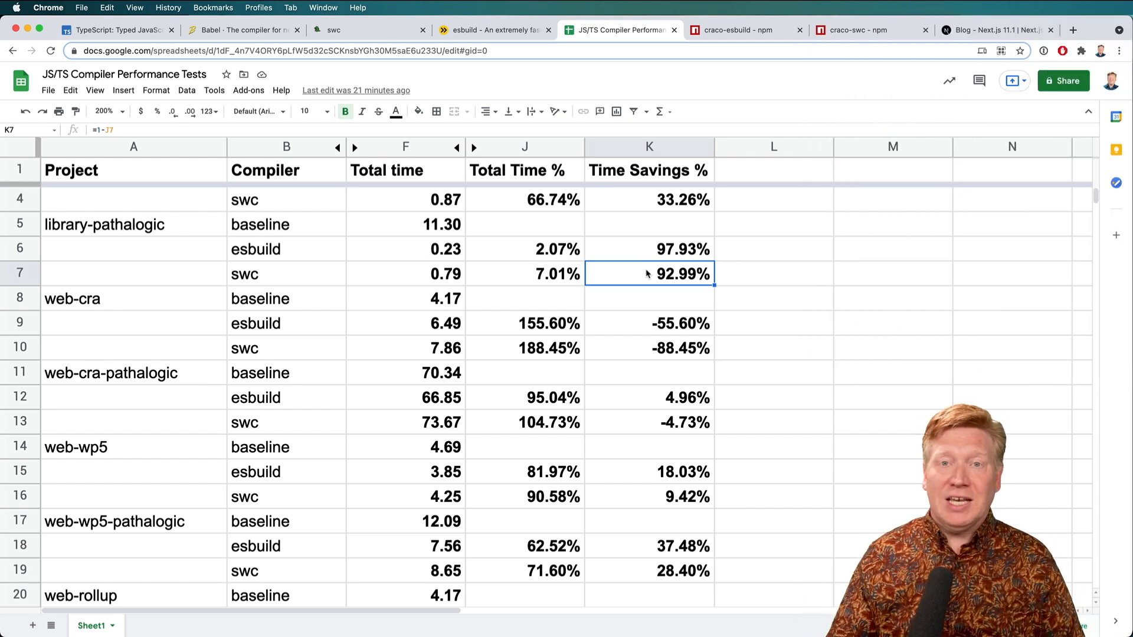
{"action": "left_click", "coordinate": [134, 299]}
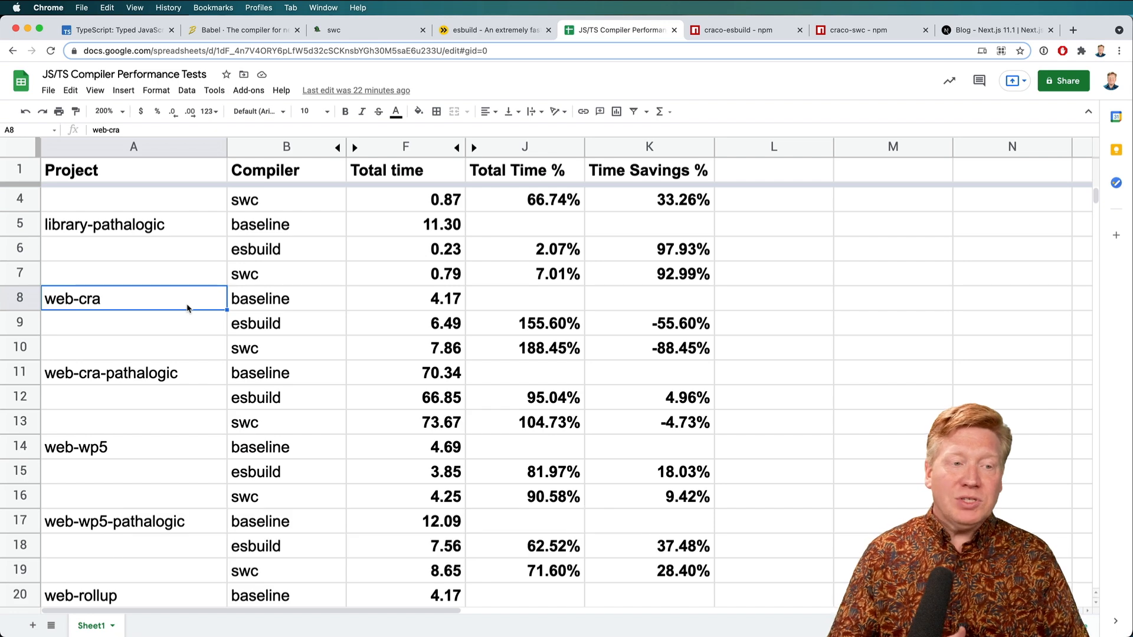
{"action": "mouse_move", "coordinate": [260, 304]}
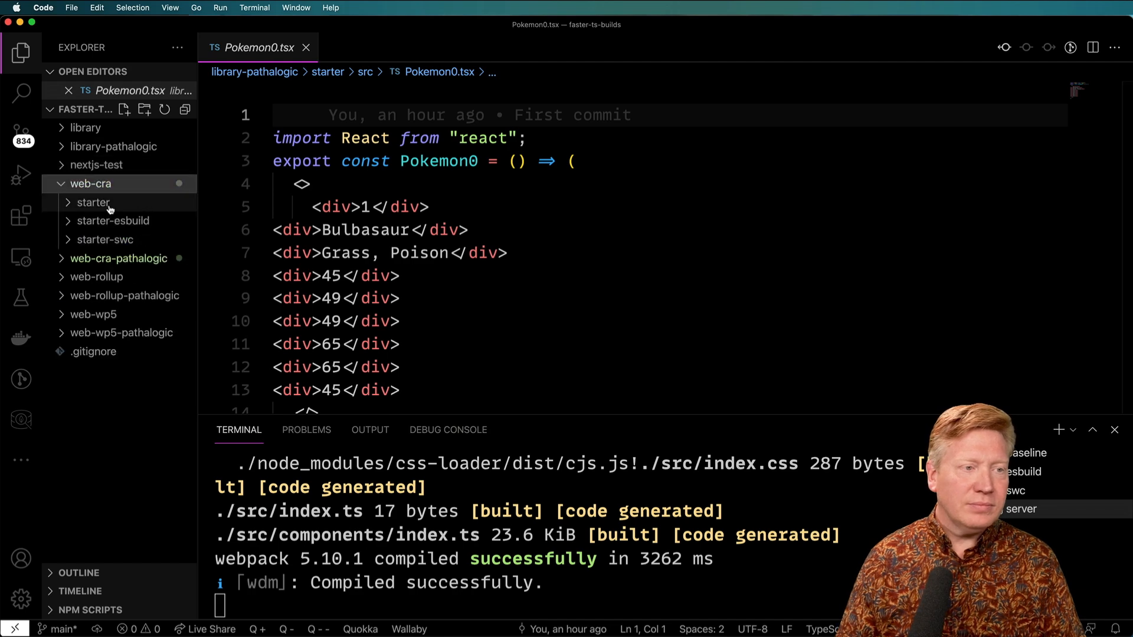
{"action": "left_click", "coordinate": [94, 202]}
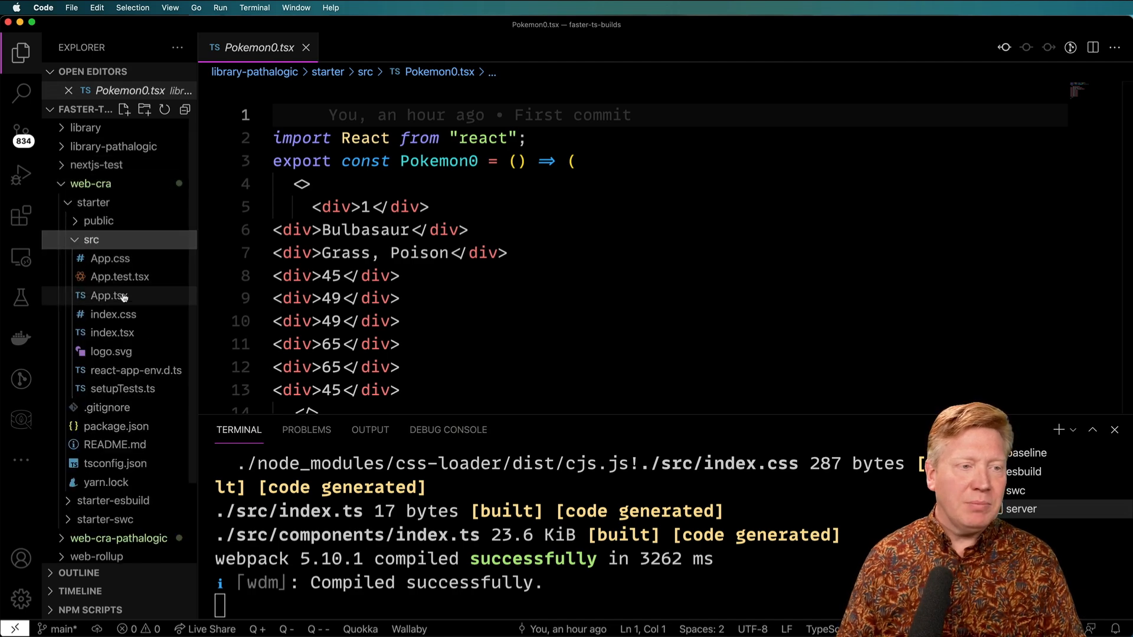
{"action": "left_click", "coordinate": [109, 296]}
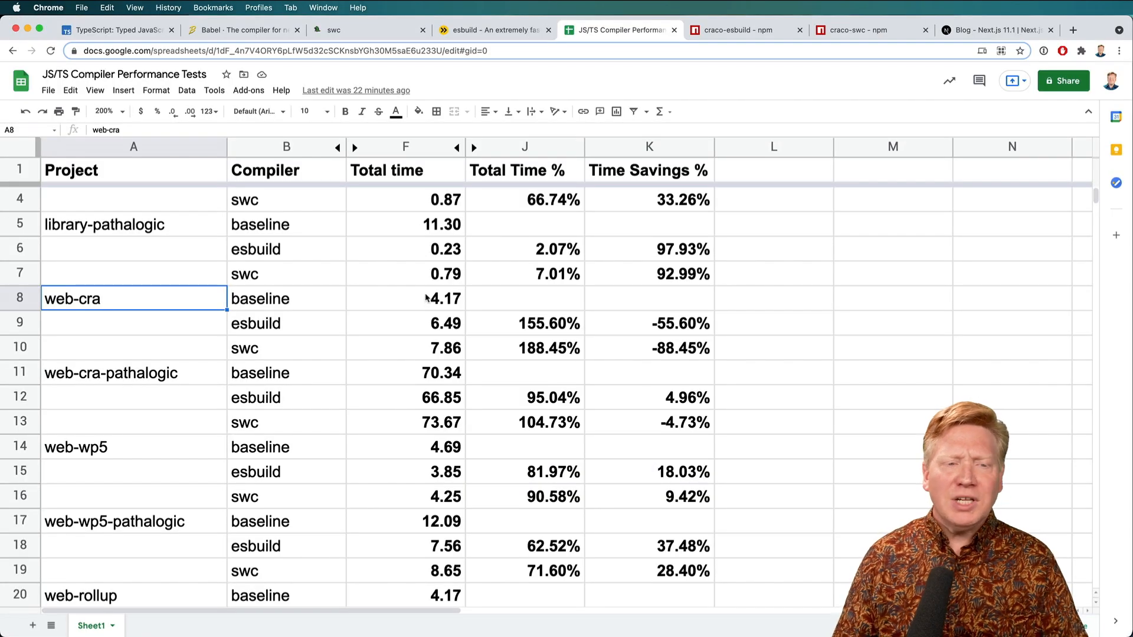
{"action": "mouse_move", "coordinate": [409, 305]}
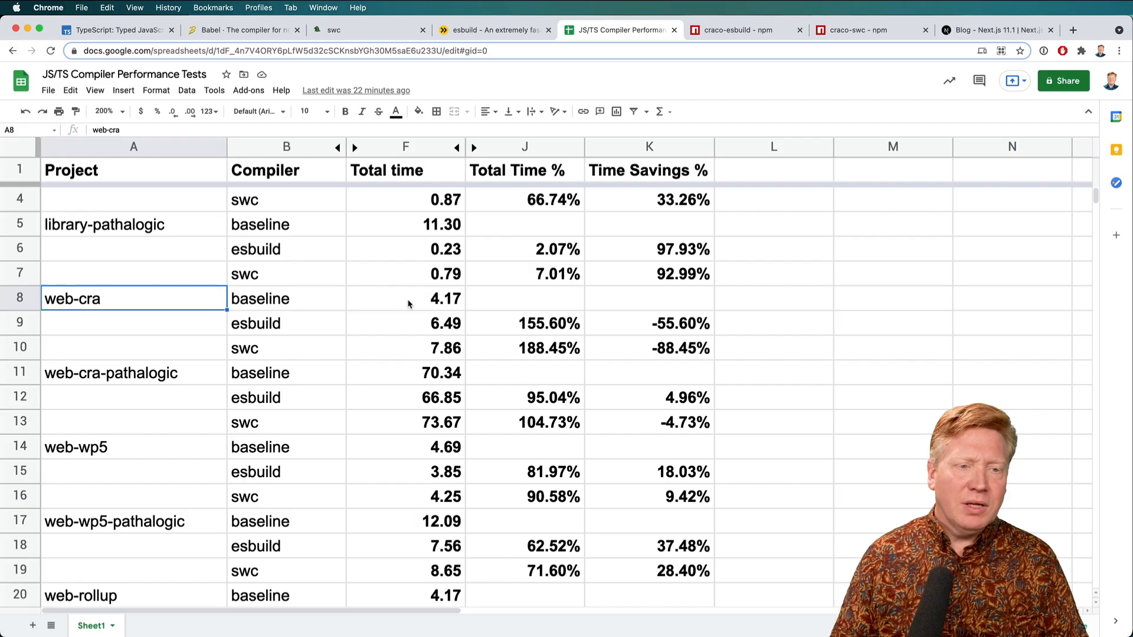
{"action": "left_click", "coordinate": [405, 298]}
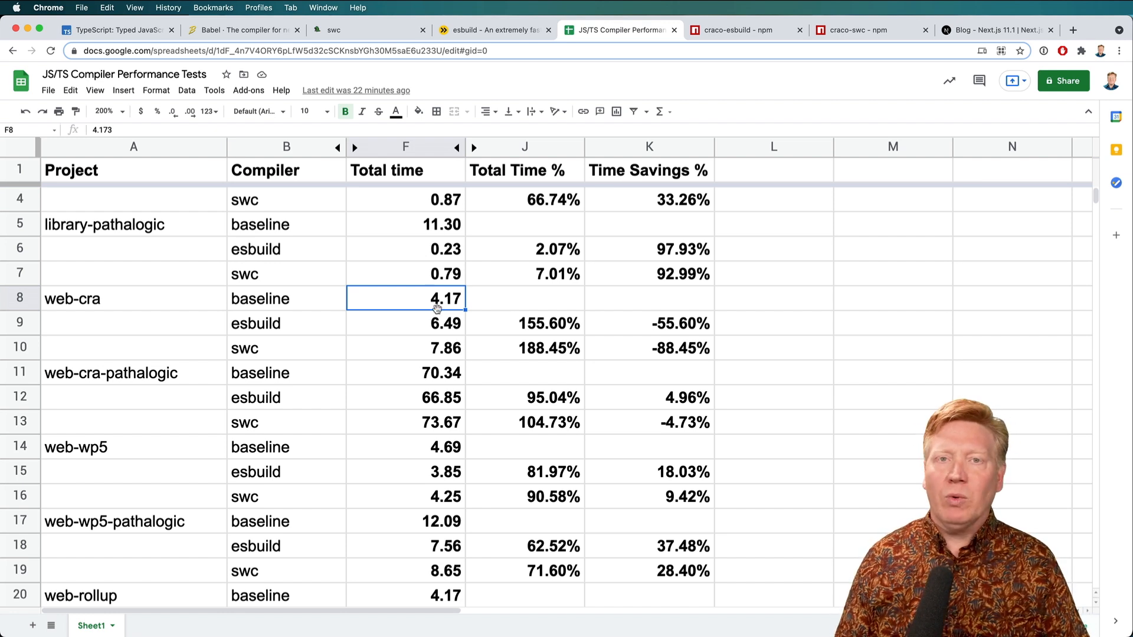
{"action": "left_click", "coordinate": [647, 323]}
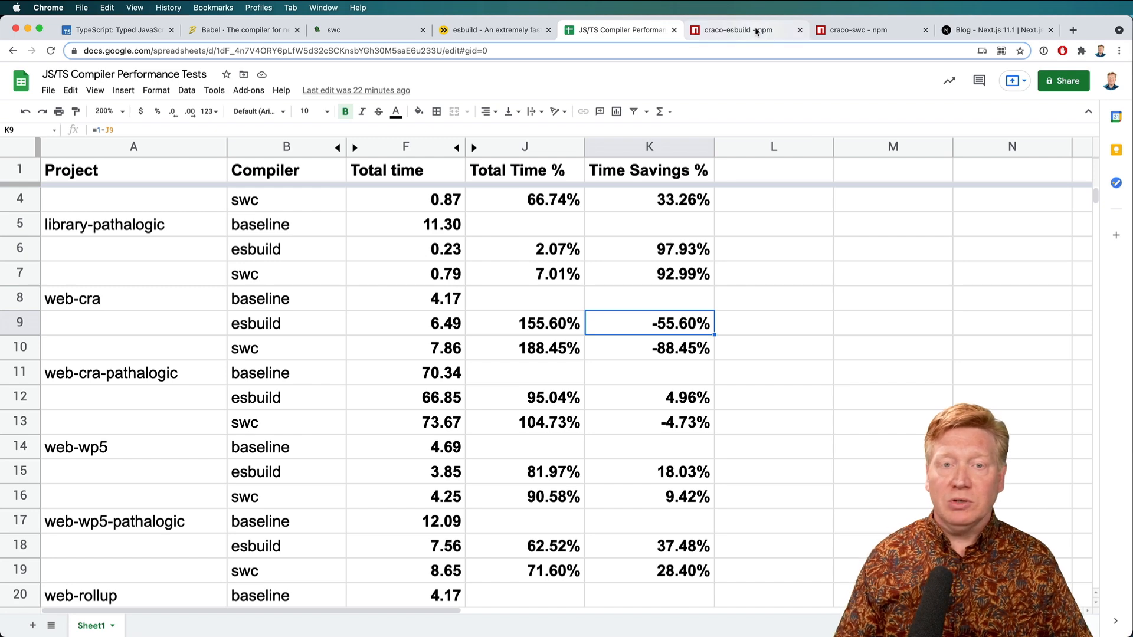
{"action": "left_click", "coordinate": [735, 30]}
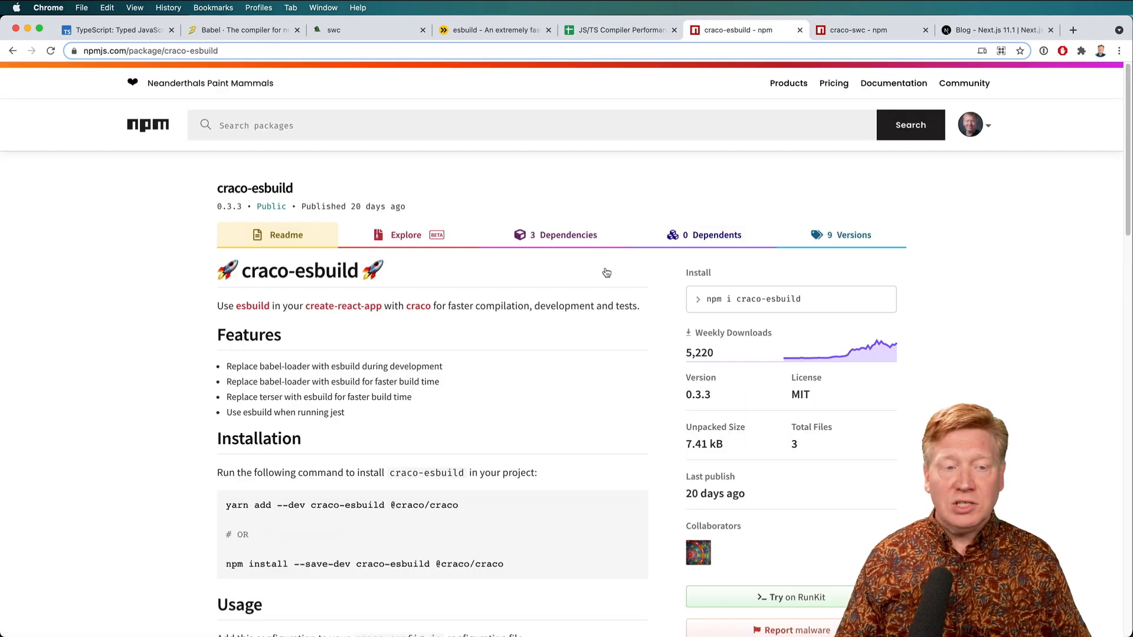
{"action": "scroll", "scroll_direction": "down", "scroll_amount": 3}
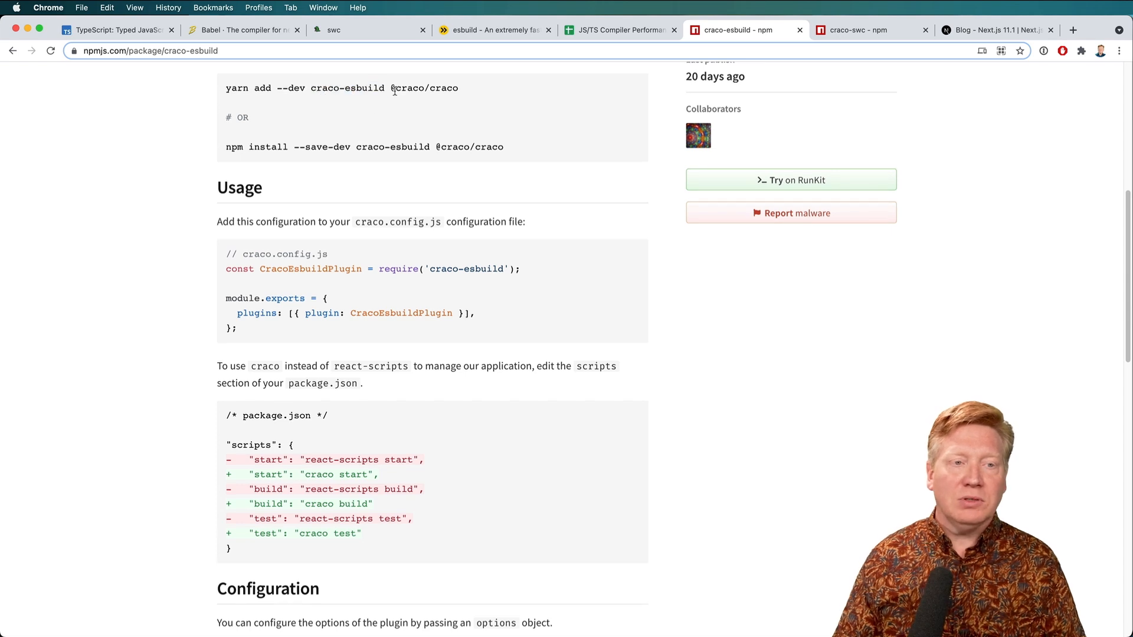
{"action": "double_click", "coordinate": [311, 269]}
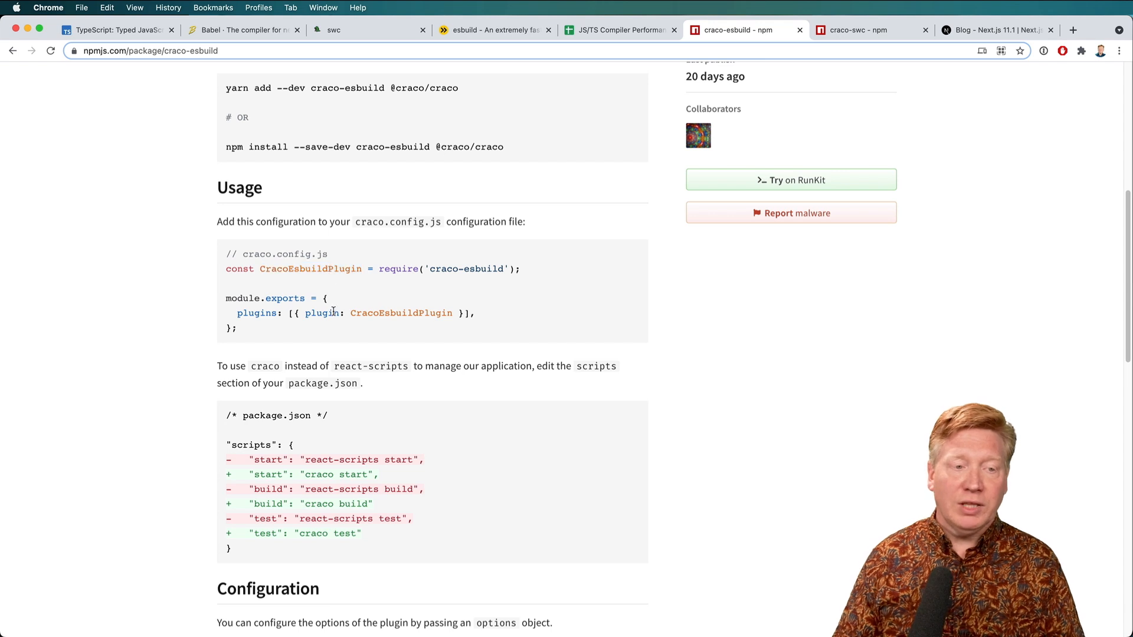
{"action": "double_click", "coordinate": [322, 312]}
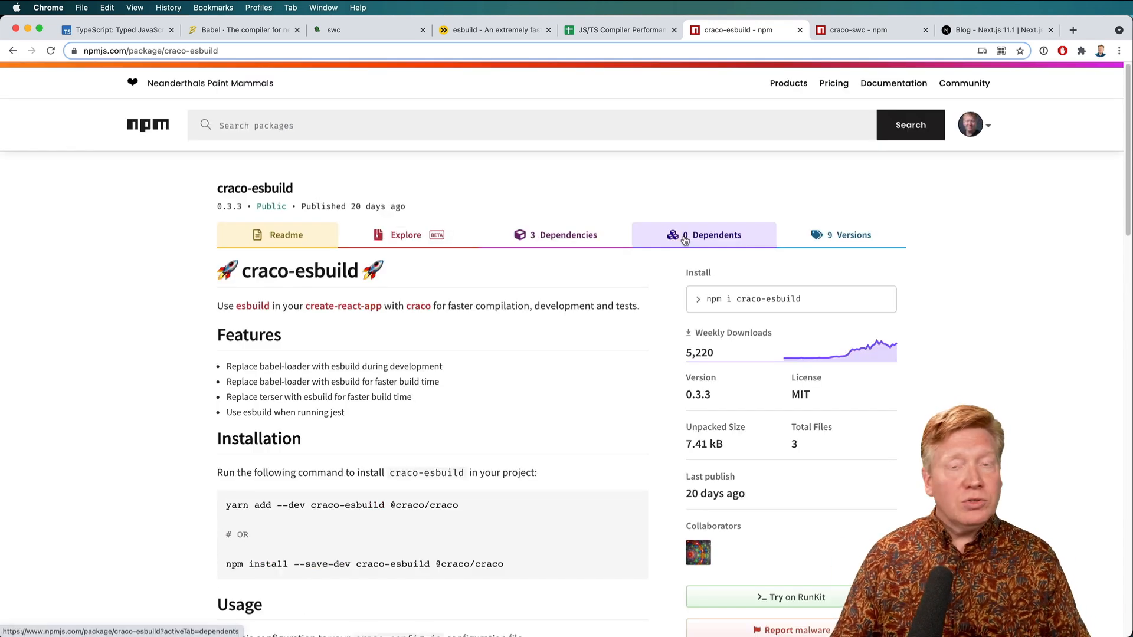
{"action": "left_click", "coordinate": [618, 30]}
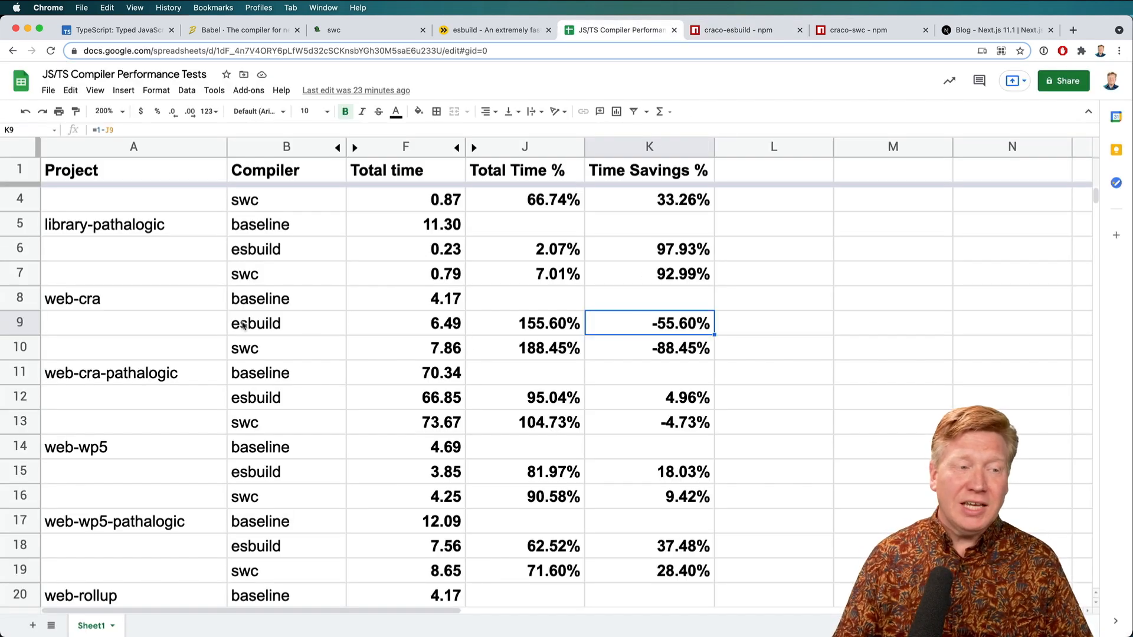
{"action": "left_click", "coordinate": [648, 348]}
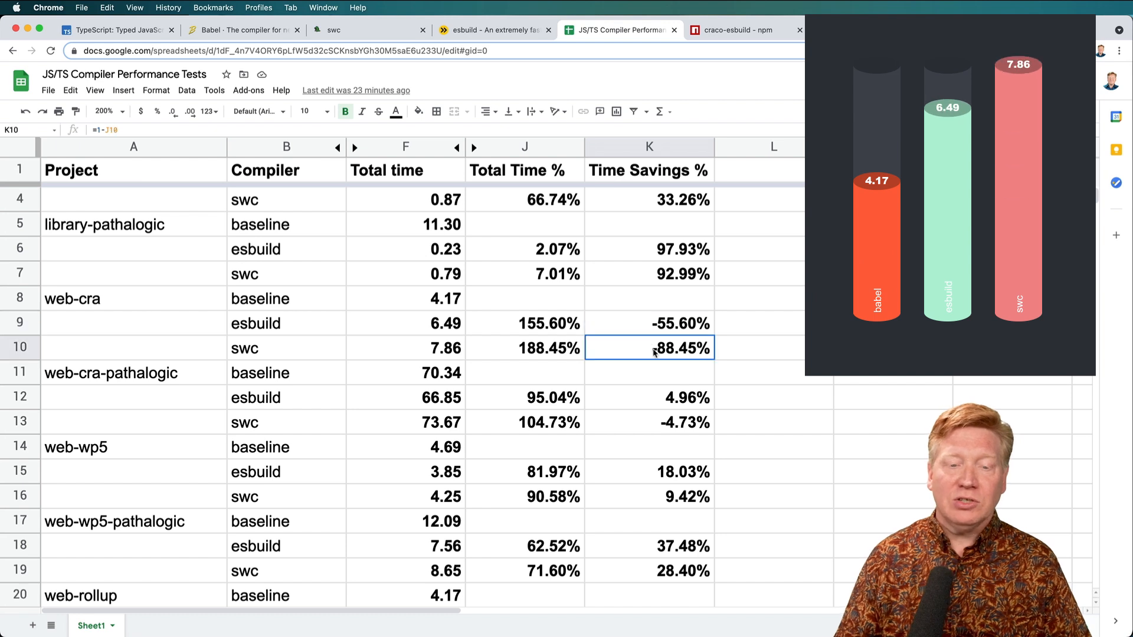
{"action": "left_click", "coordinate": [648, 323]}
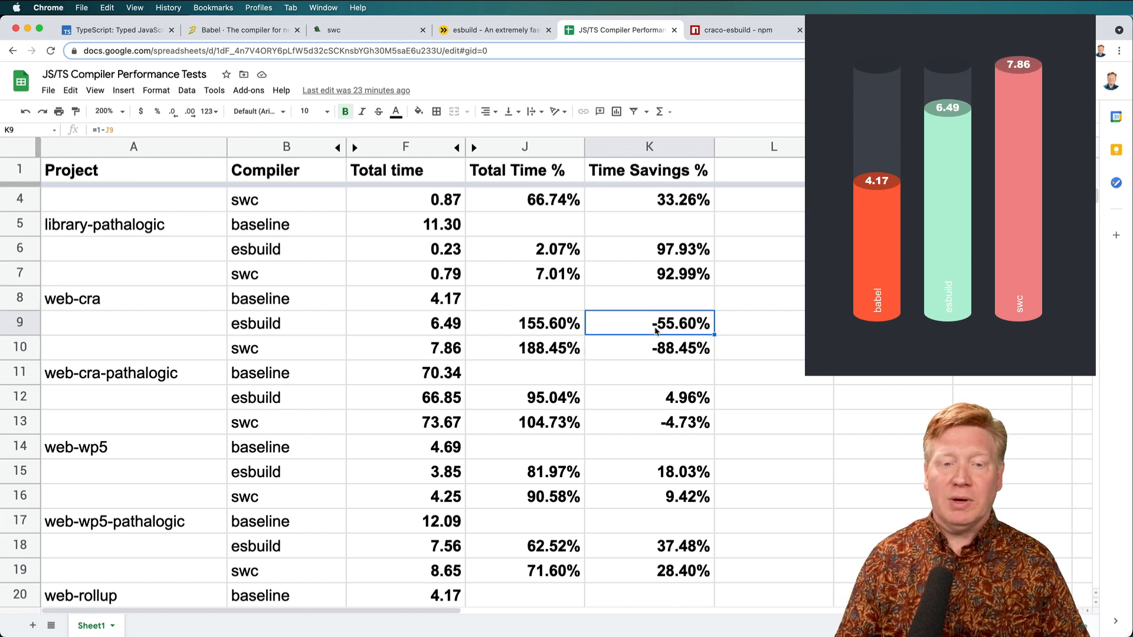
{"action": "left_click", "coordinate": [648, 348]}
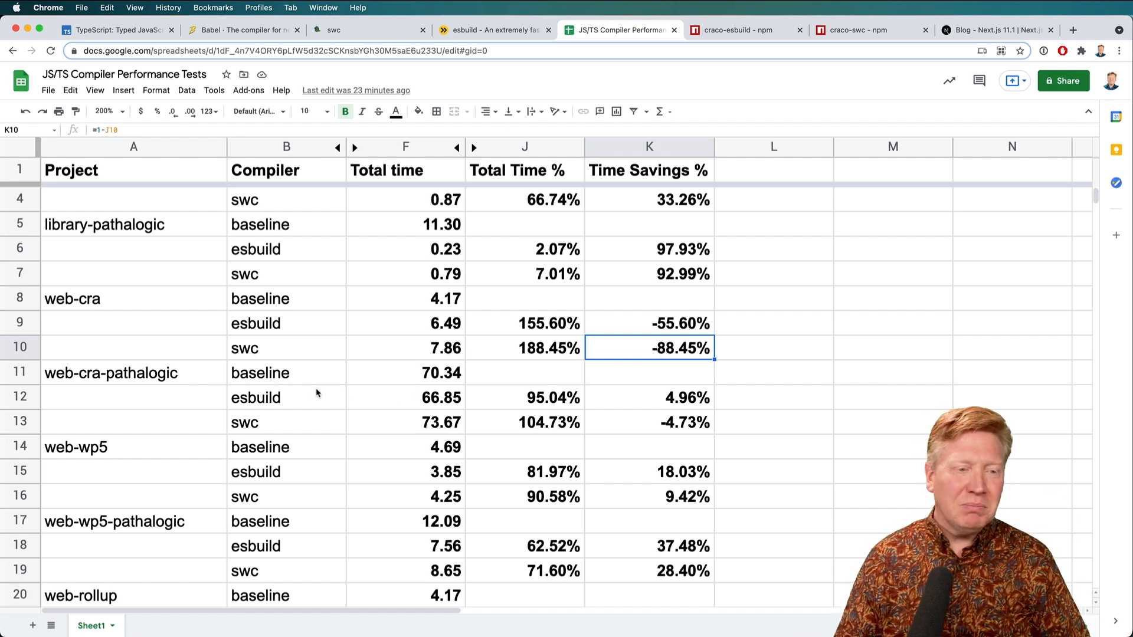
{"action": "left_click", "coordinate": [405, 372]}
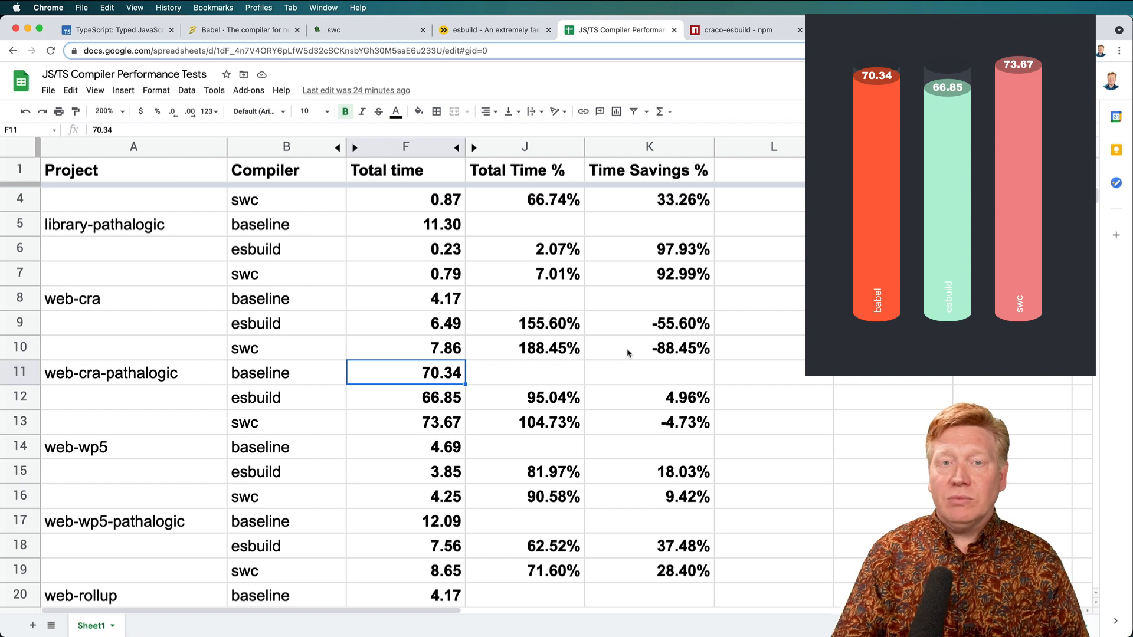
{"action": "mouse_move", "coordinate": [654, 394]}
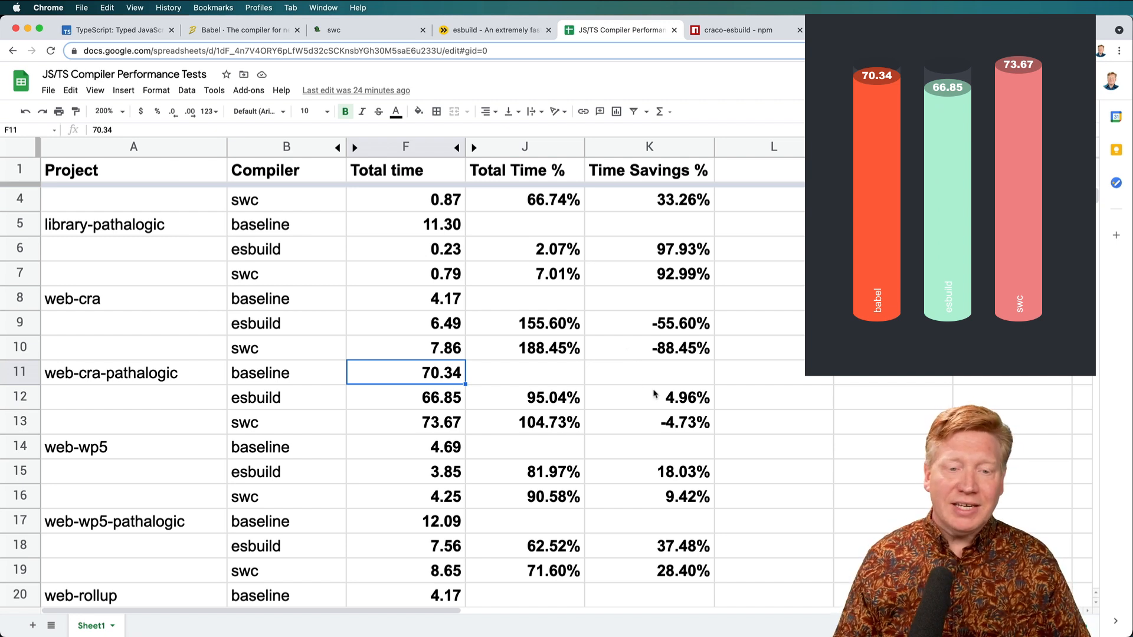
{"action": "left_click", "coordinate": [647, 397]}
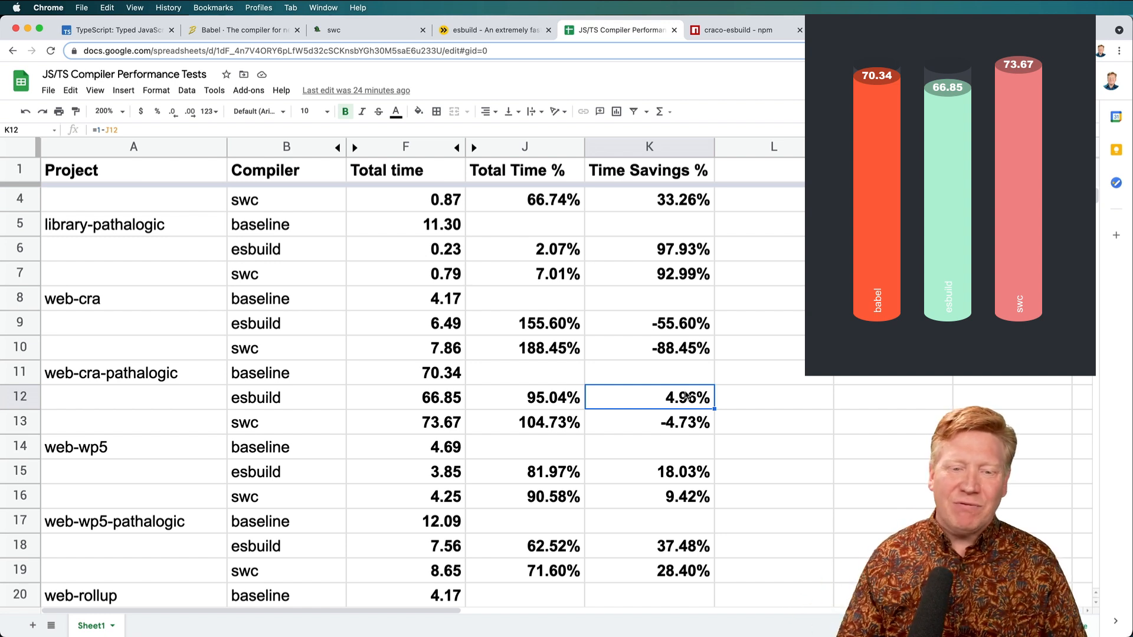
{"action": "left_click", "coordinate": [648, 422]}
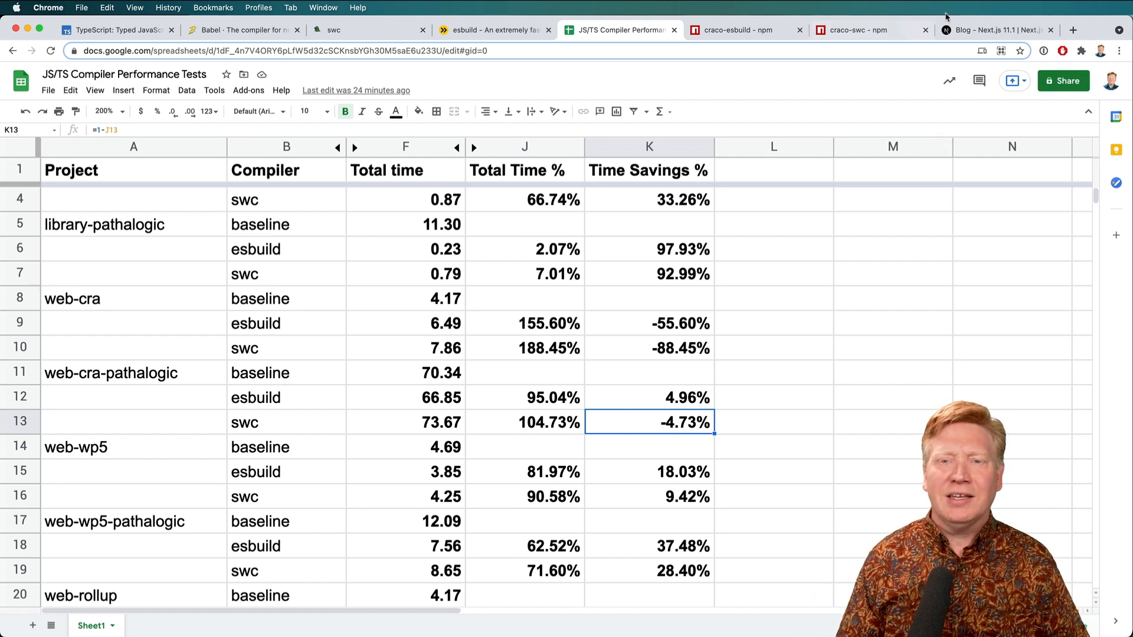
Scroll the Next.js 11.1 blog post to the 'Adopting Rust-based SWC' section
{"action": "left_click", "coordinate": [997, 30]}
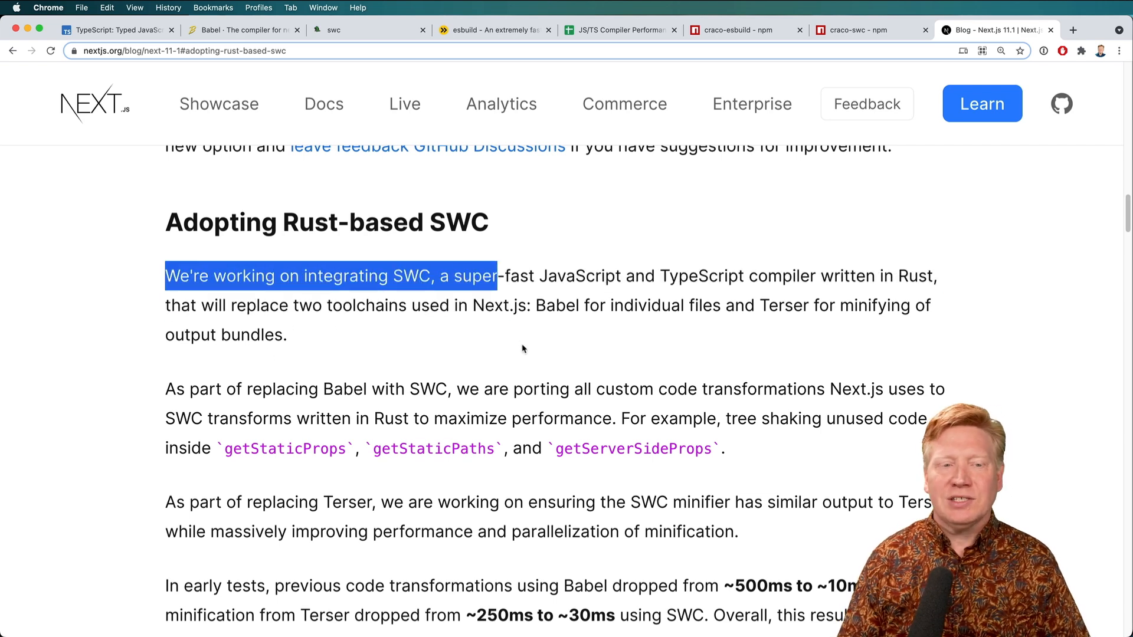
{"action": "scroll", "scroll_direction": "down", "scroll_amount": 3}
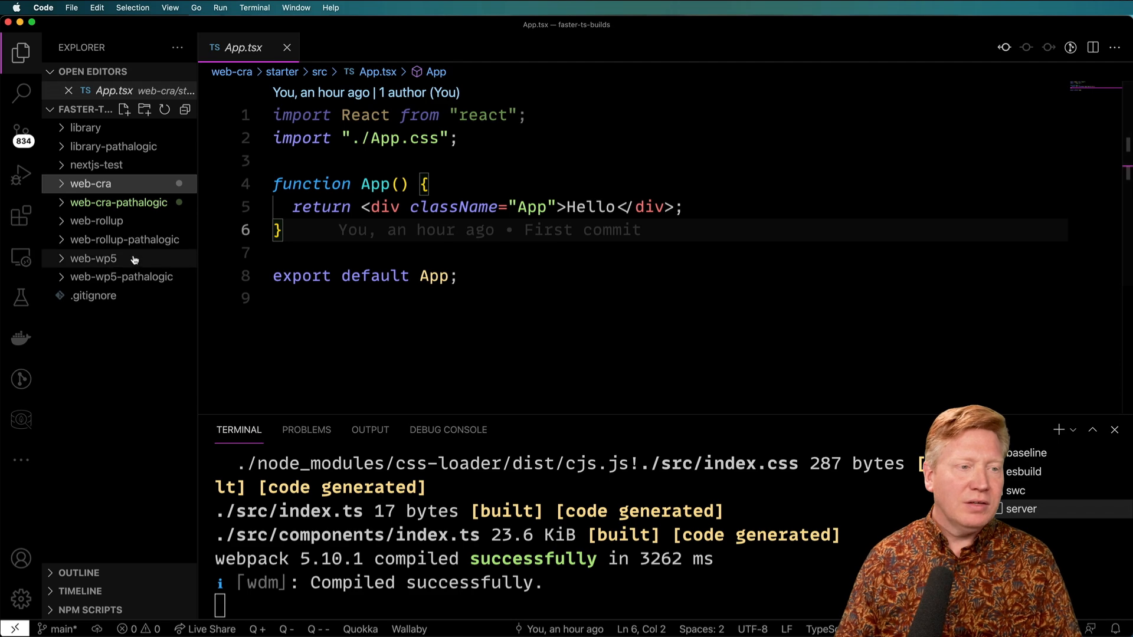
Open web-wp5's webpack.config.js for starter, starter-esbuild and starter-swc to compare loaders
{"action": "left_click", "coordinate": [93, 258]}
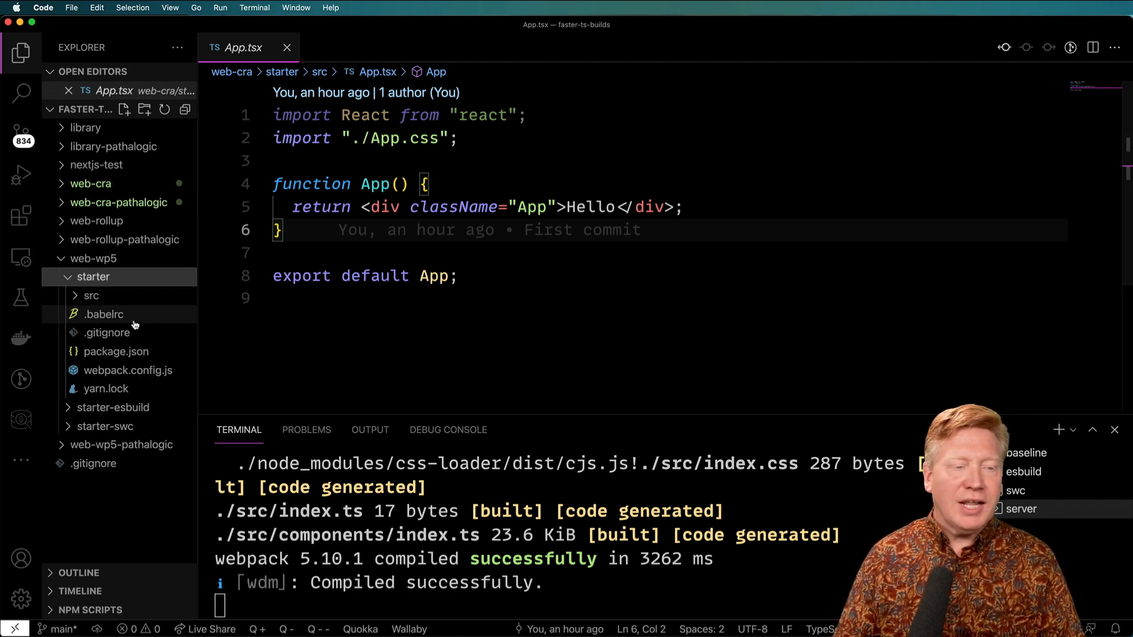
{"action": "mouse_move", "coordinate": [138, 341]}
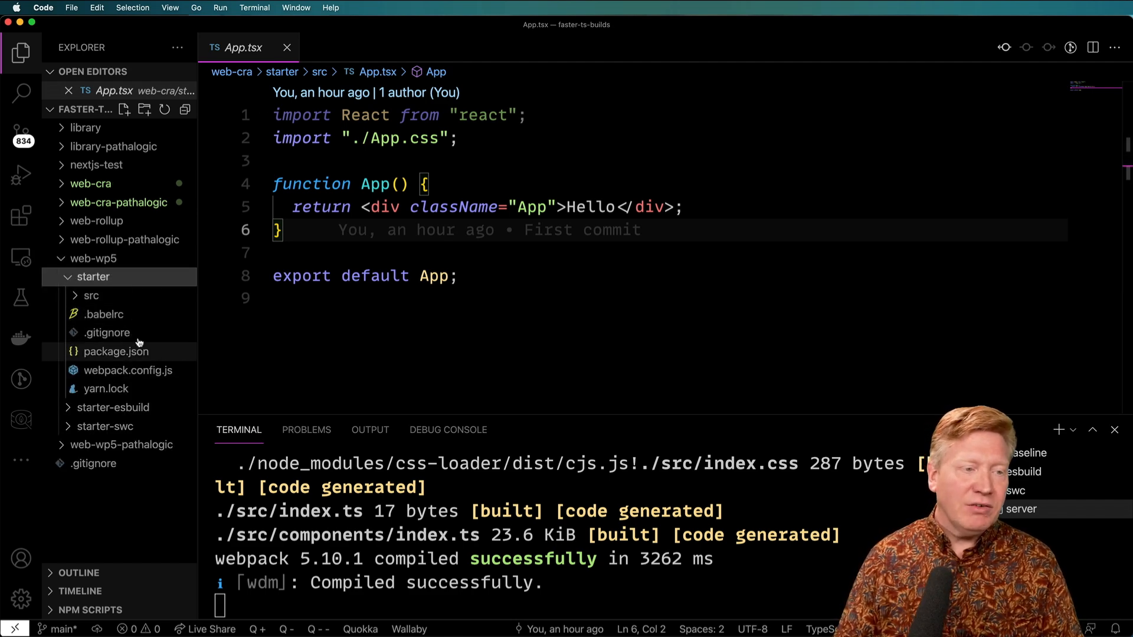
{"action": "left_click", "coordinate": [128, 370]}
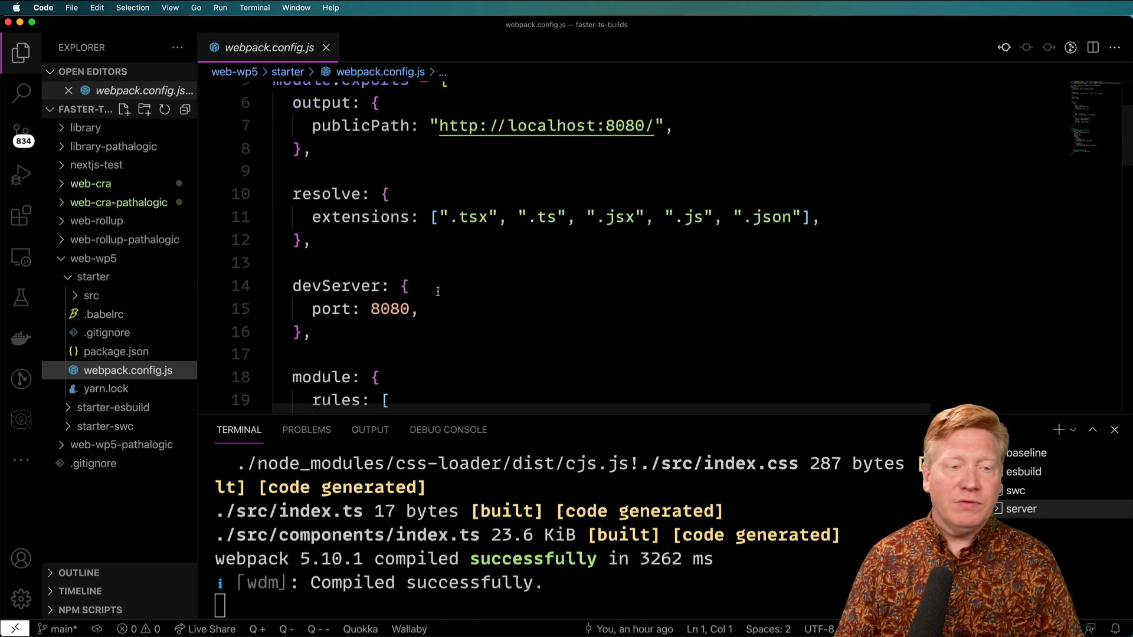
{"action": "scroll", "scroll_direction": "down", "scroll_amount": 3}
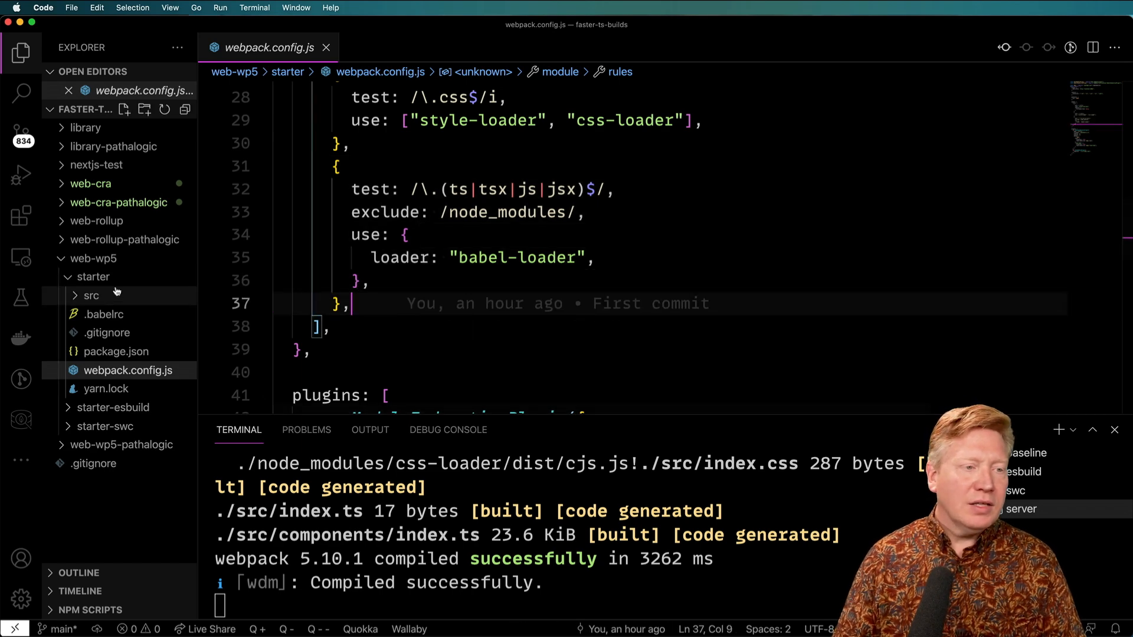
{"action": "left_click", "coordinate": [113, 277]}
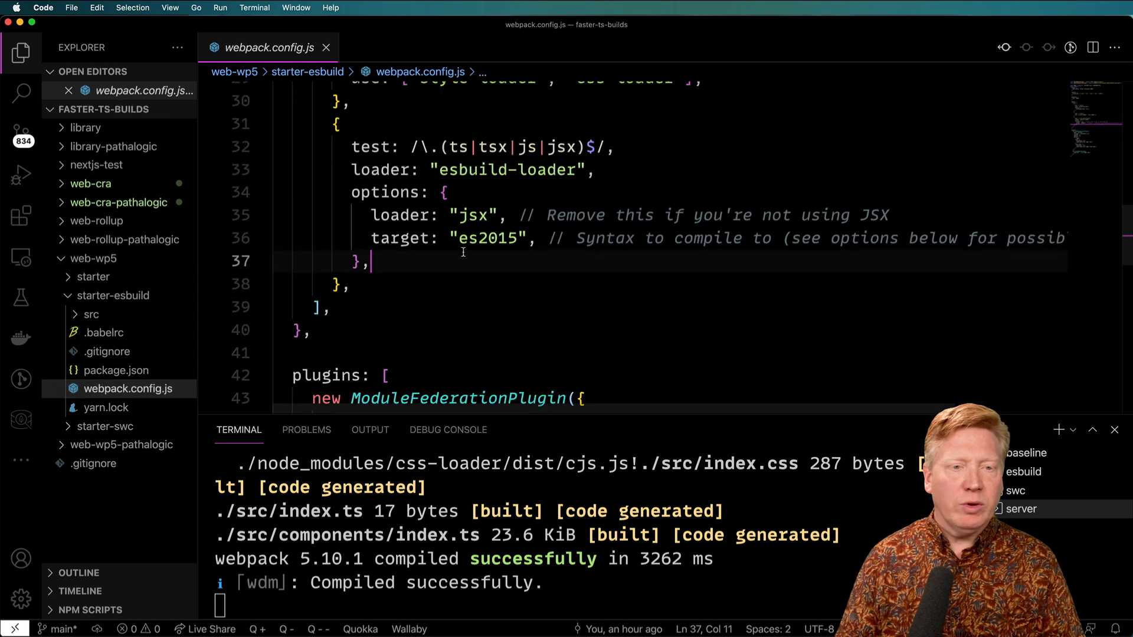
{"action": "left_click", "coordinate": [441, 193]}
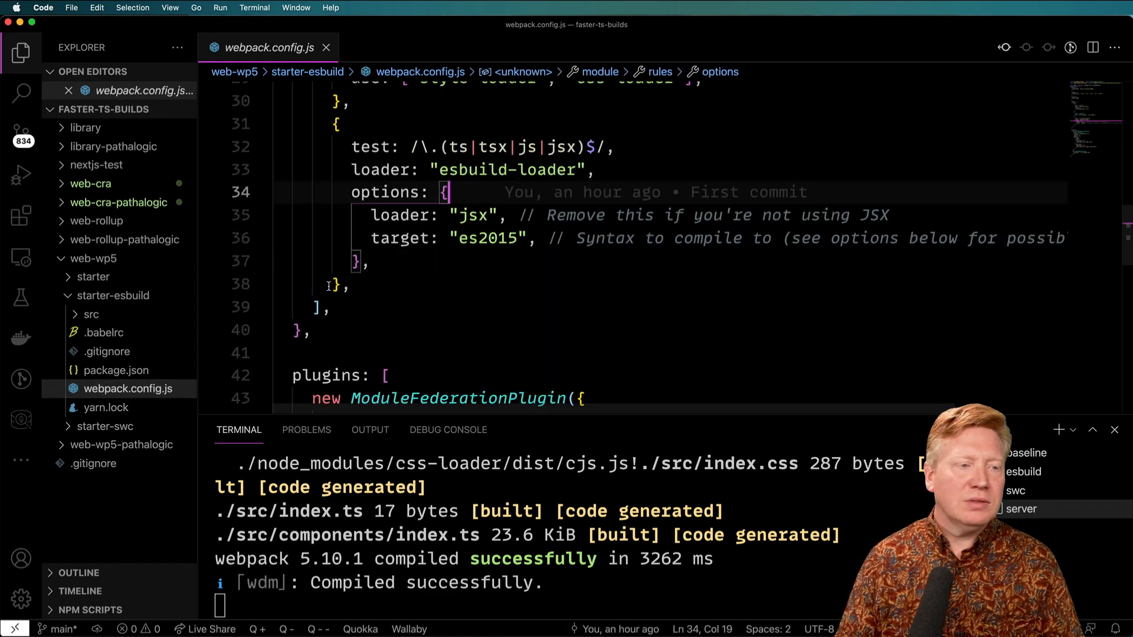
{"action": "left_click", "coordinate": [103, 426]}
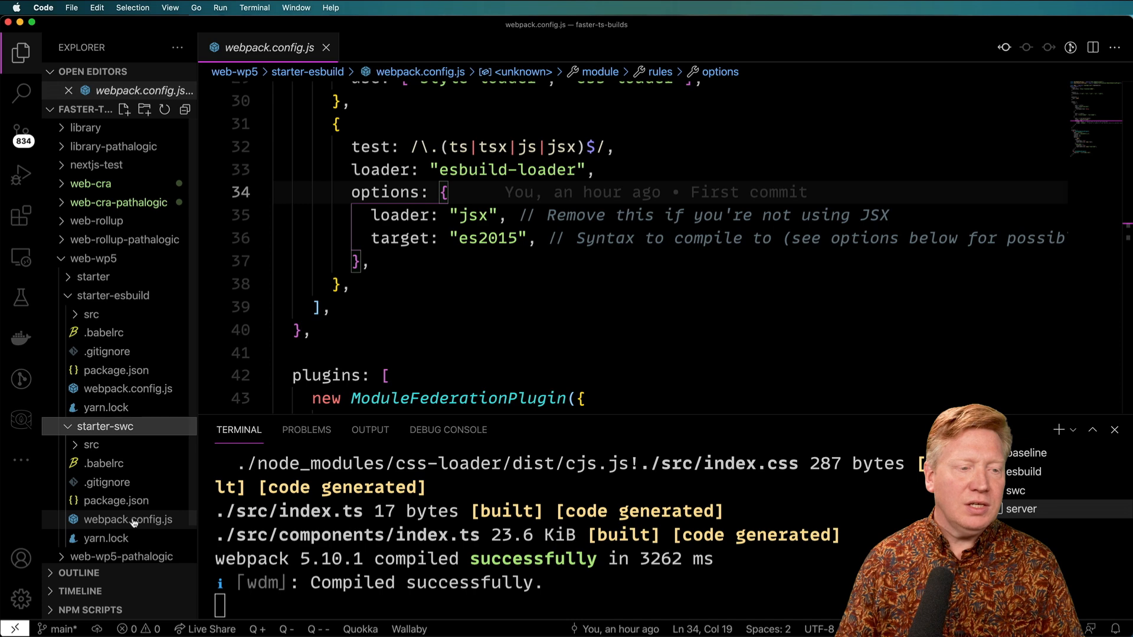
{"action": "left_click", "coordinate": [128, 518]}
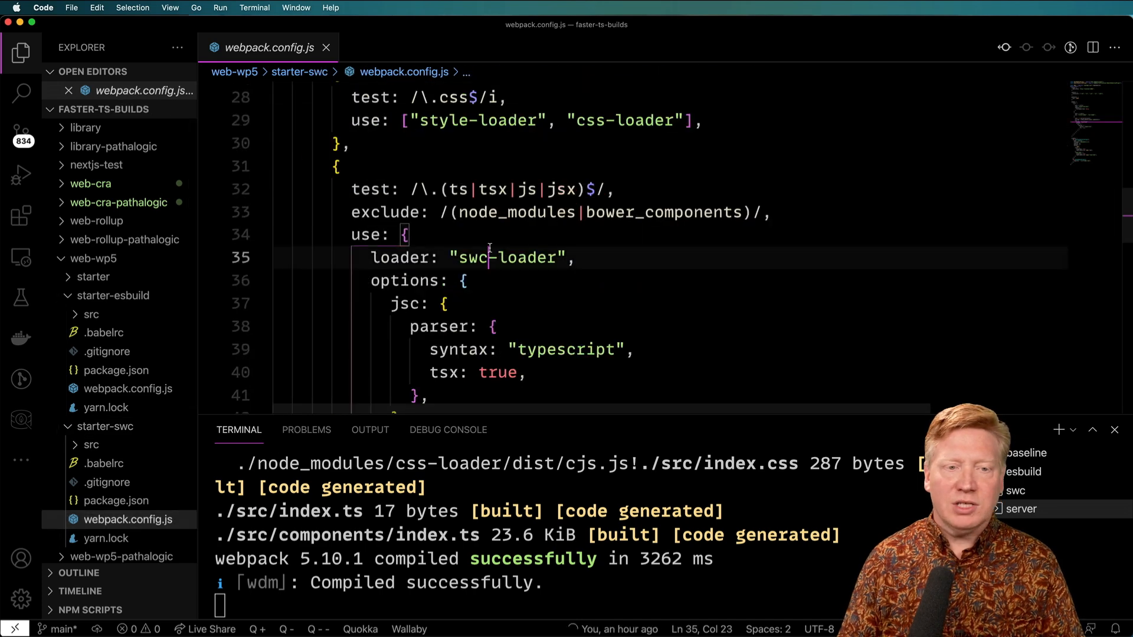
{"action": "left_click", "coordinate": [468, 280]}
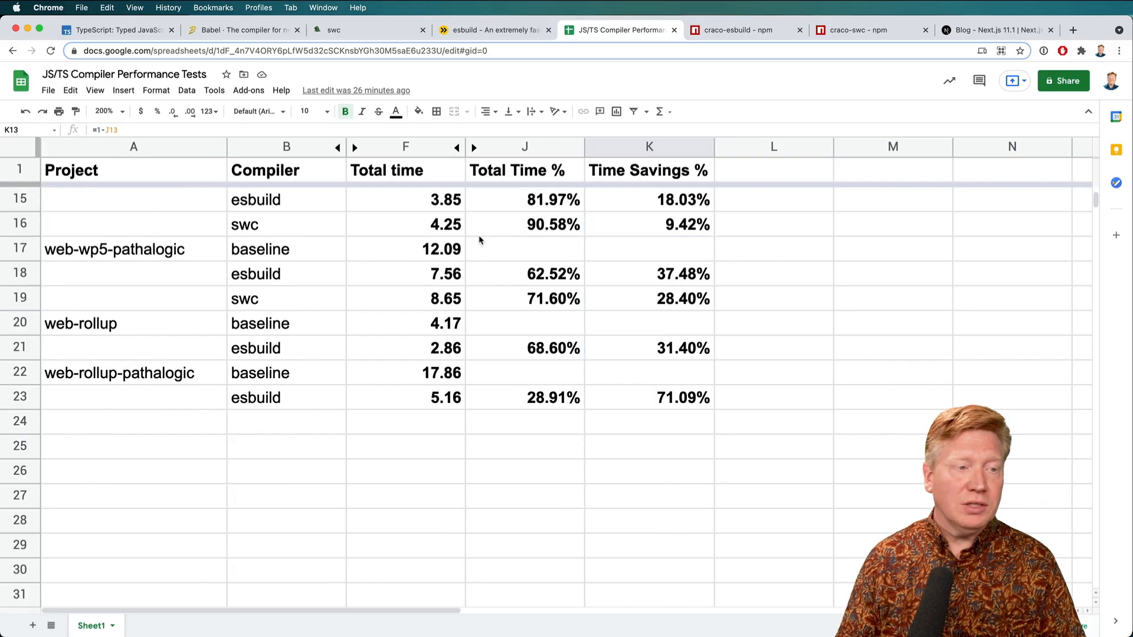
{"action": "left_click", "coordinate": [404, 273]}
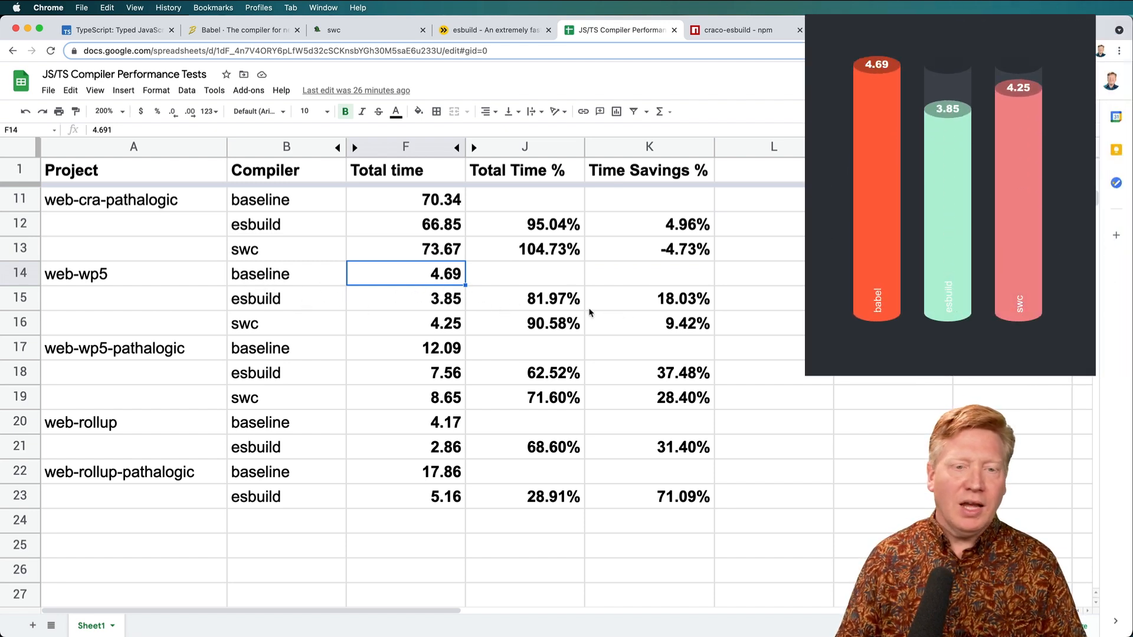
{"action": "left_click", "coordinate": [647, 298]}
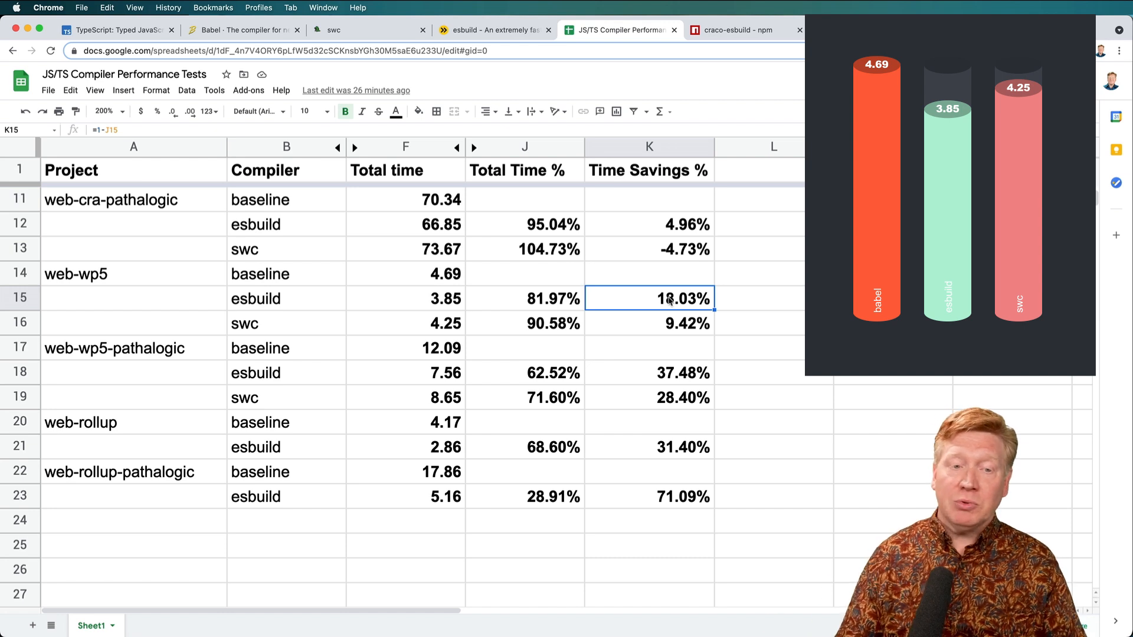
{"action": "left_click", "coordinate": [647, 323]}
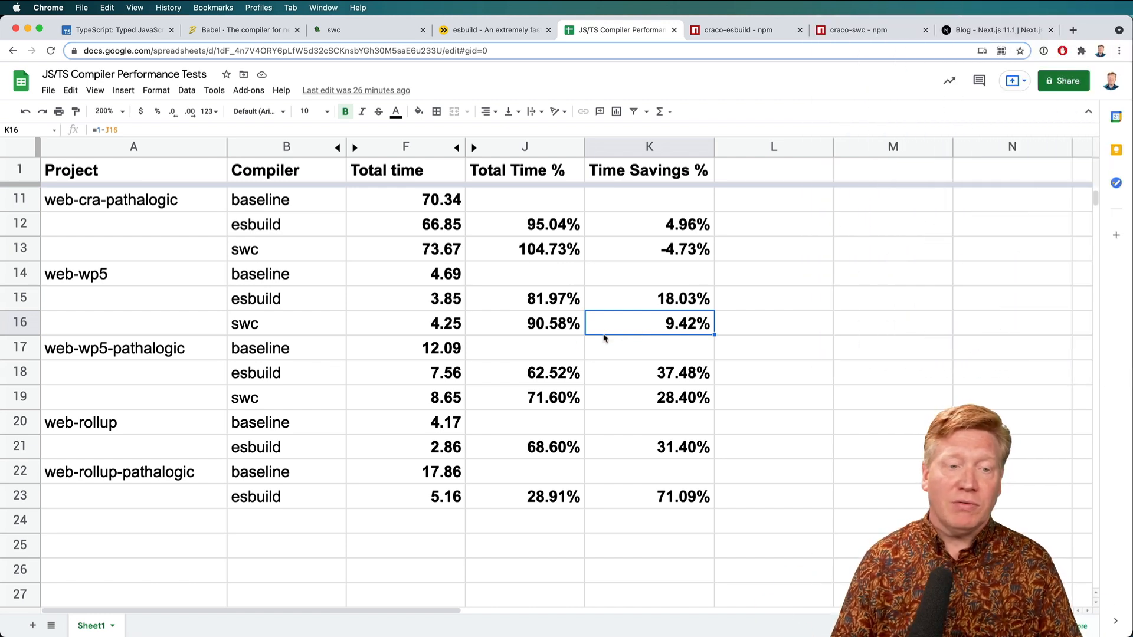
{"action": "left_click", "coordinate": [405, 347]}
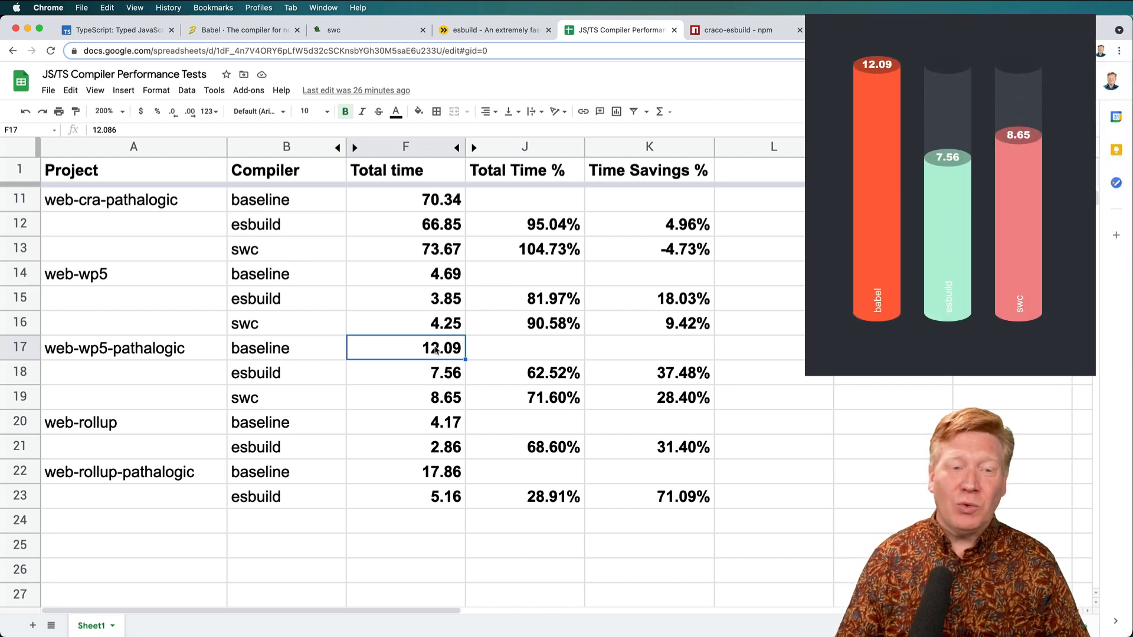
{"action": "mouse_move", "coordinate": [492, 357]}
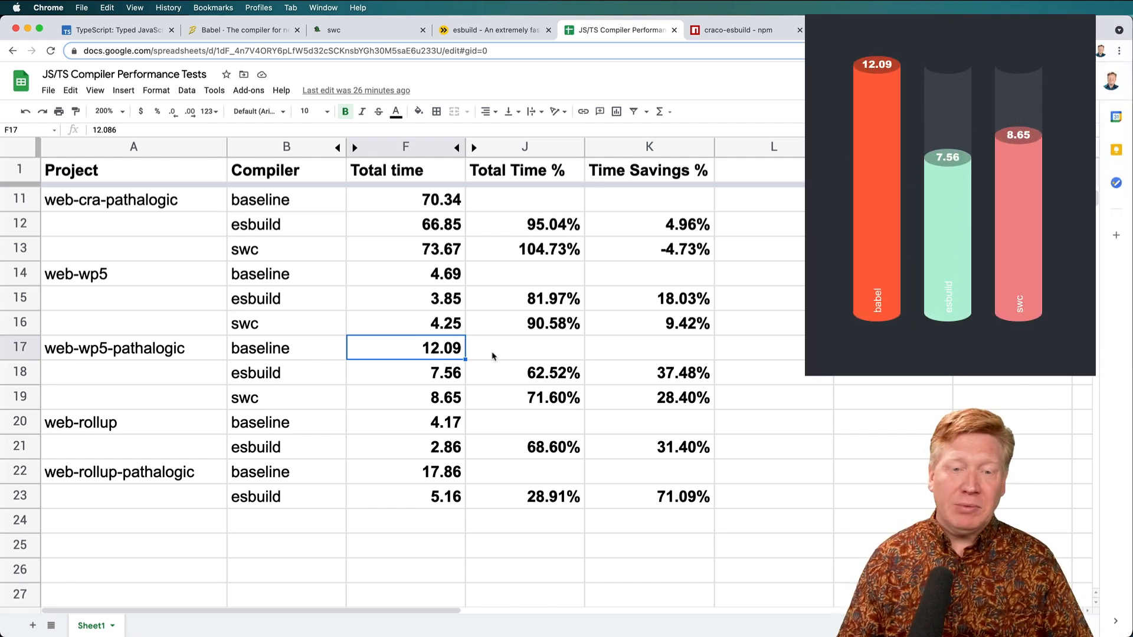
{"action": "left_click", "coordinate": [648, 373]}
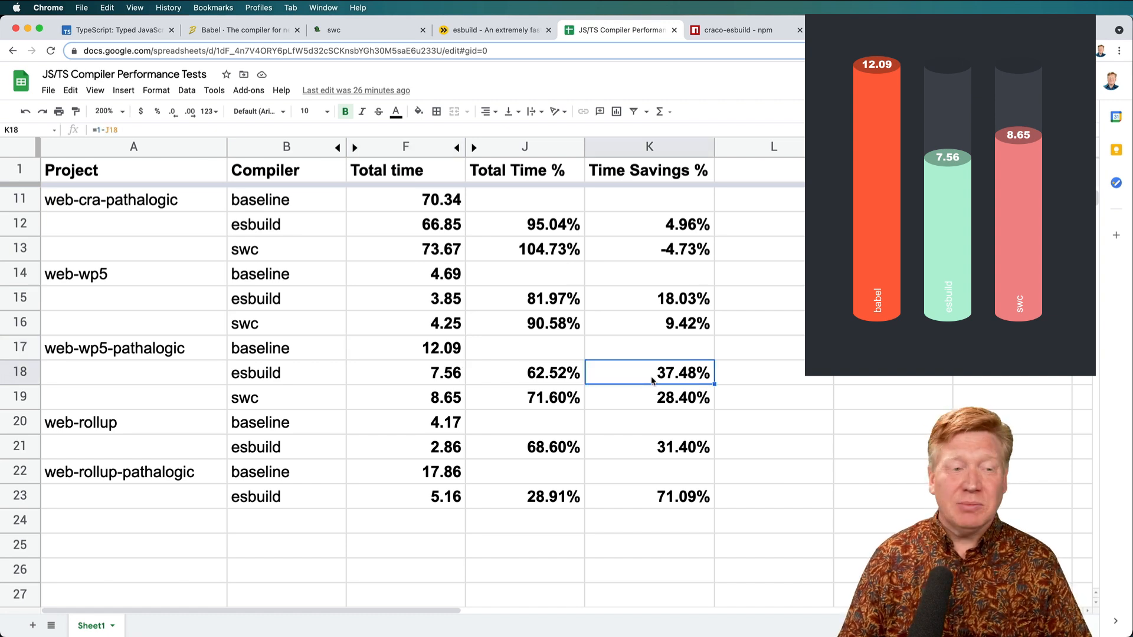
{"action": "left_click", "coordinate": [648, 397]}
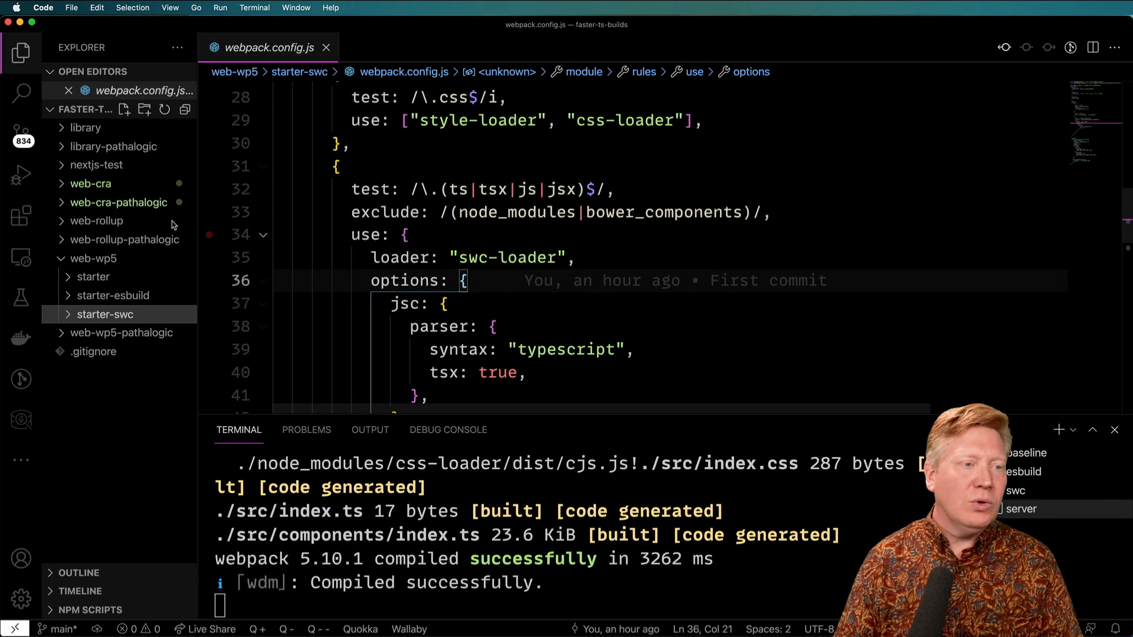
Open the web-rollup baseline starter's rollup.config.js
{"action": "left_click", "coordinate": [96, 220]}
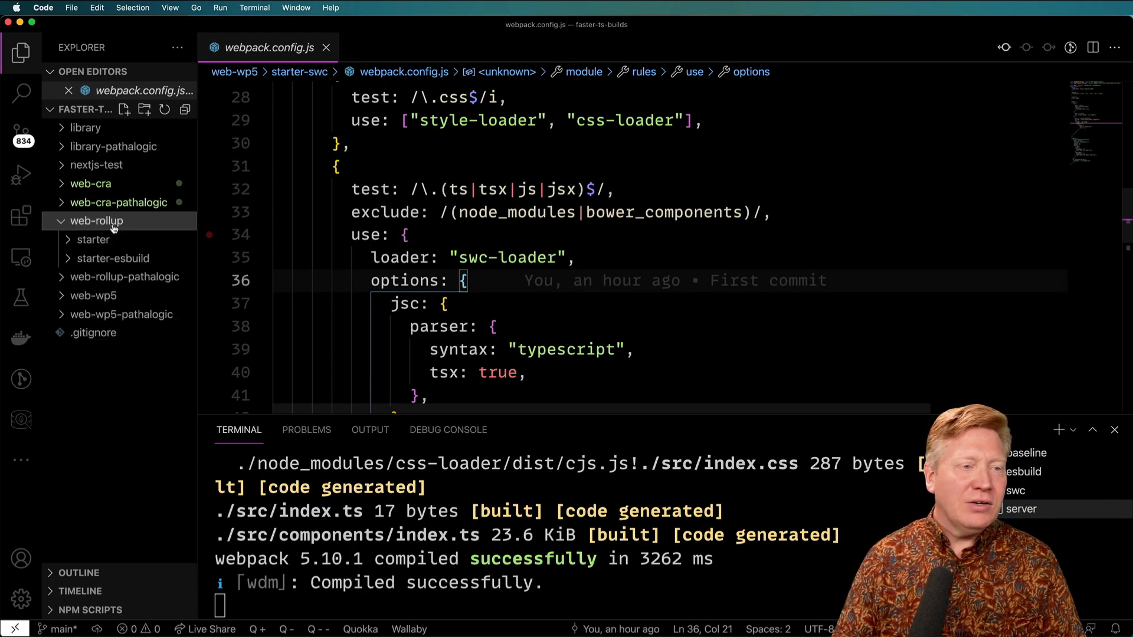
{"action": "left_click", "coordinate": [92, 239]}
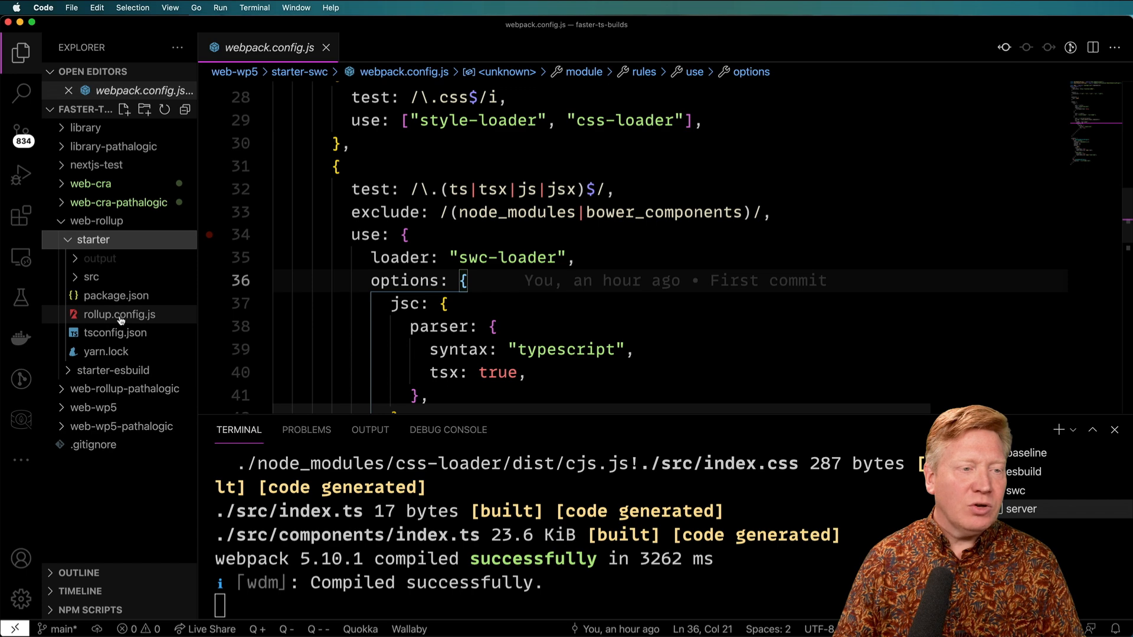
{"action": "left_click", "coordinate": [119, 314]}
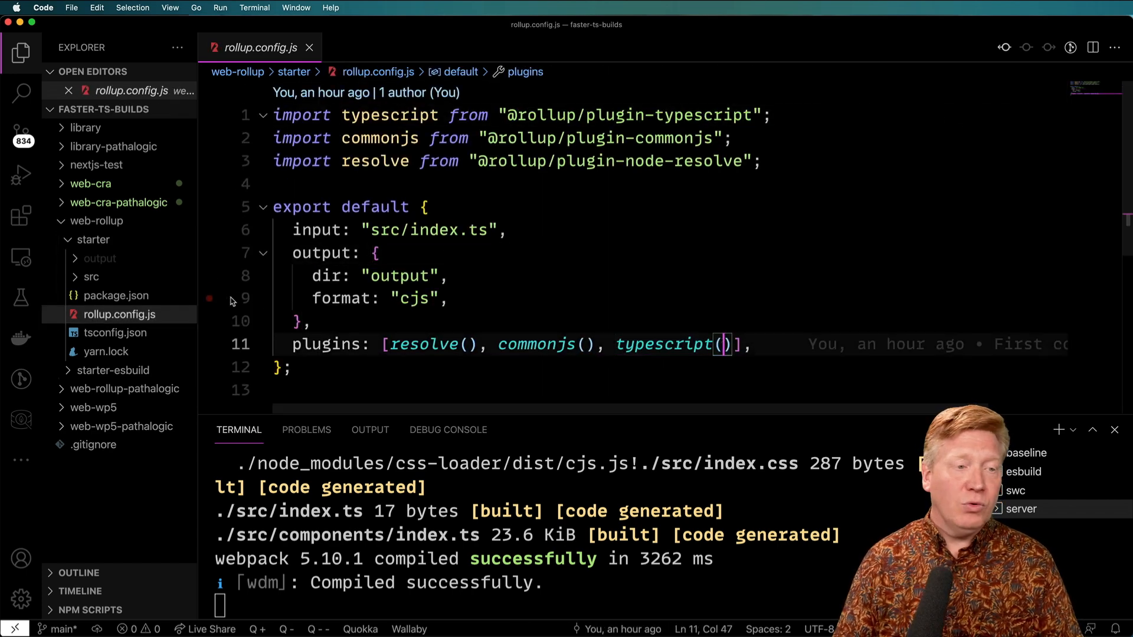
Review starter-esbuild's rollup.config.js esbuild plugin options, then close the file
{"action": "left_click", "coordinate": [112, 369]}
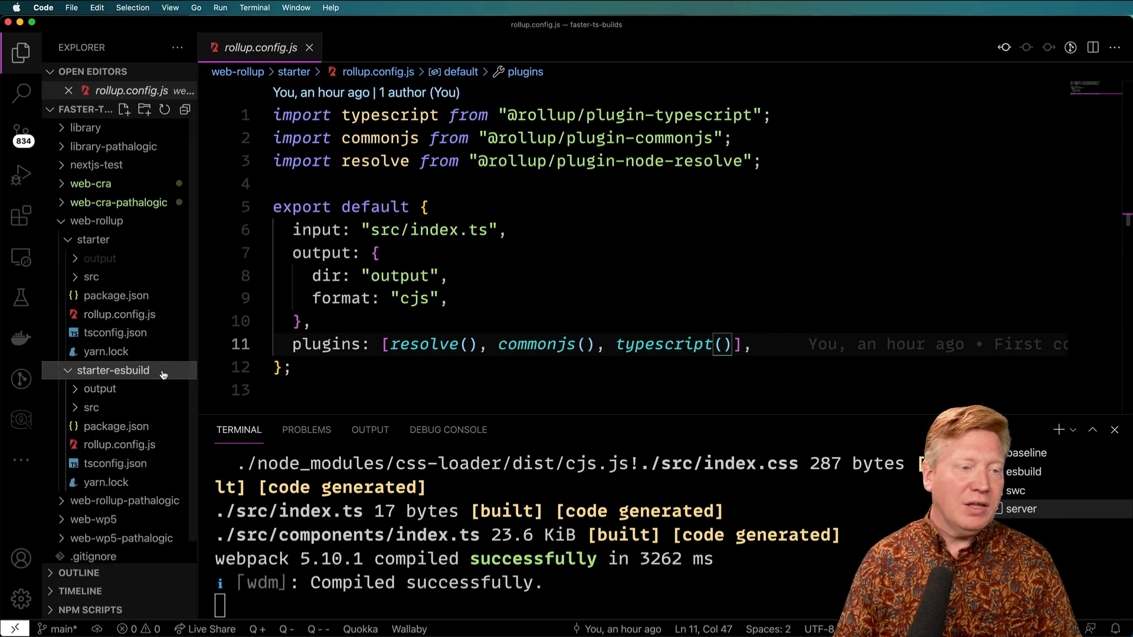
{"action": "left_click", "coordinate": [119, 444]}
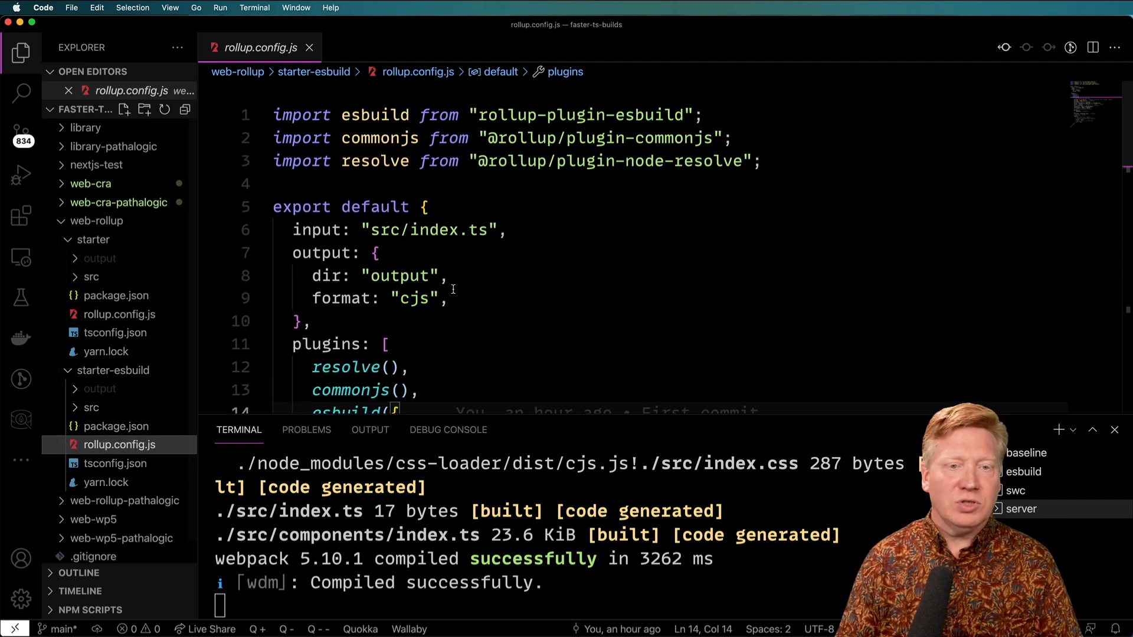
{"action": "double_click", "coordinate": [374, 115]}
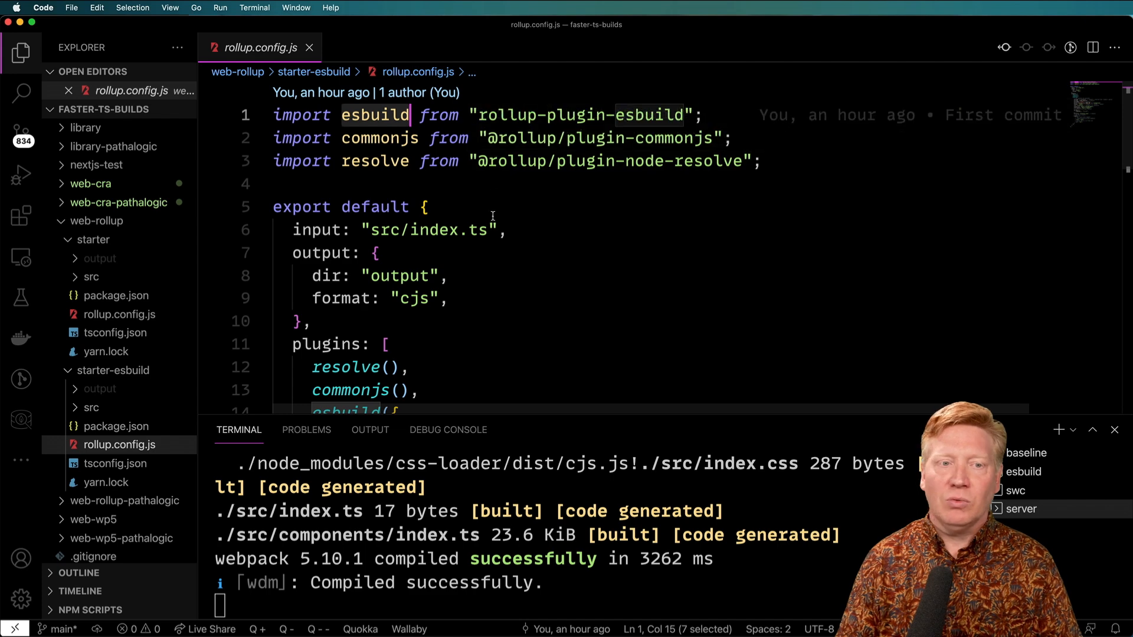
{"action": "scroll", "scroll_direction": "down", "scroll_amount": 3}
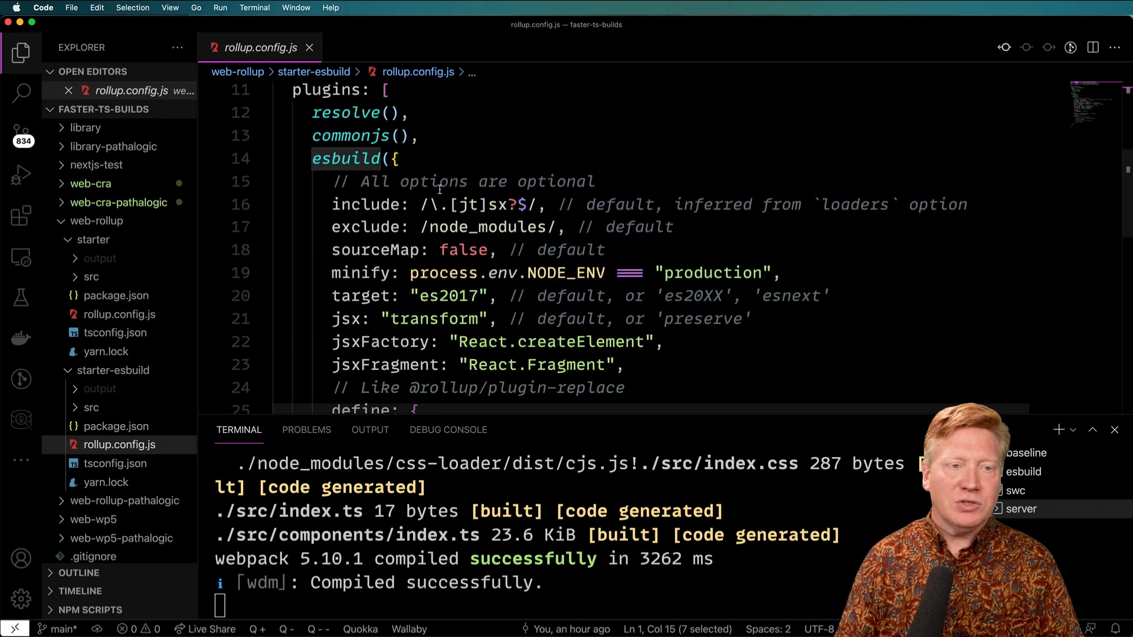
{"action": "scroll", "scroll_direction": "up", "scroll_amount": 3}
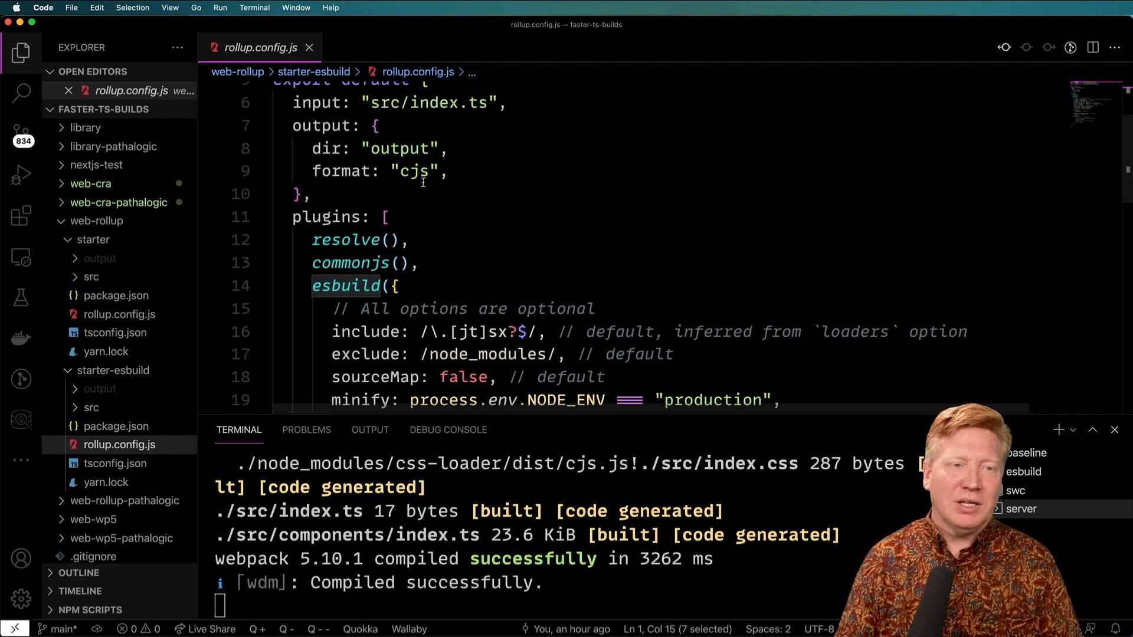
{"action": "left_click", "coordinate": [422, 171]}
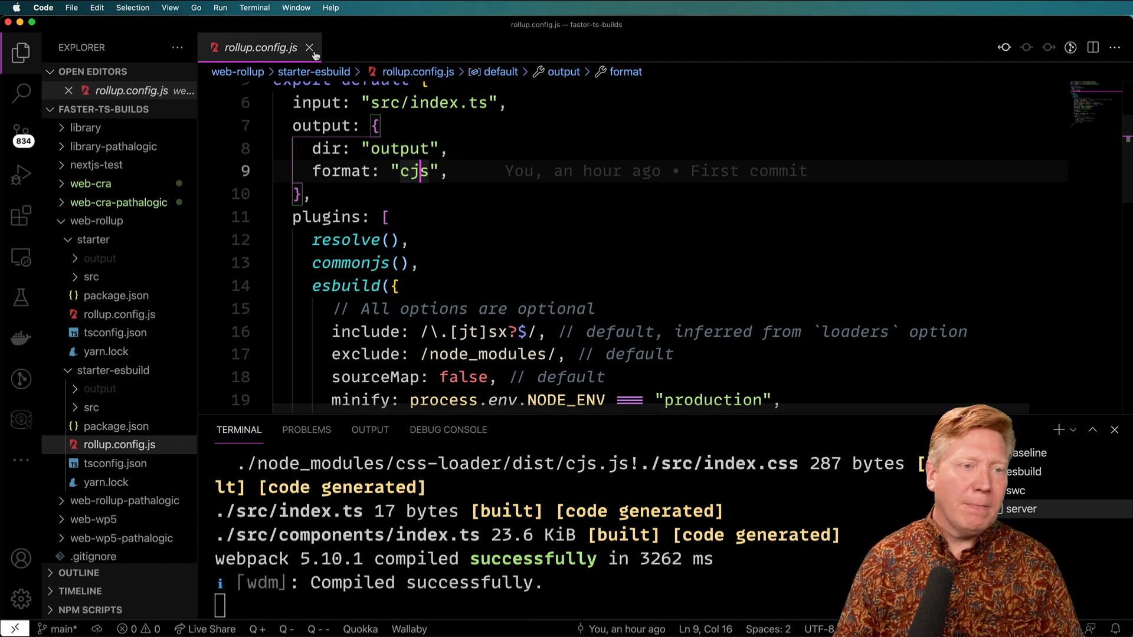
{"action": "left_click", "coordinate": [309, 47]}
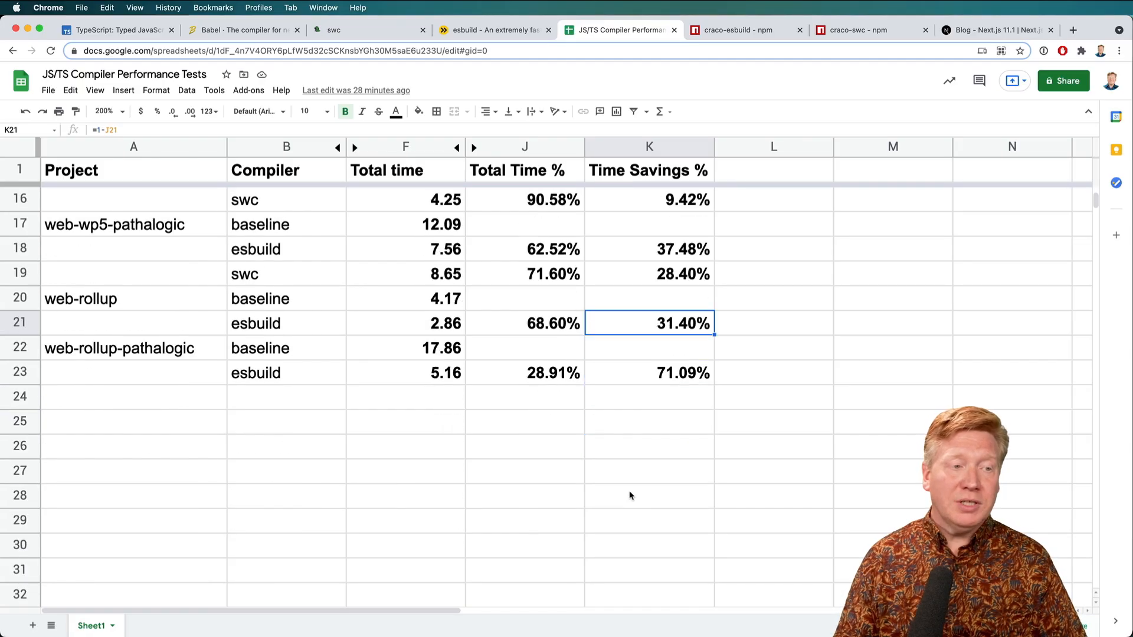
{"action": "left_click", "coordinate": [405, 299]}
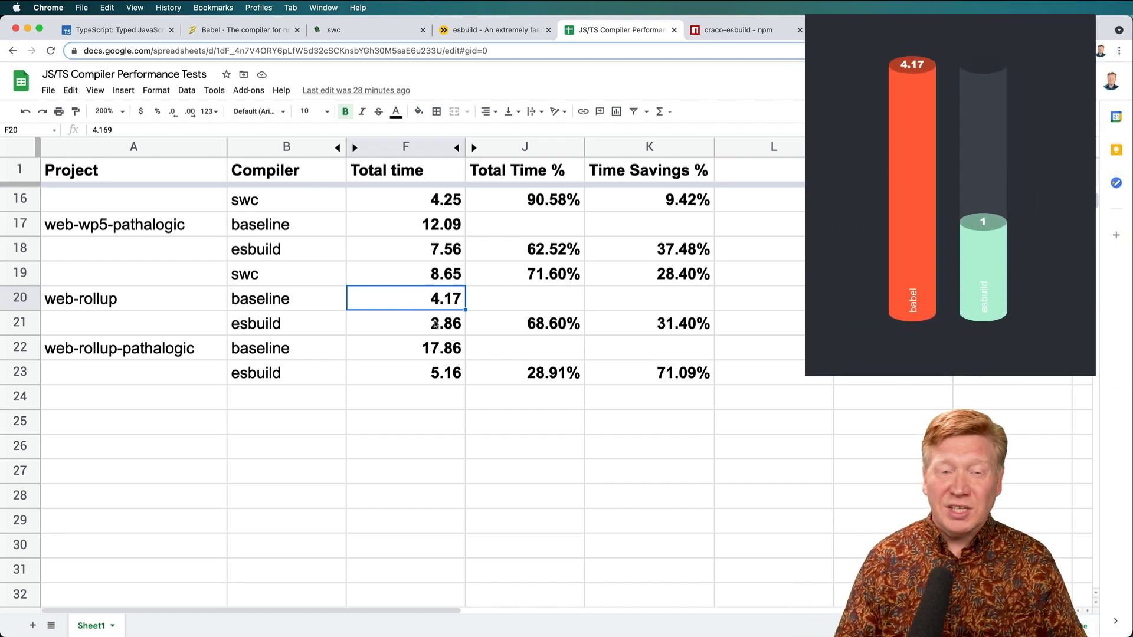
{"action": "left_click", "coordinate": [405, 323]}
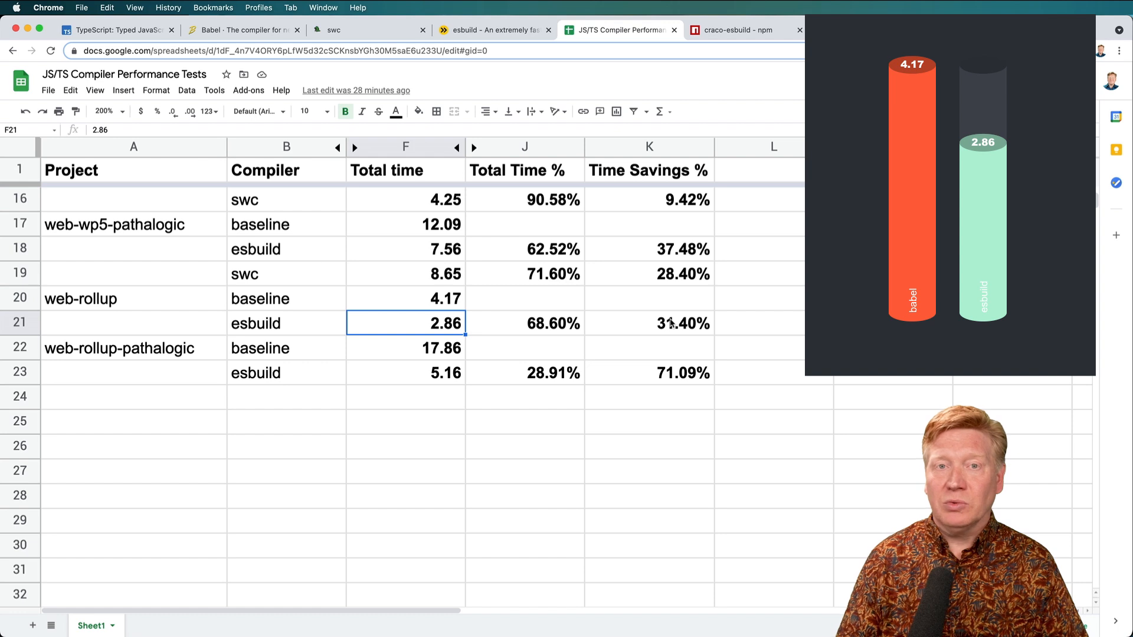
{"action": "left_click", "coordinate": [647, 323]}
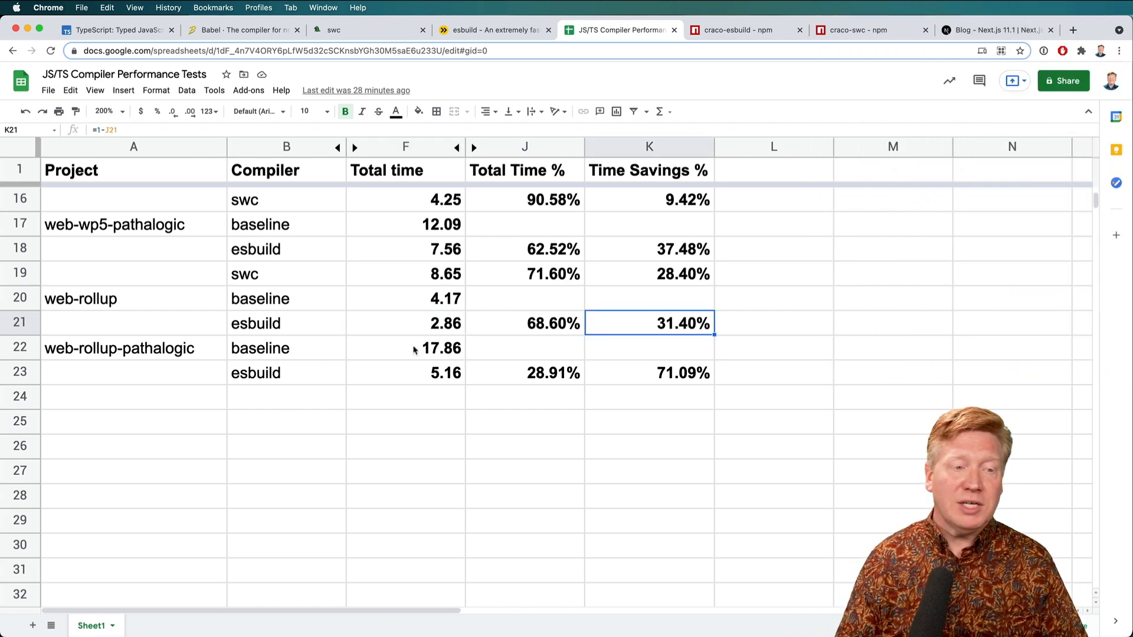
{"action": "left_click", "coordinate": [405, 347]}
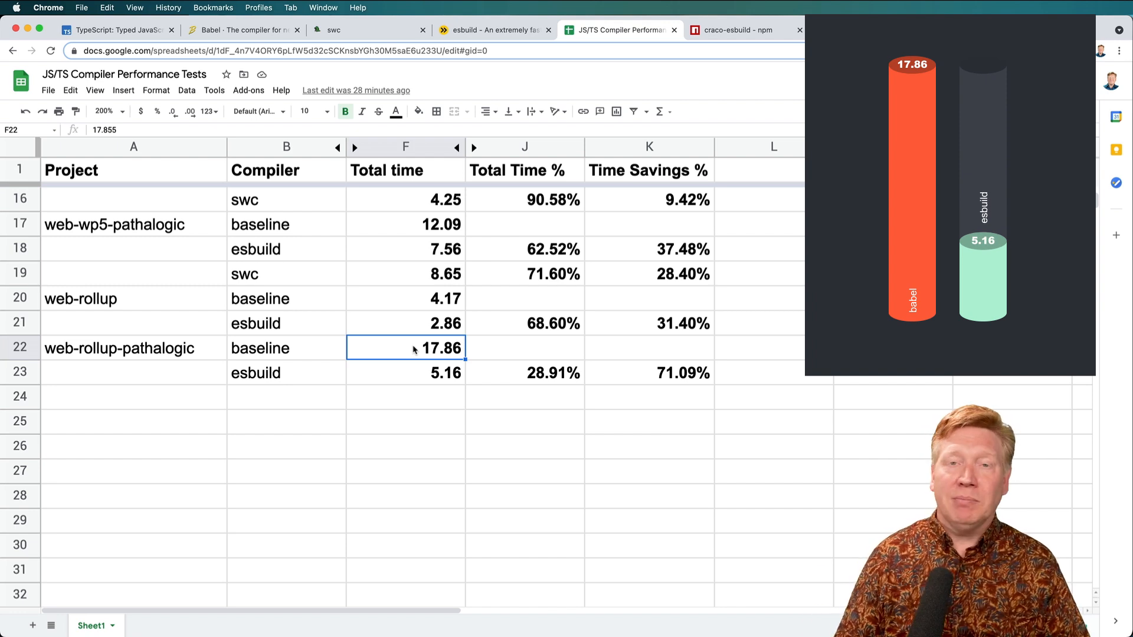
{"action": "left_click", "coordinate": [648, 373]}
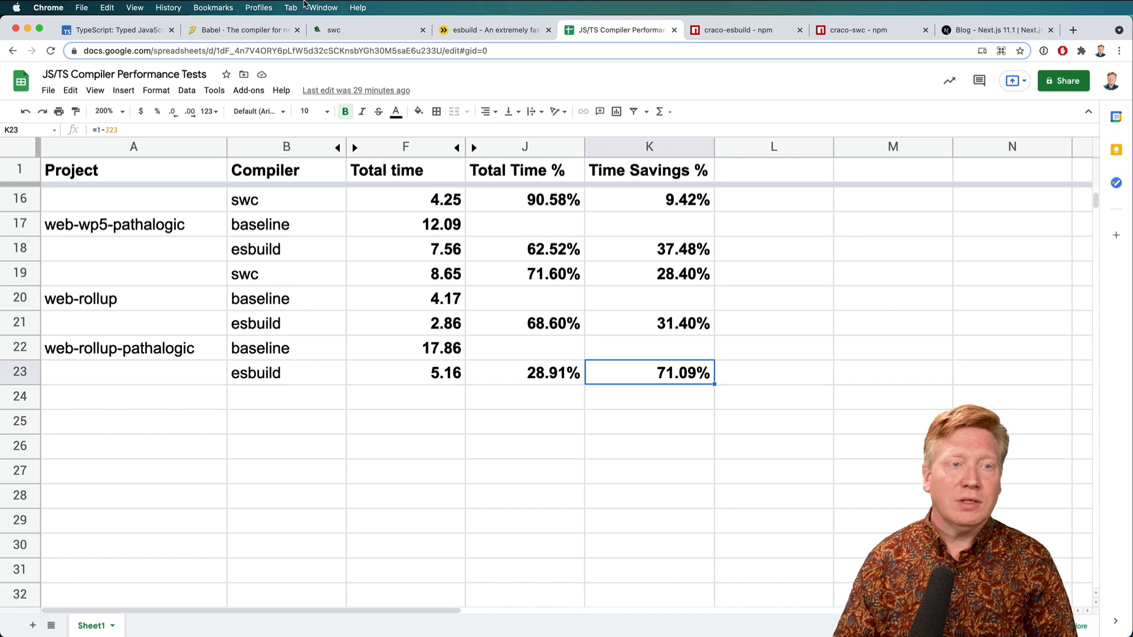
Compare GitHub Actions per-minute rates ($0.008 Linux, $0.08 macOS) with CircleCI's compute credit pricing
{"action": "left_click", "coordinate": [322, 8]}
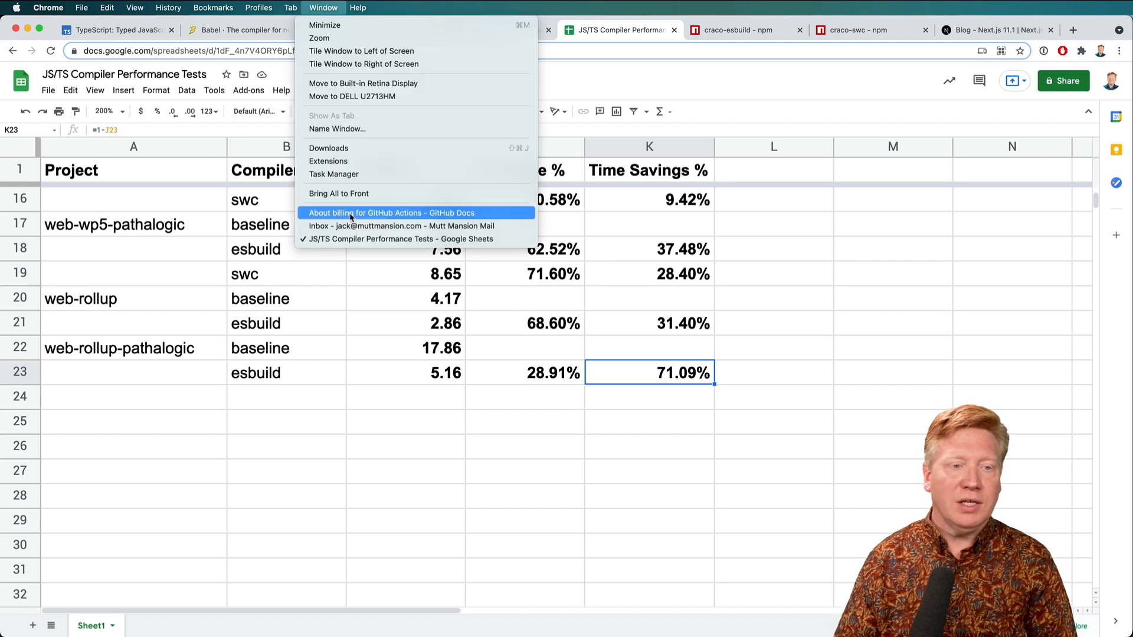
{"action": "left_click", "coordinate": [390, 212]}
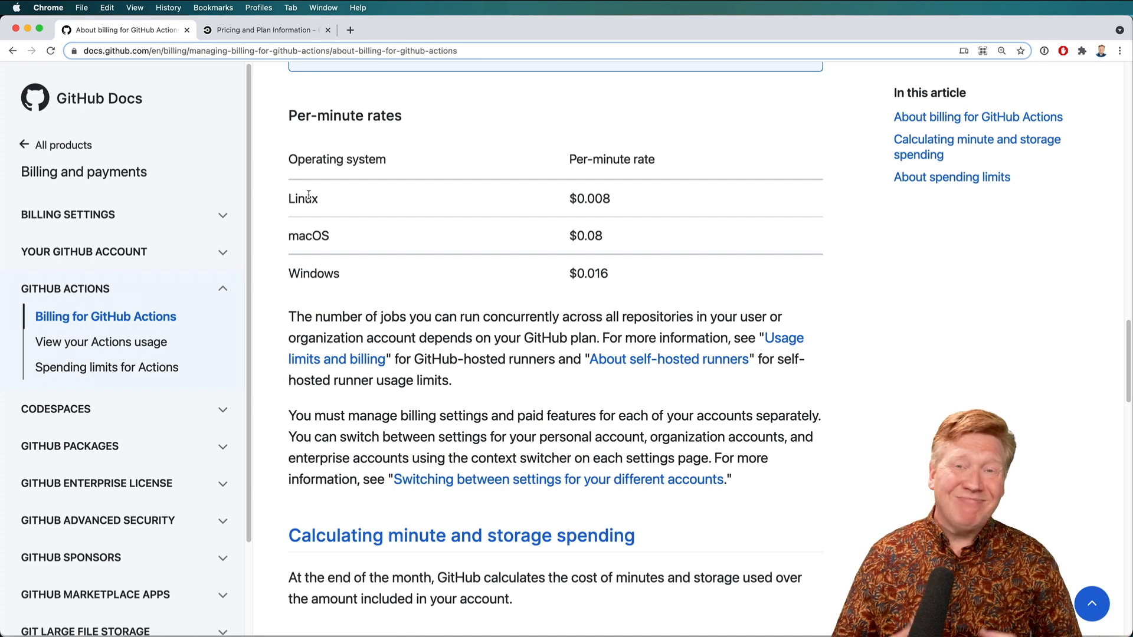
{"action": "left_click", "coordinate": [265, 30]}
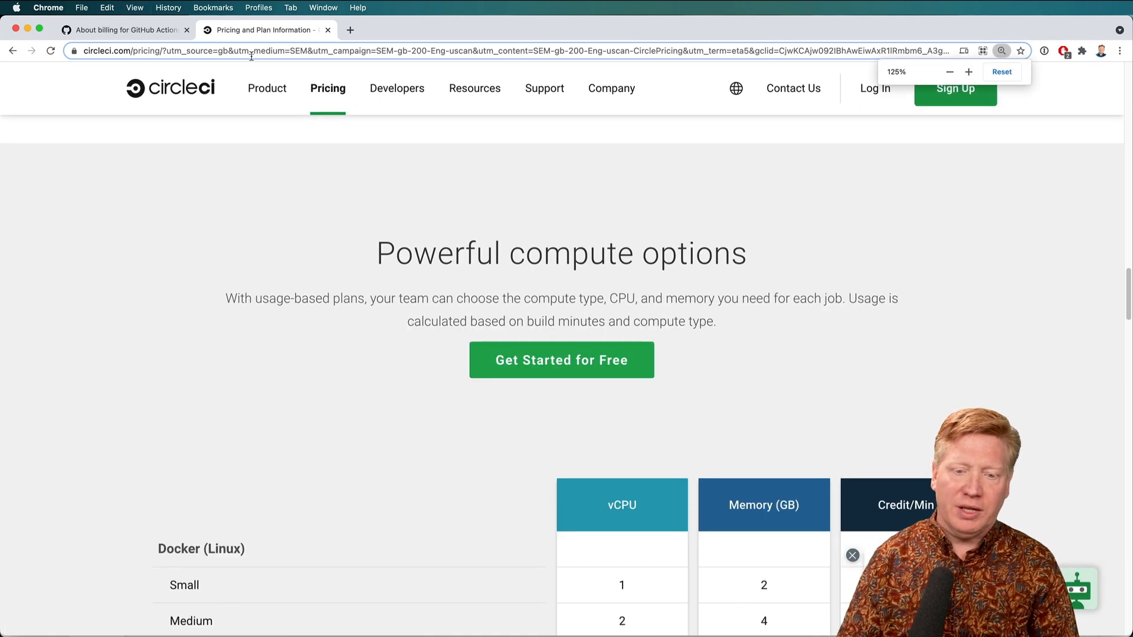
{"action": "scroll", "scroll_direction": "down", "scroll_amount": 3}
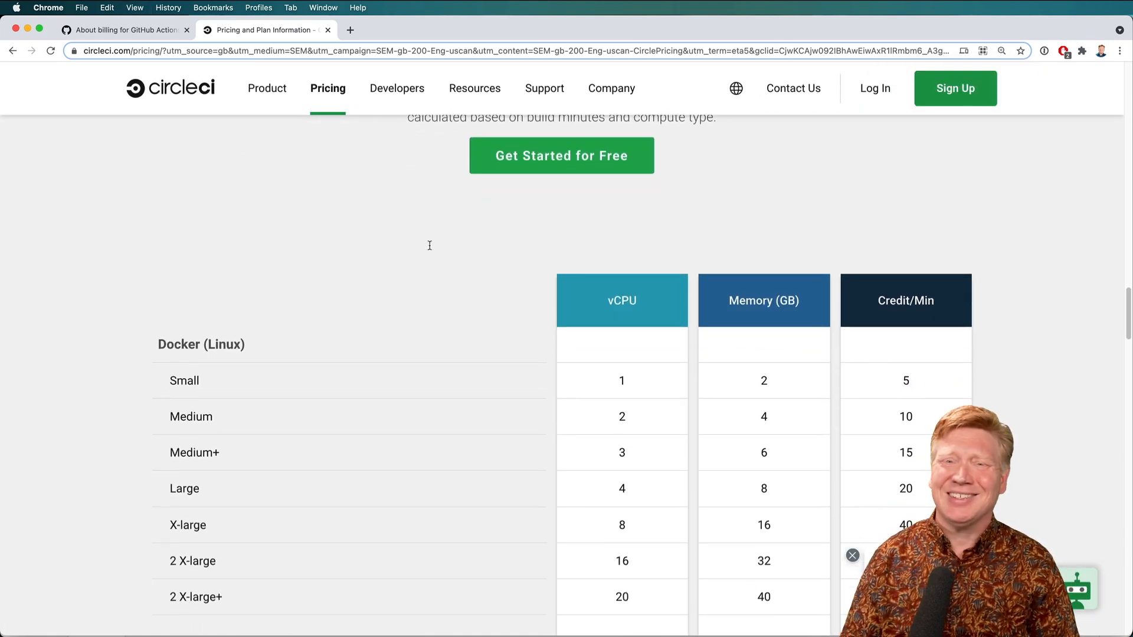
{"action": "mouse_move", "coordinate": [428, 250]}
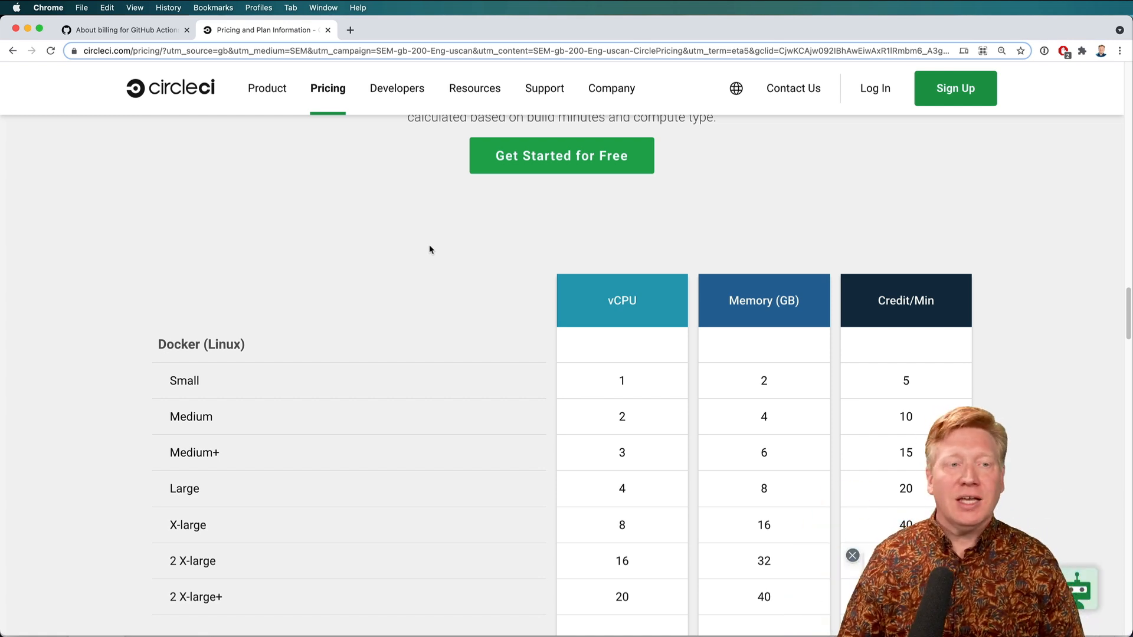
{"action": "left_click", "coordinate": [123, 30]}
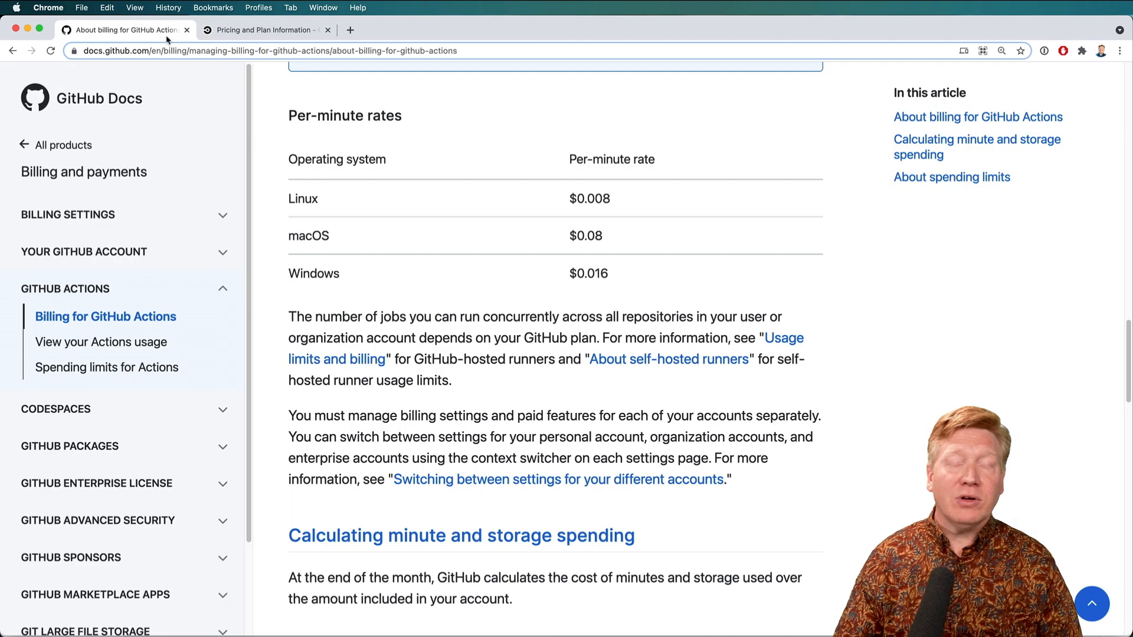